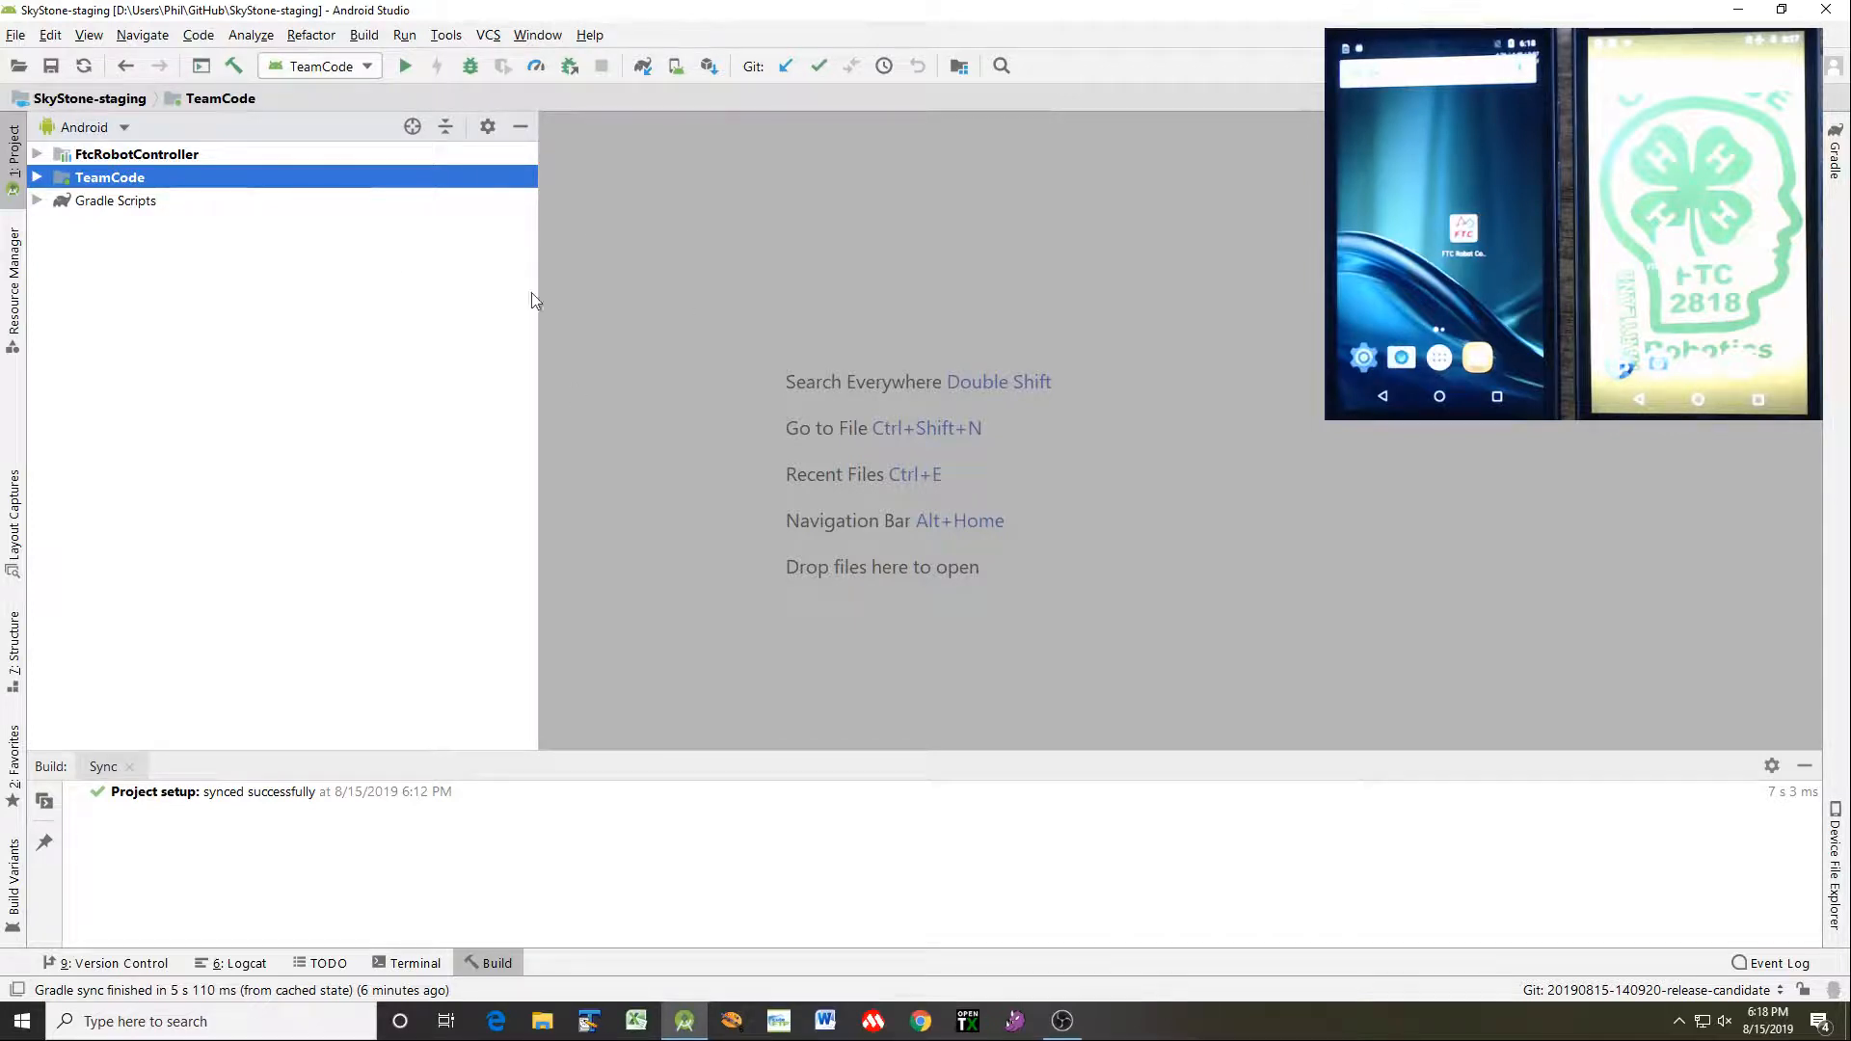
mouse_move(579, 456)
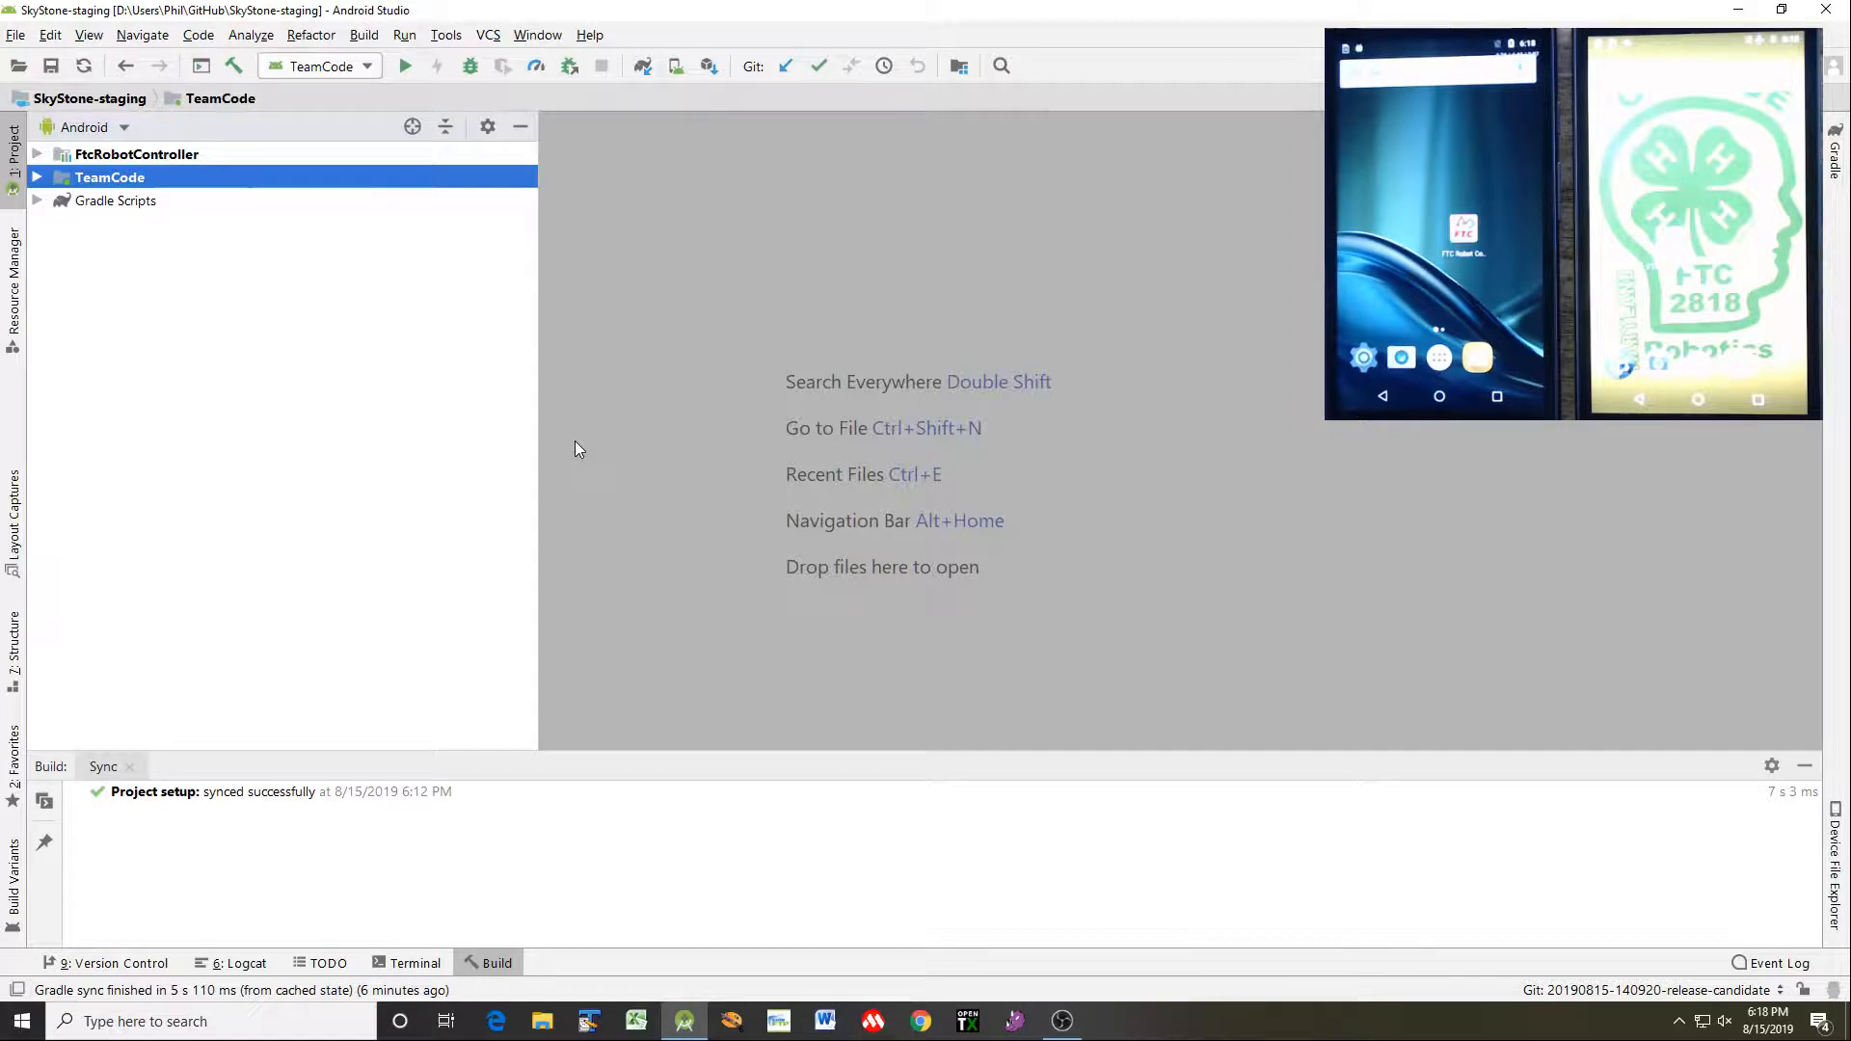
mouse_move(601, 416)
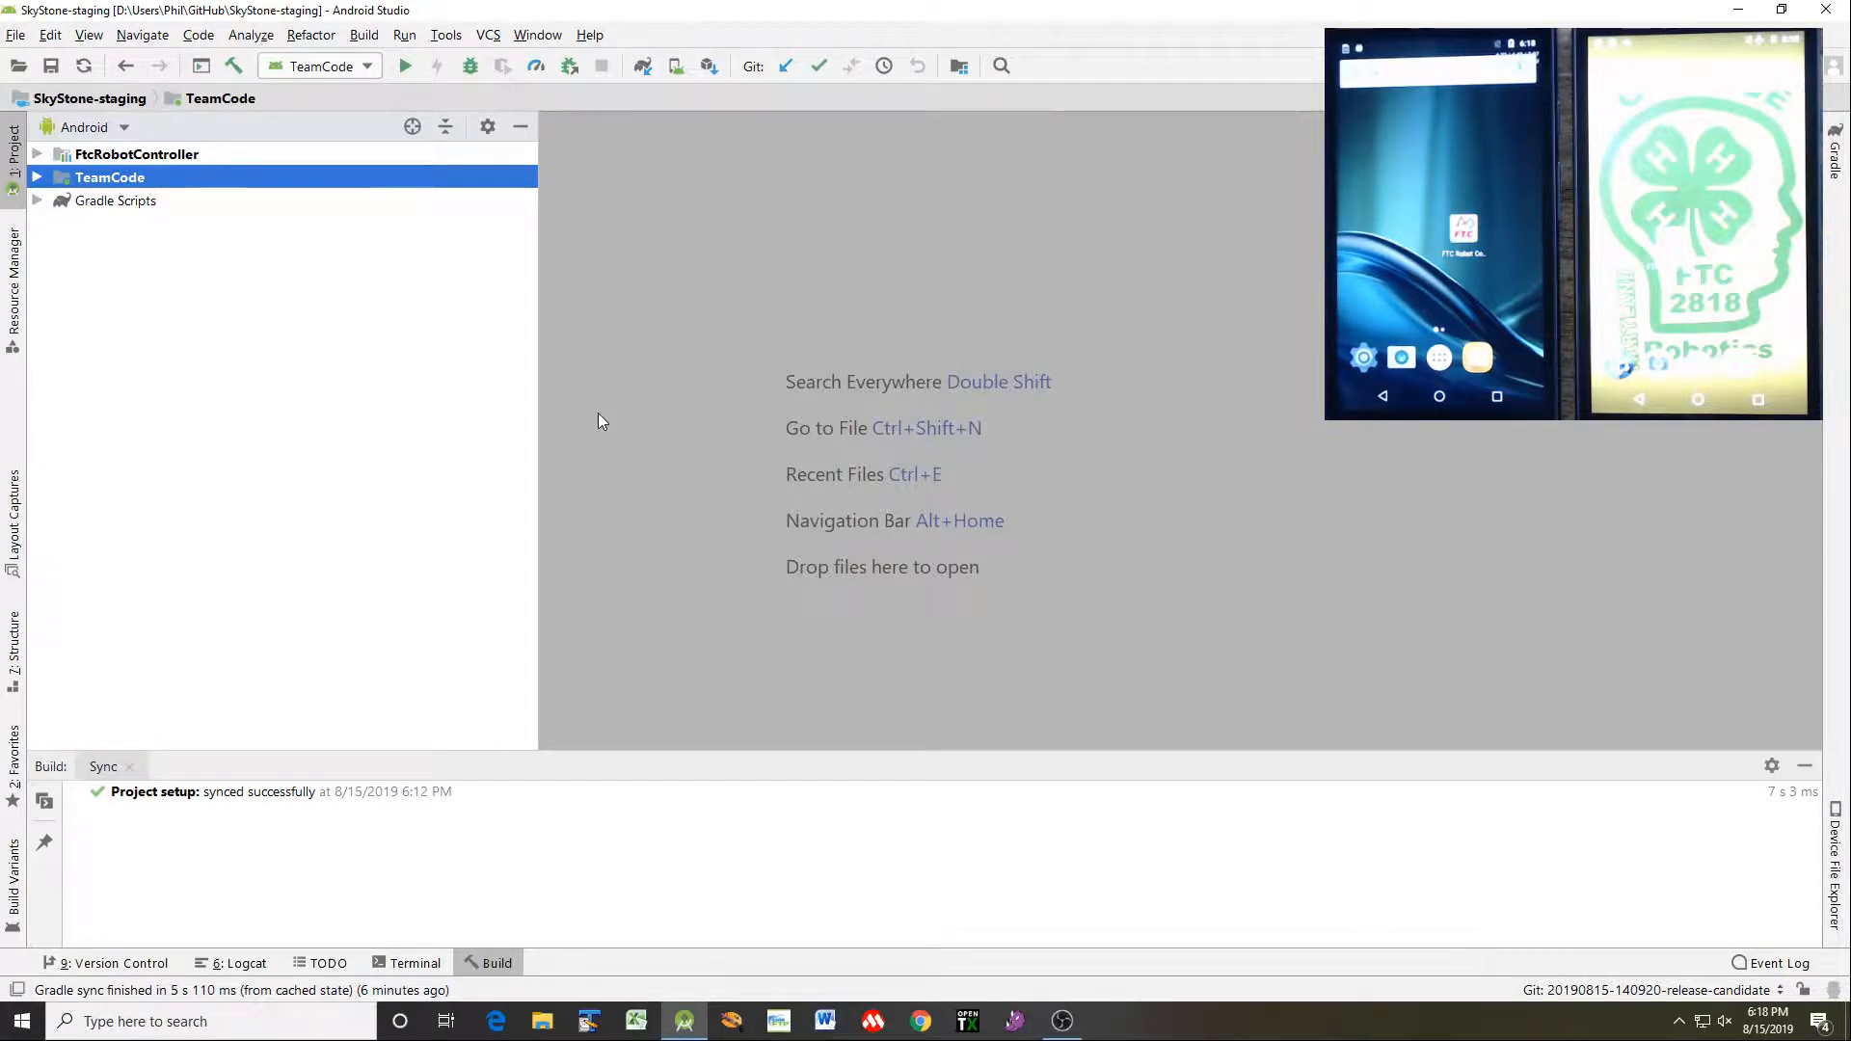
Expand FtcRobotController's java sources down to the external.samples package
click(136, 154)
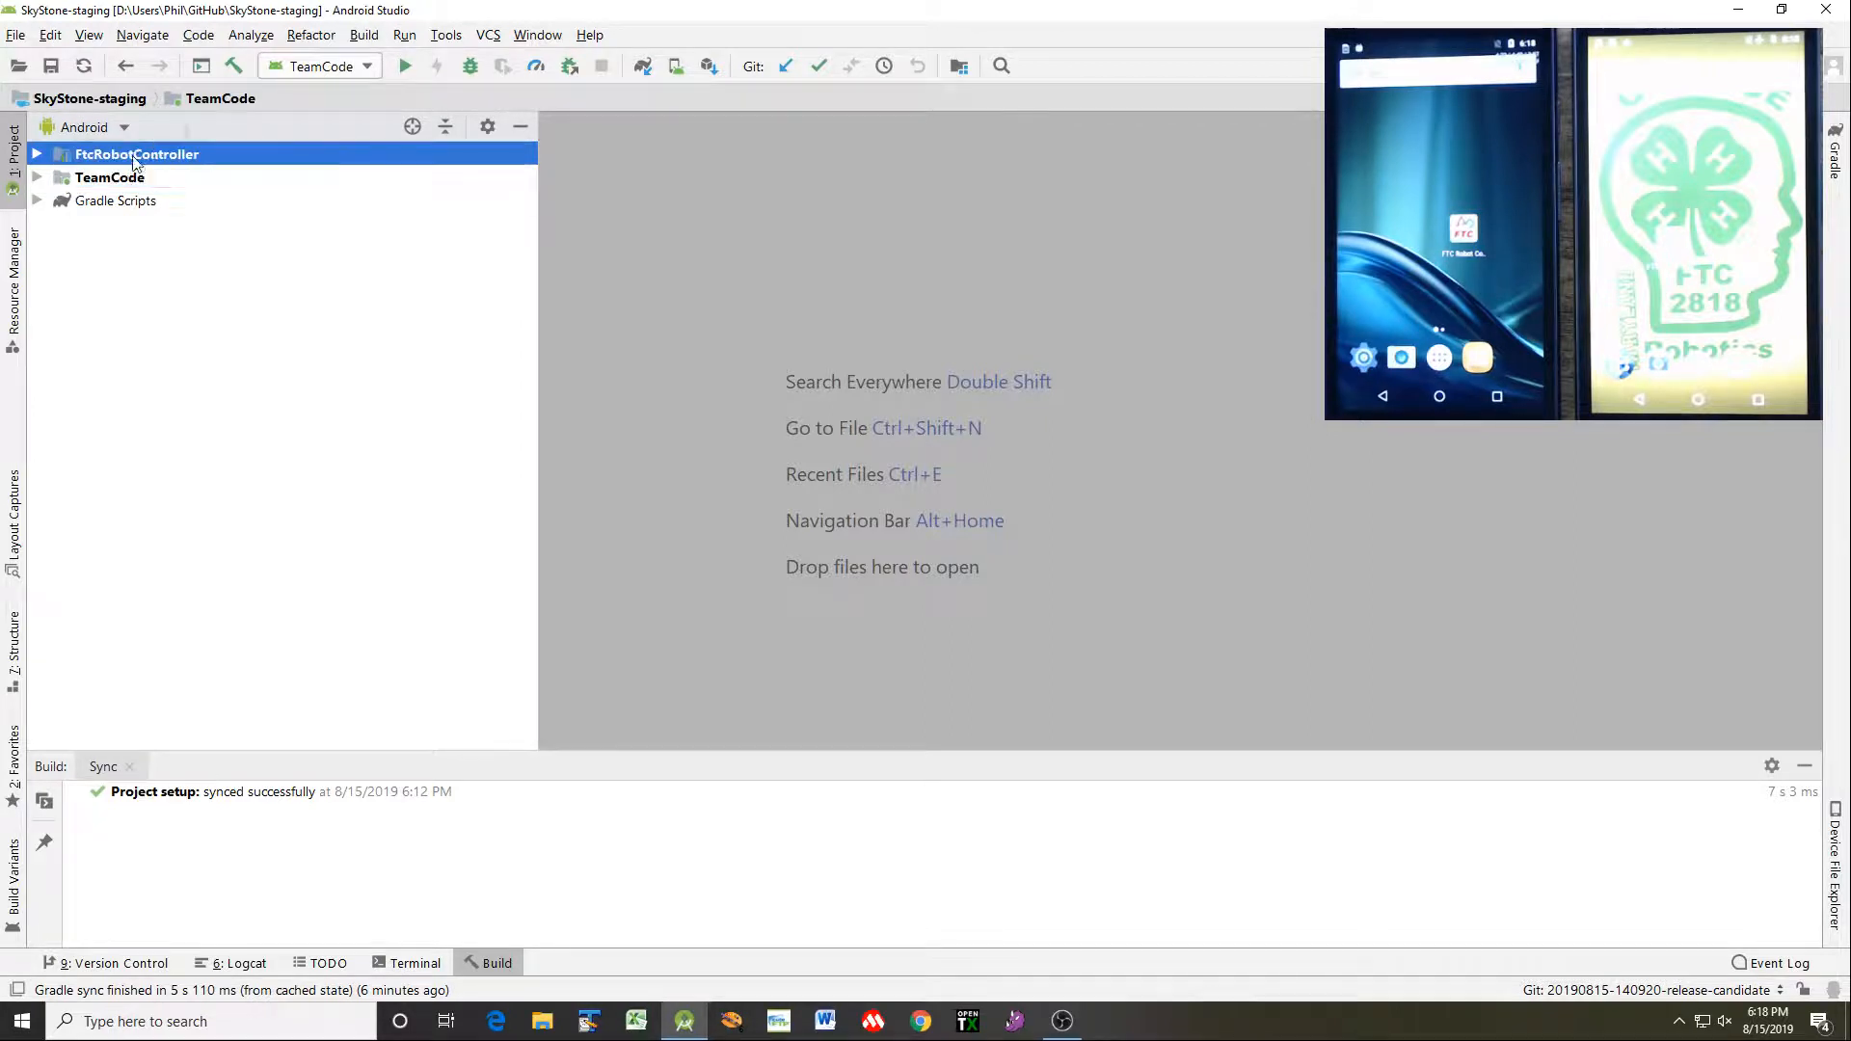
click(110, 177)
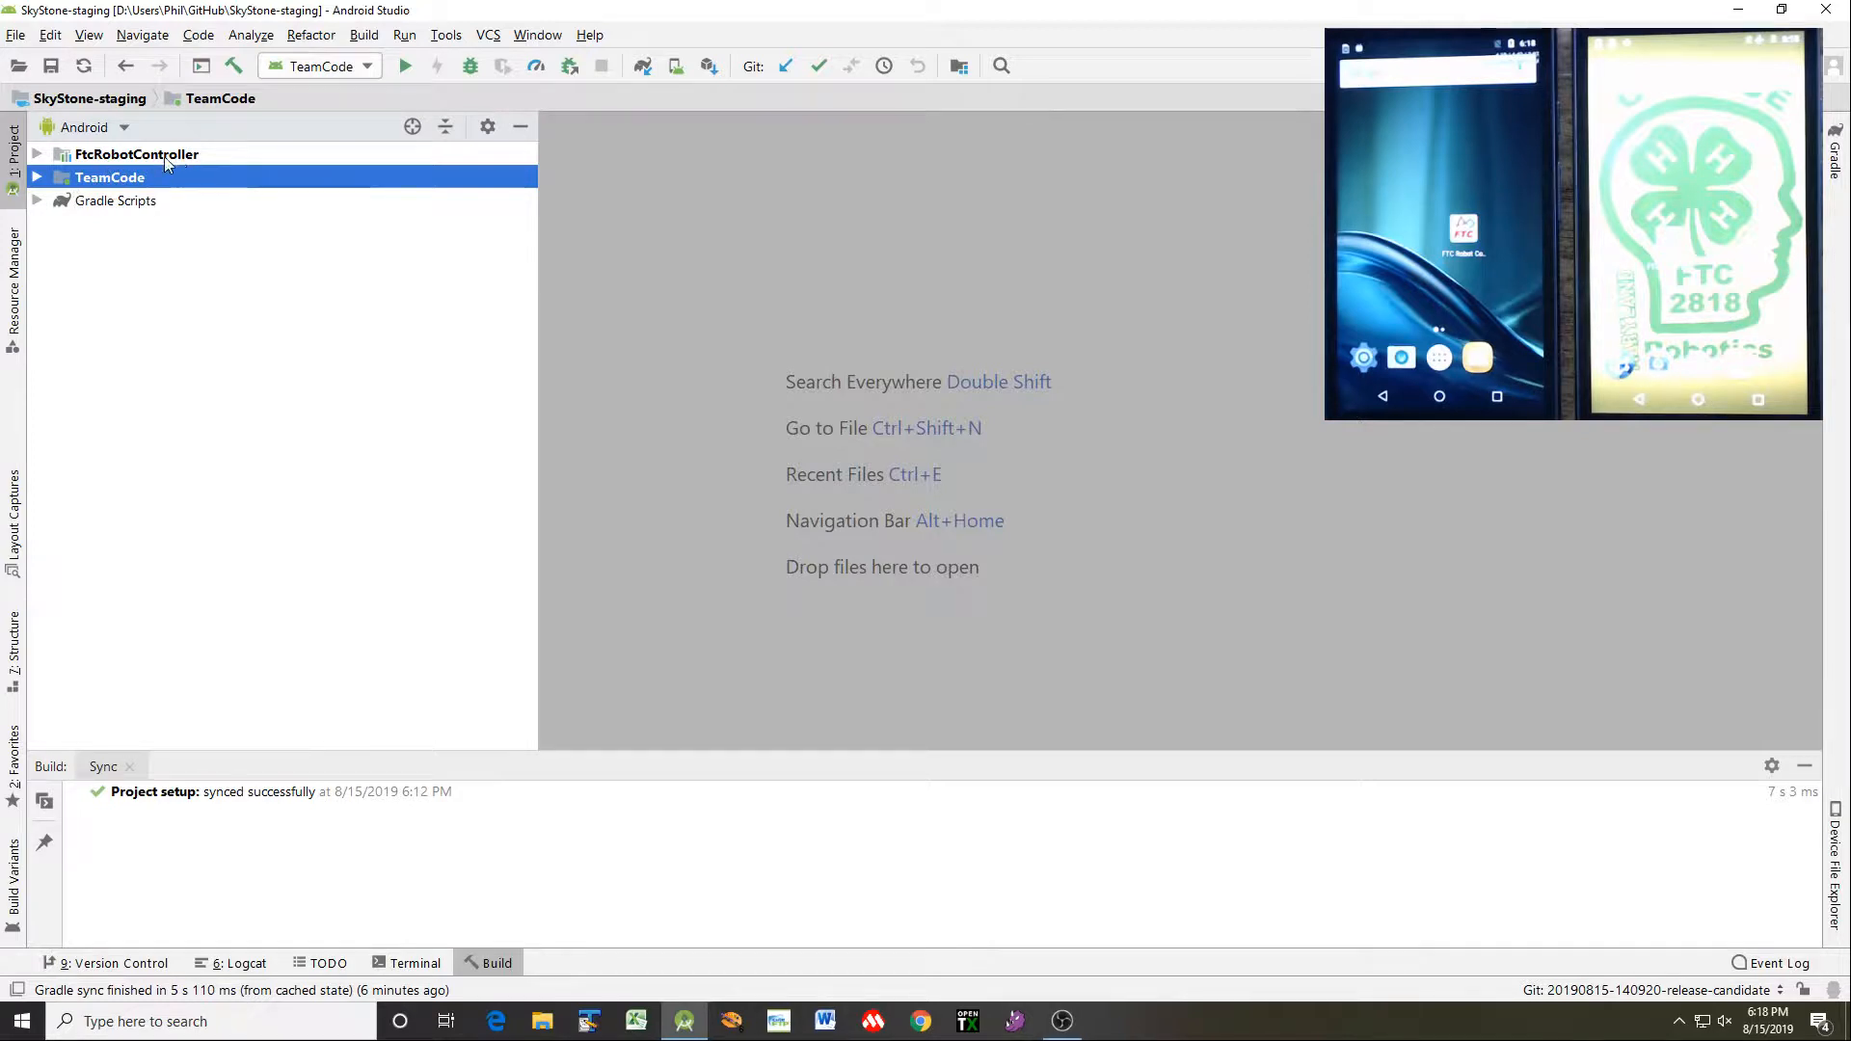
mouse_move(136, 153)
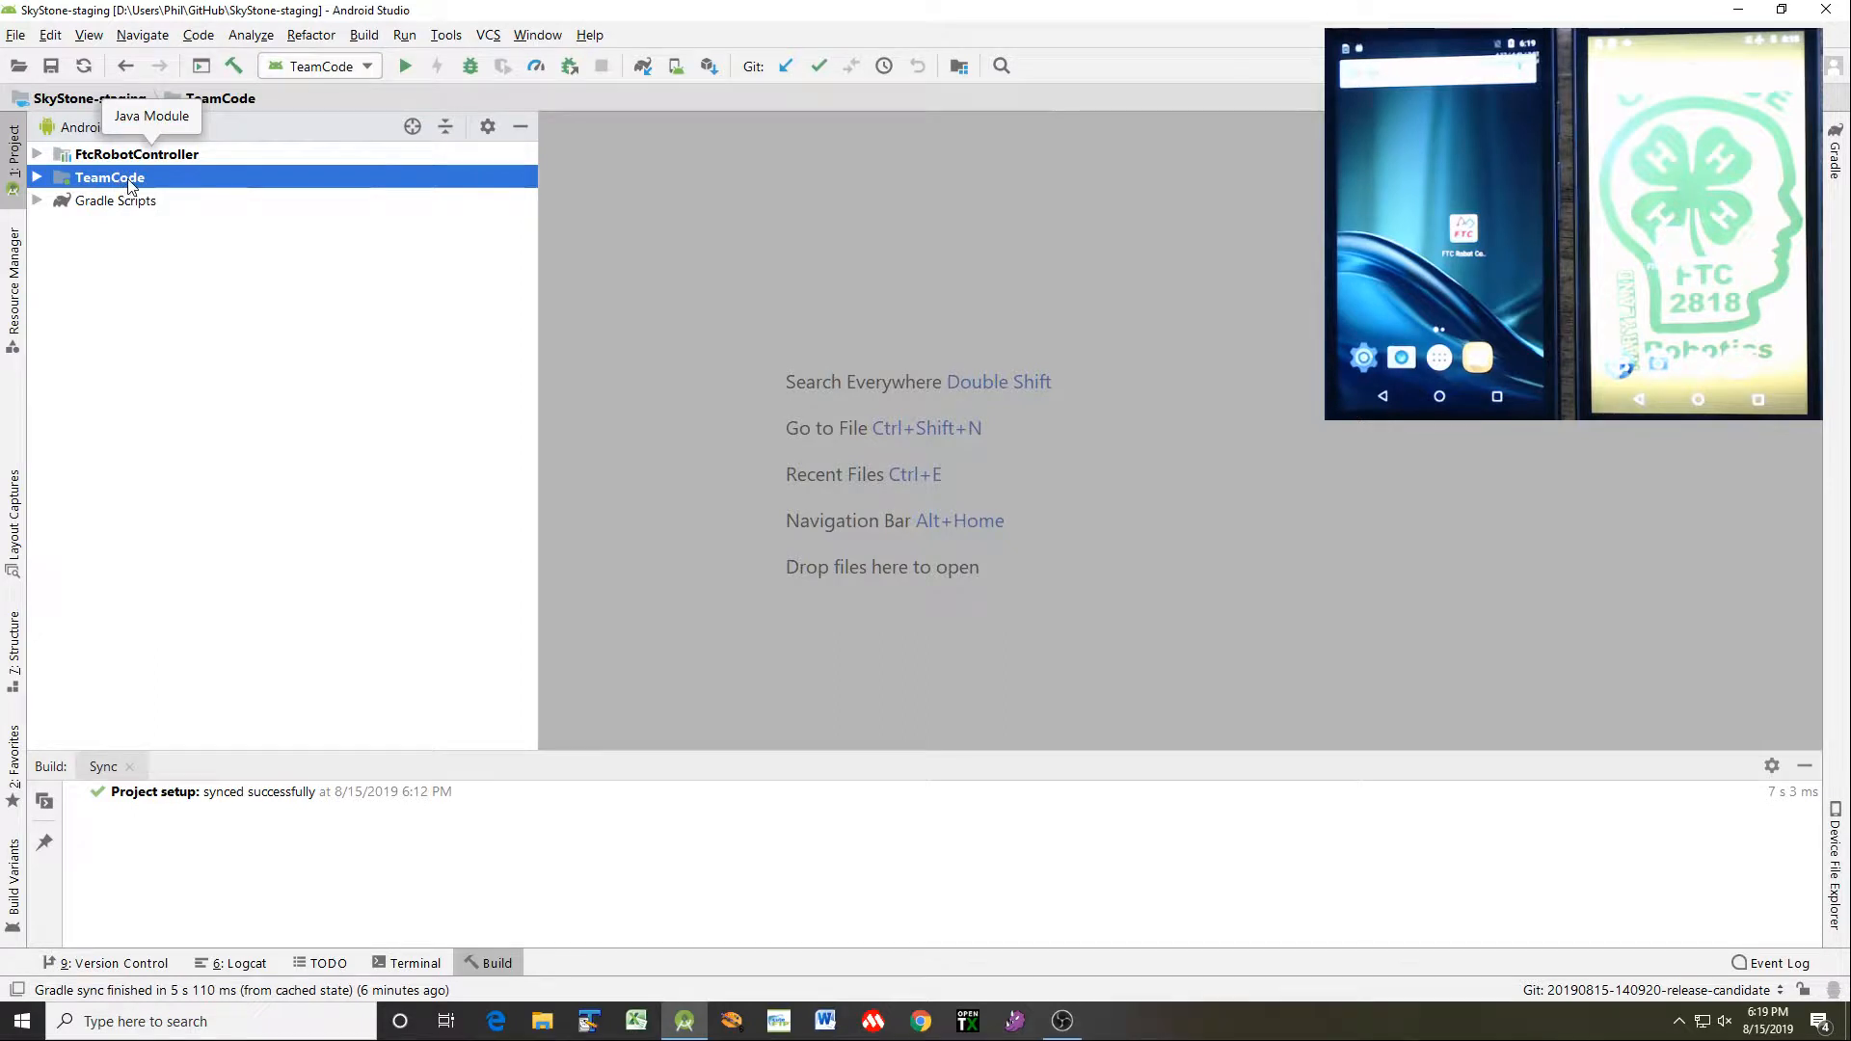
mouse_move(232, 225)
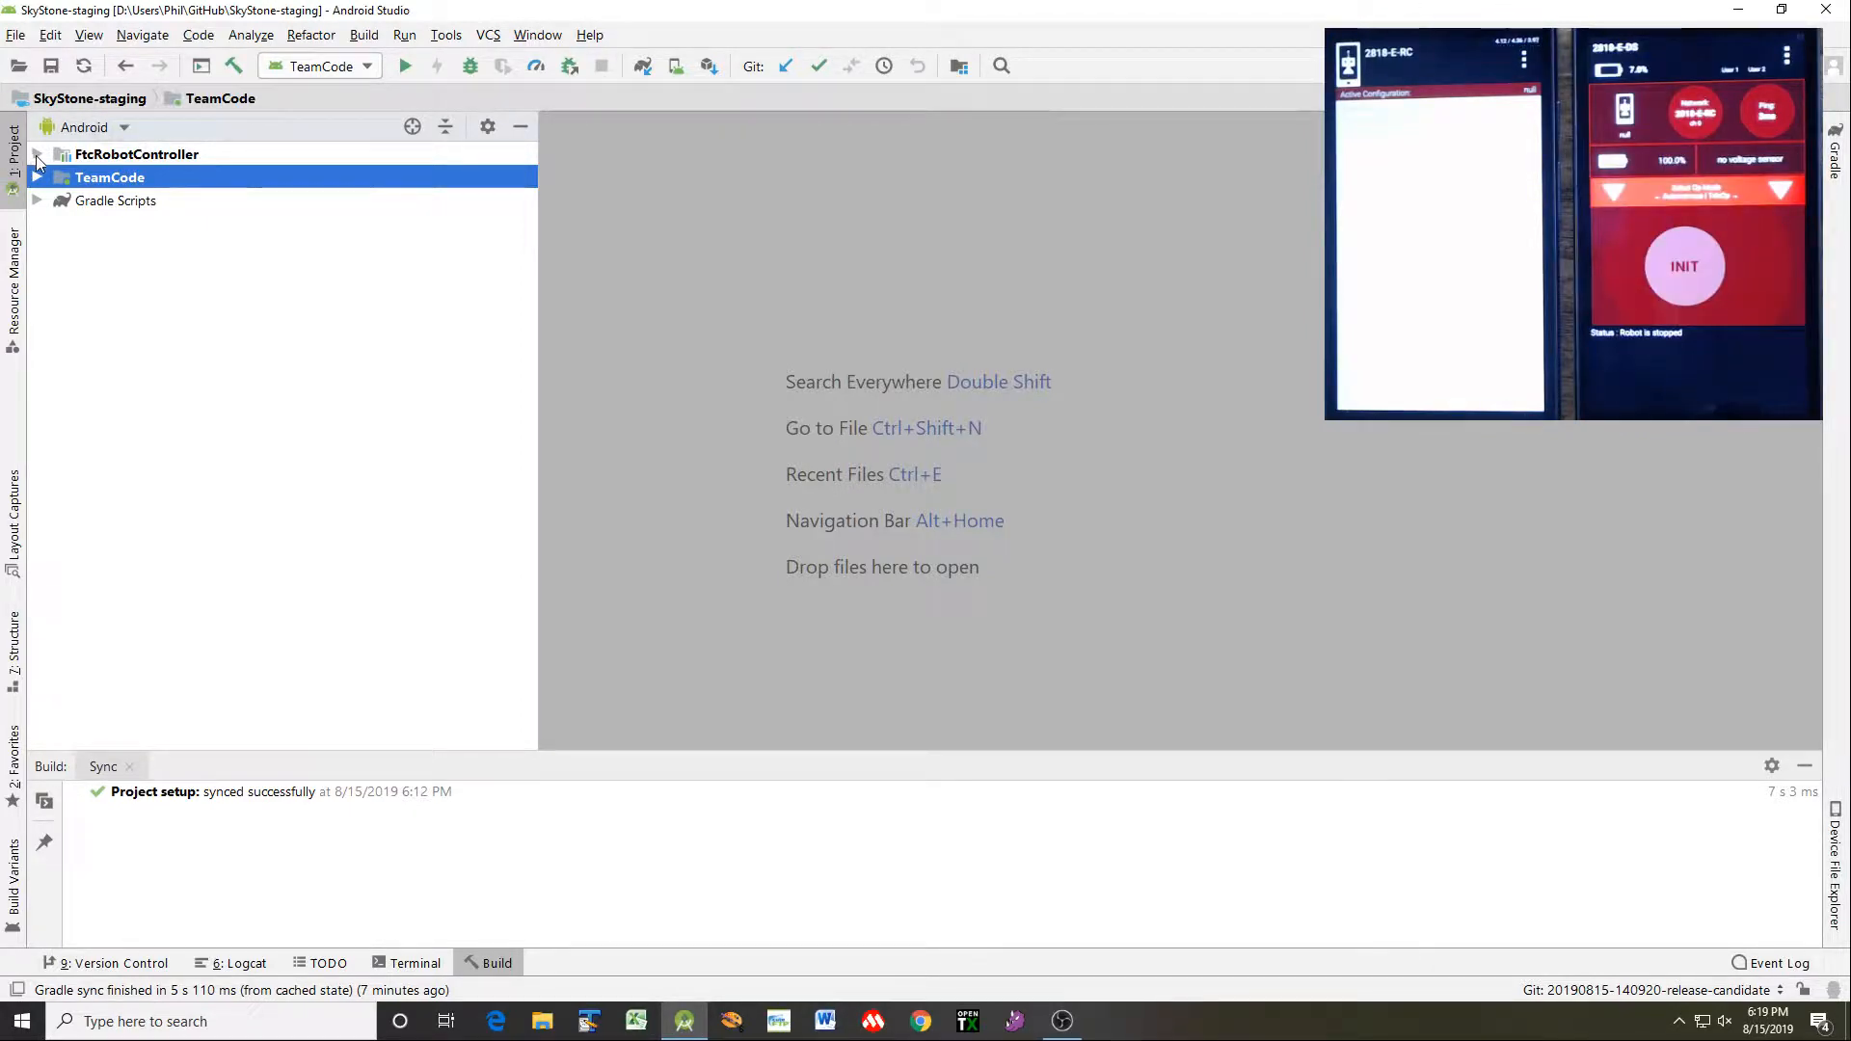
click(37, 153)
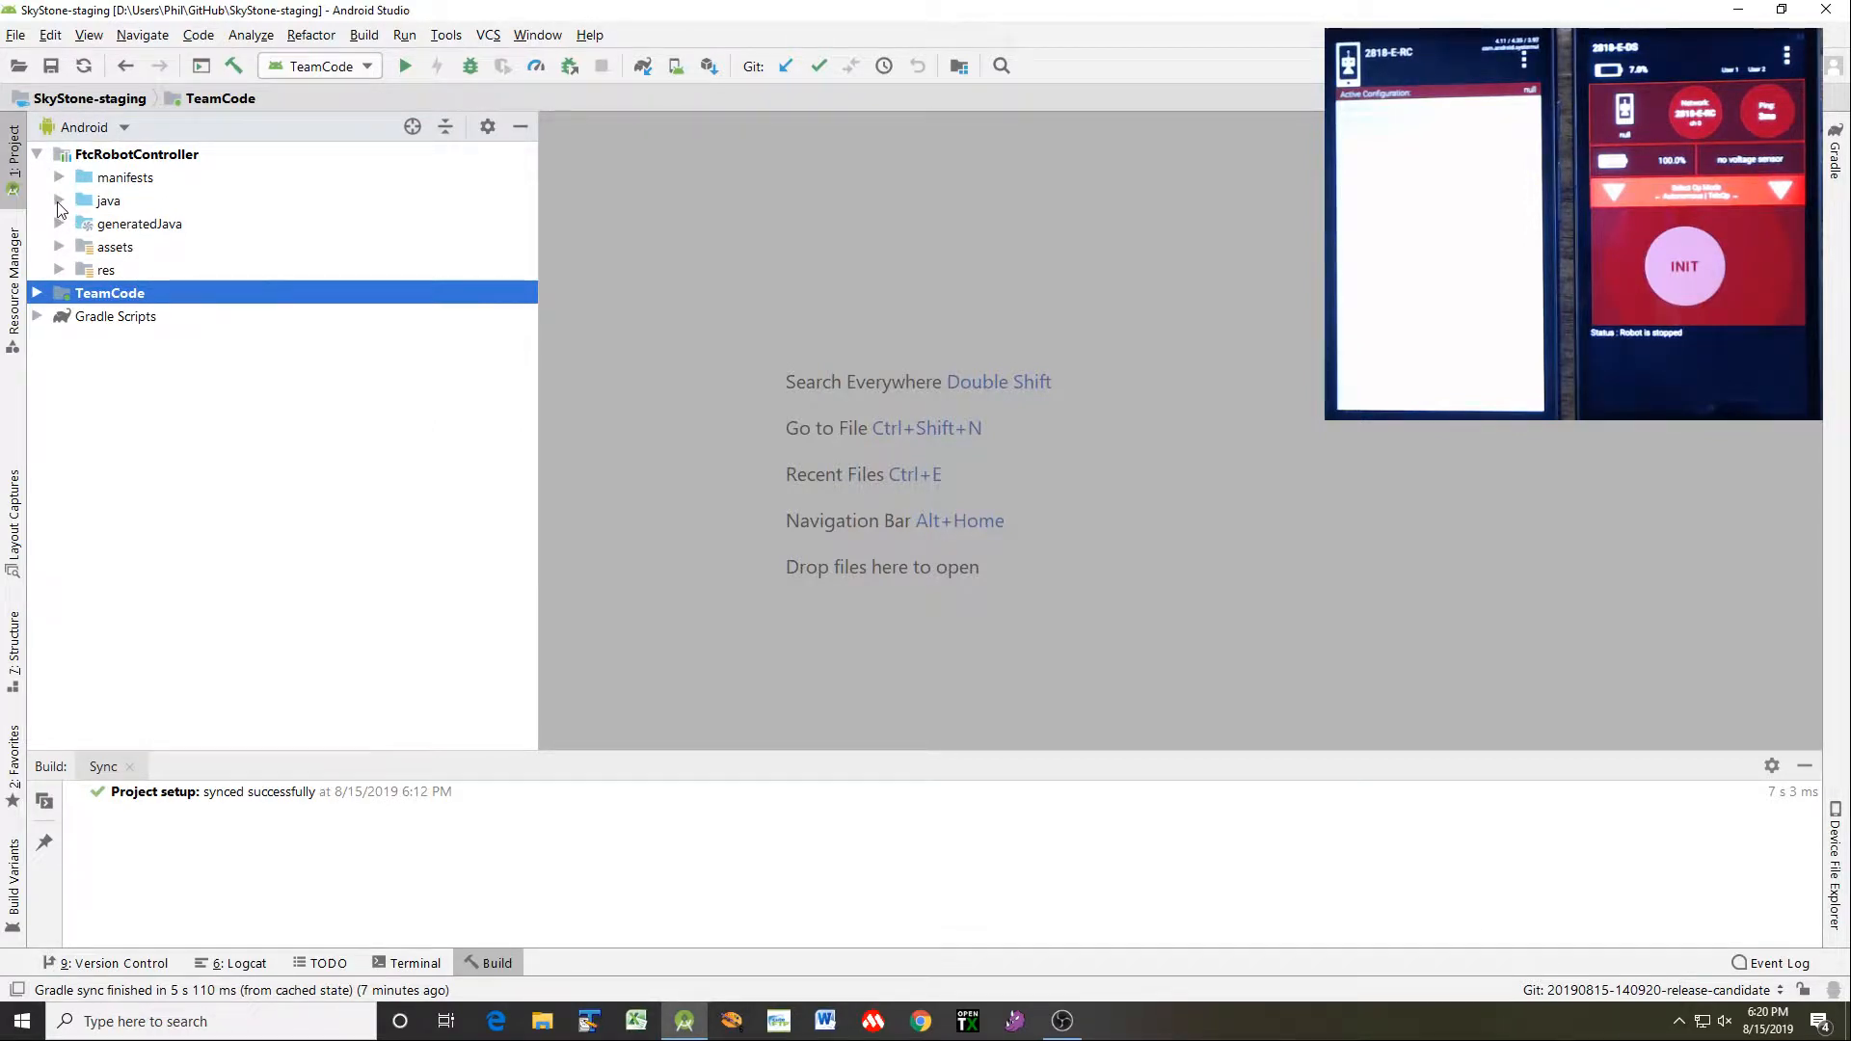
click(59, 200)
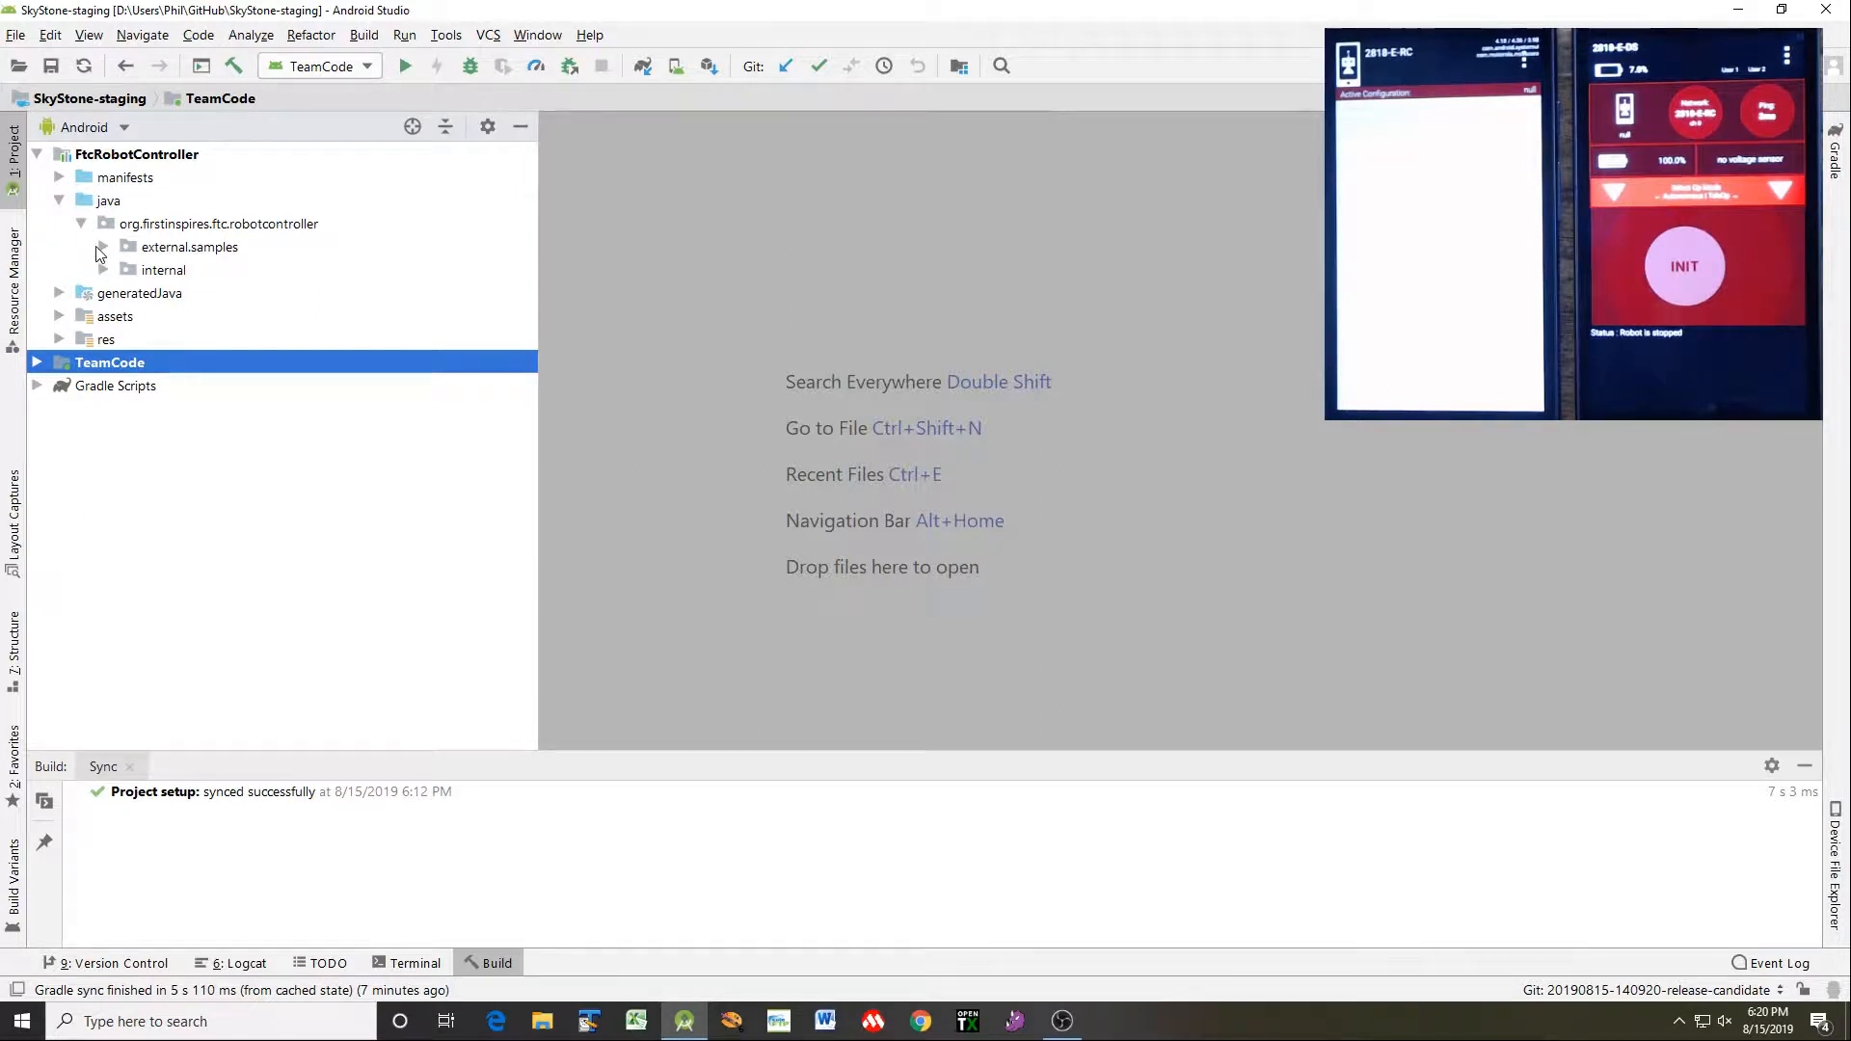
click(101, 247)
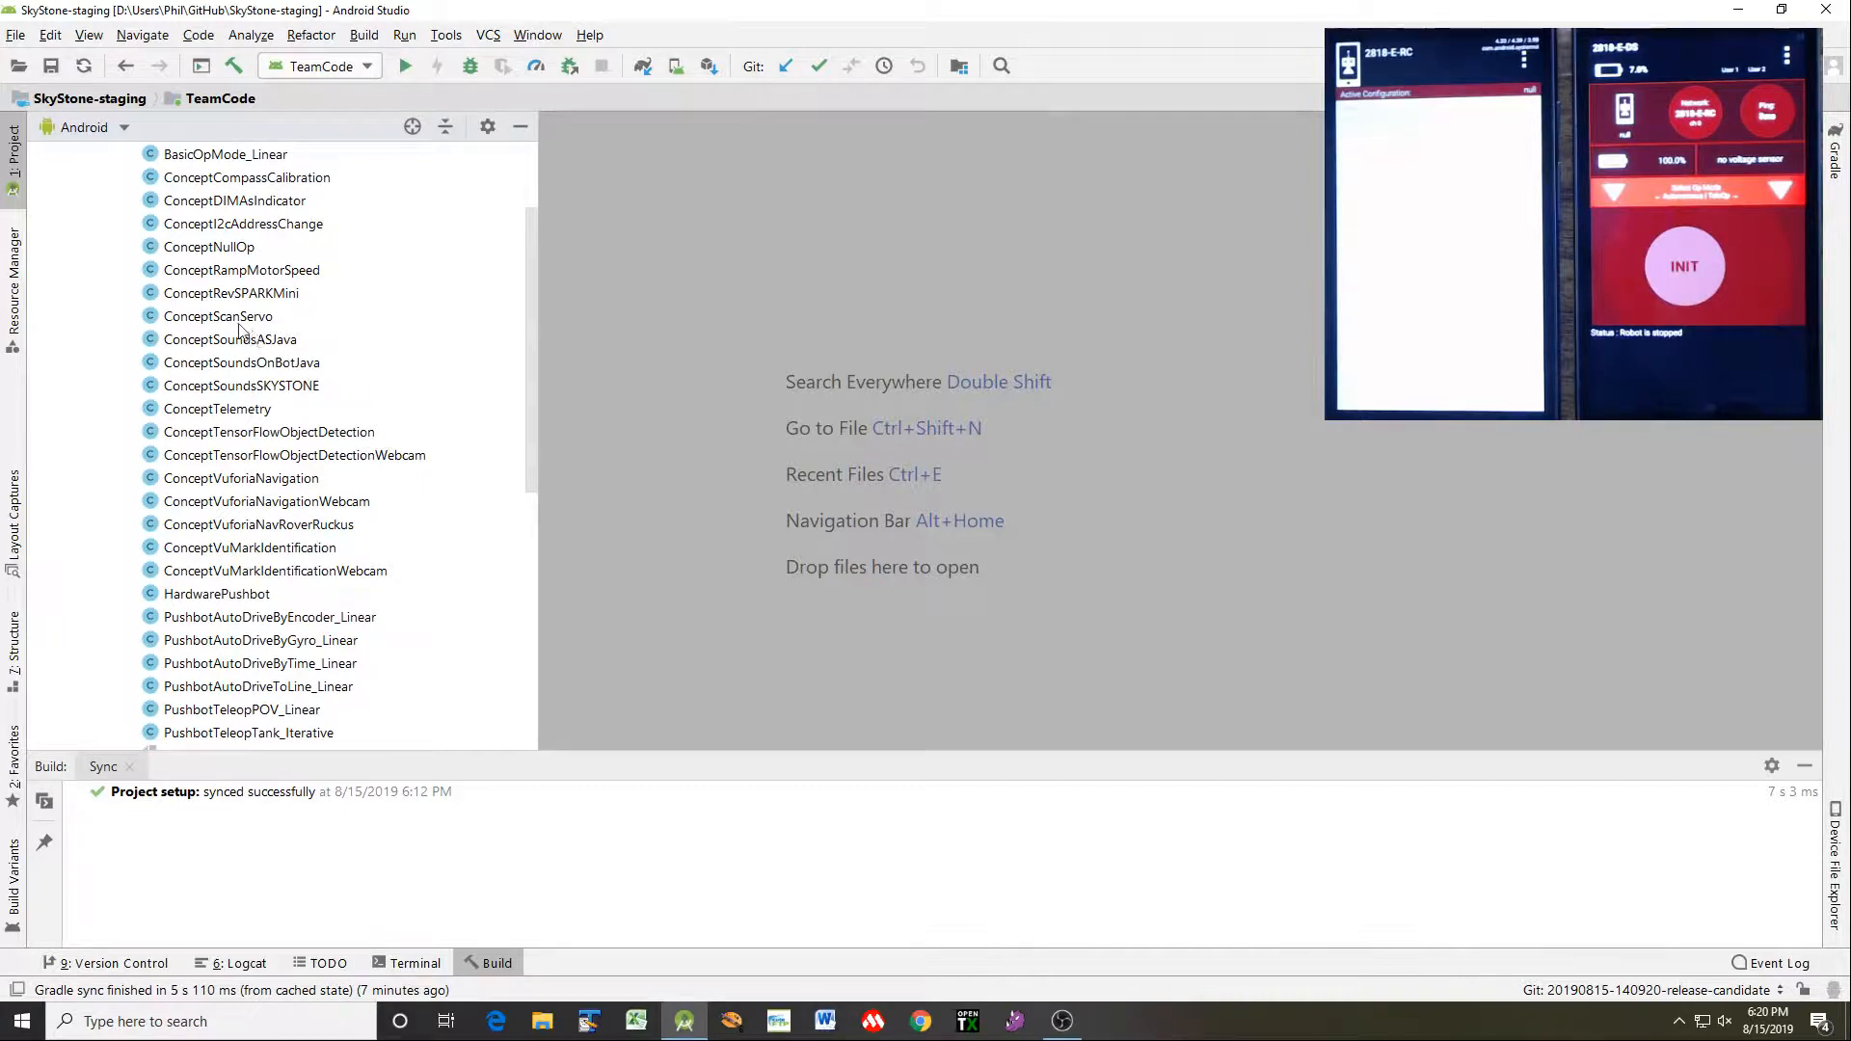
Browse the ConceptSoundsASJava, ConceptSoundsOnBotJava and ConceptSoundsSKYSTONE sample files
click(230, 339)
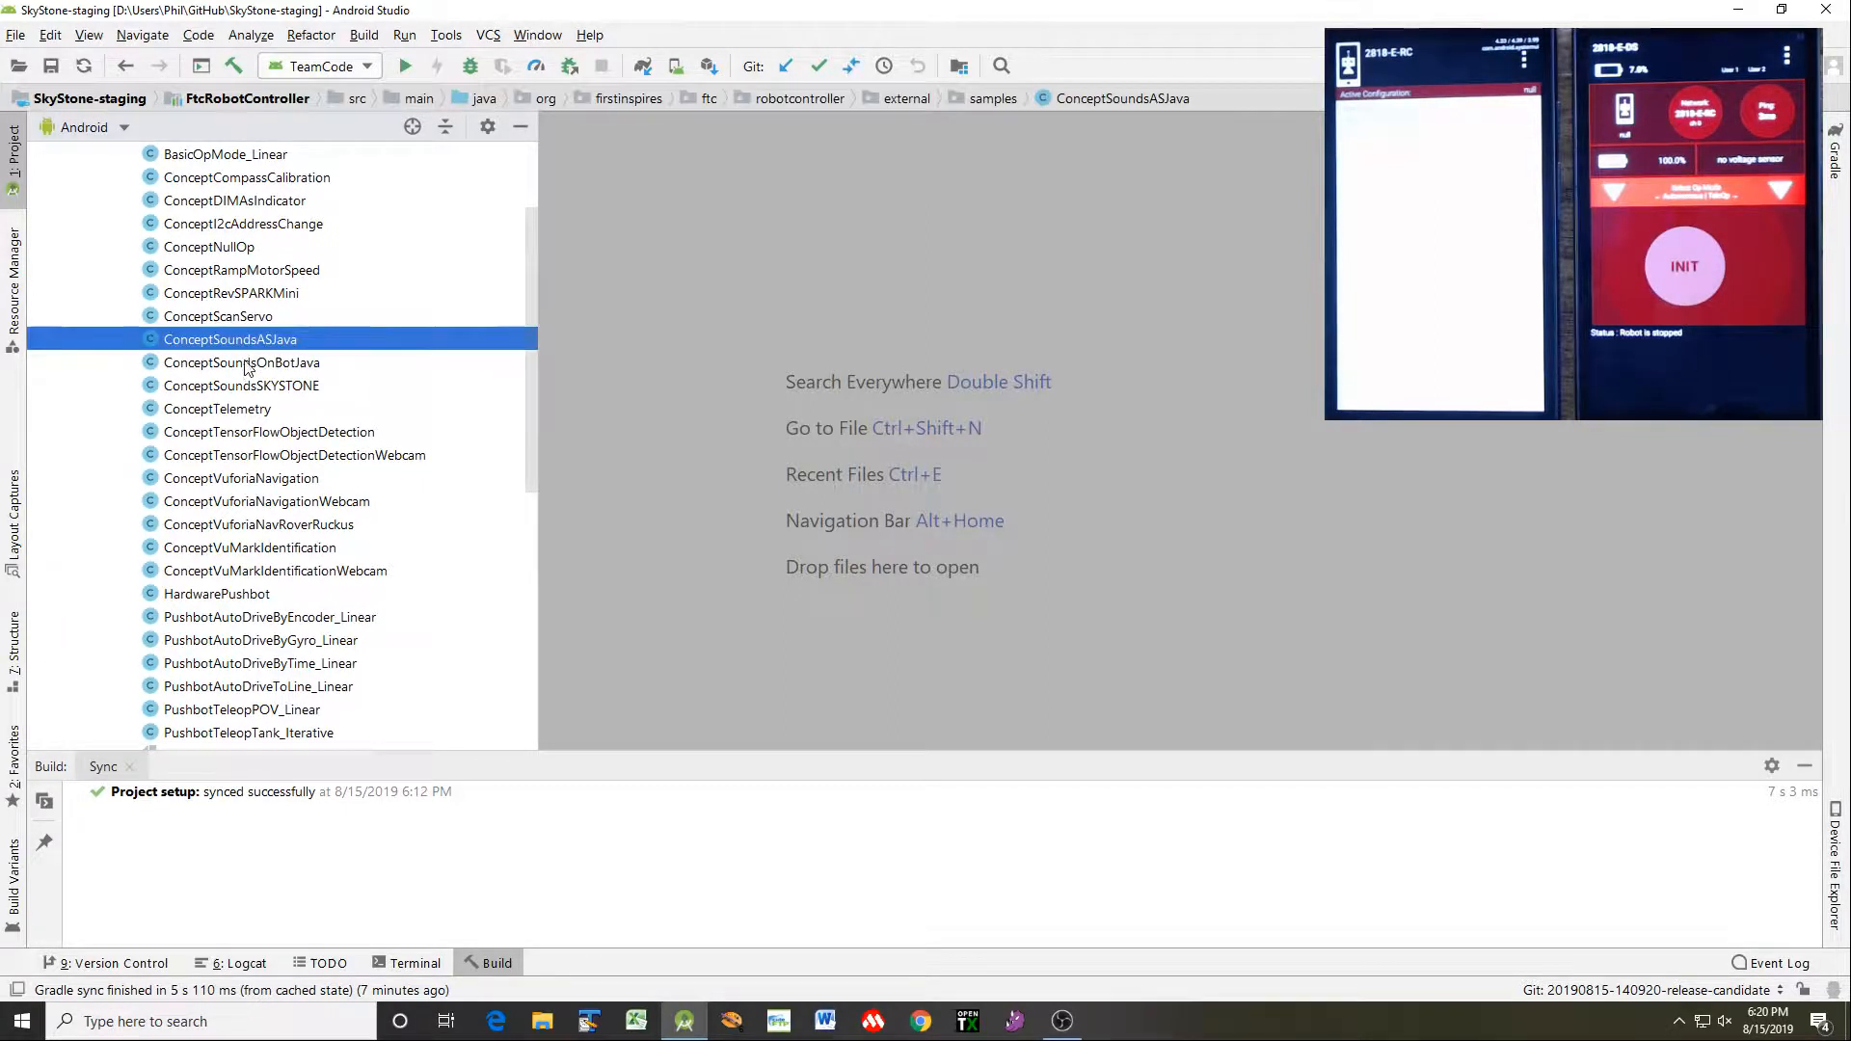
click(242, 362)
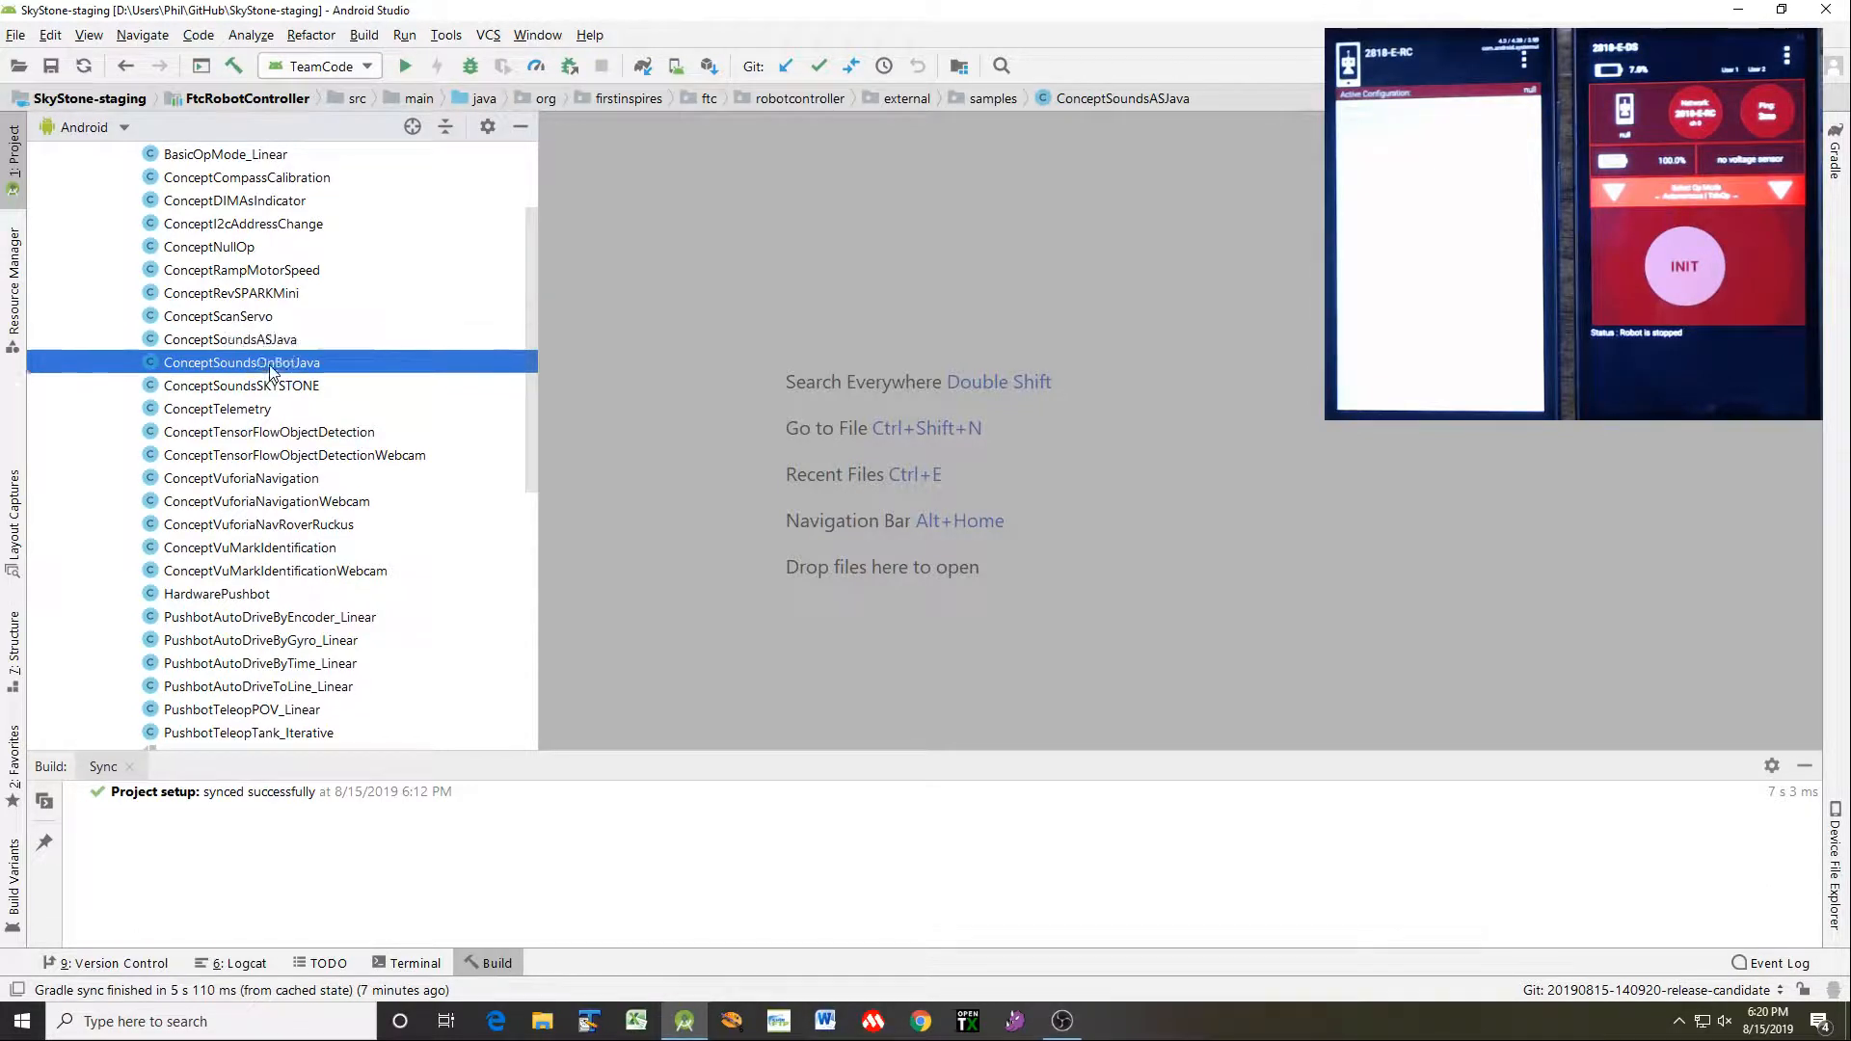
click(231, 338)
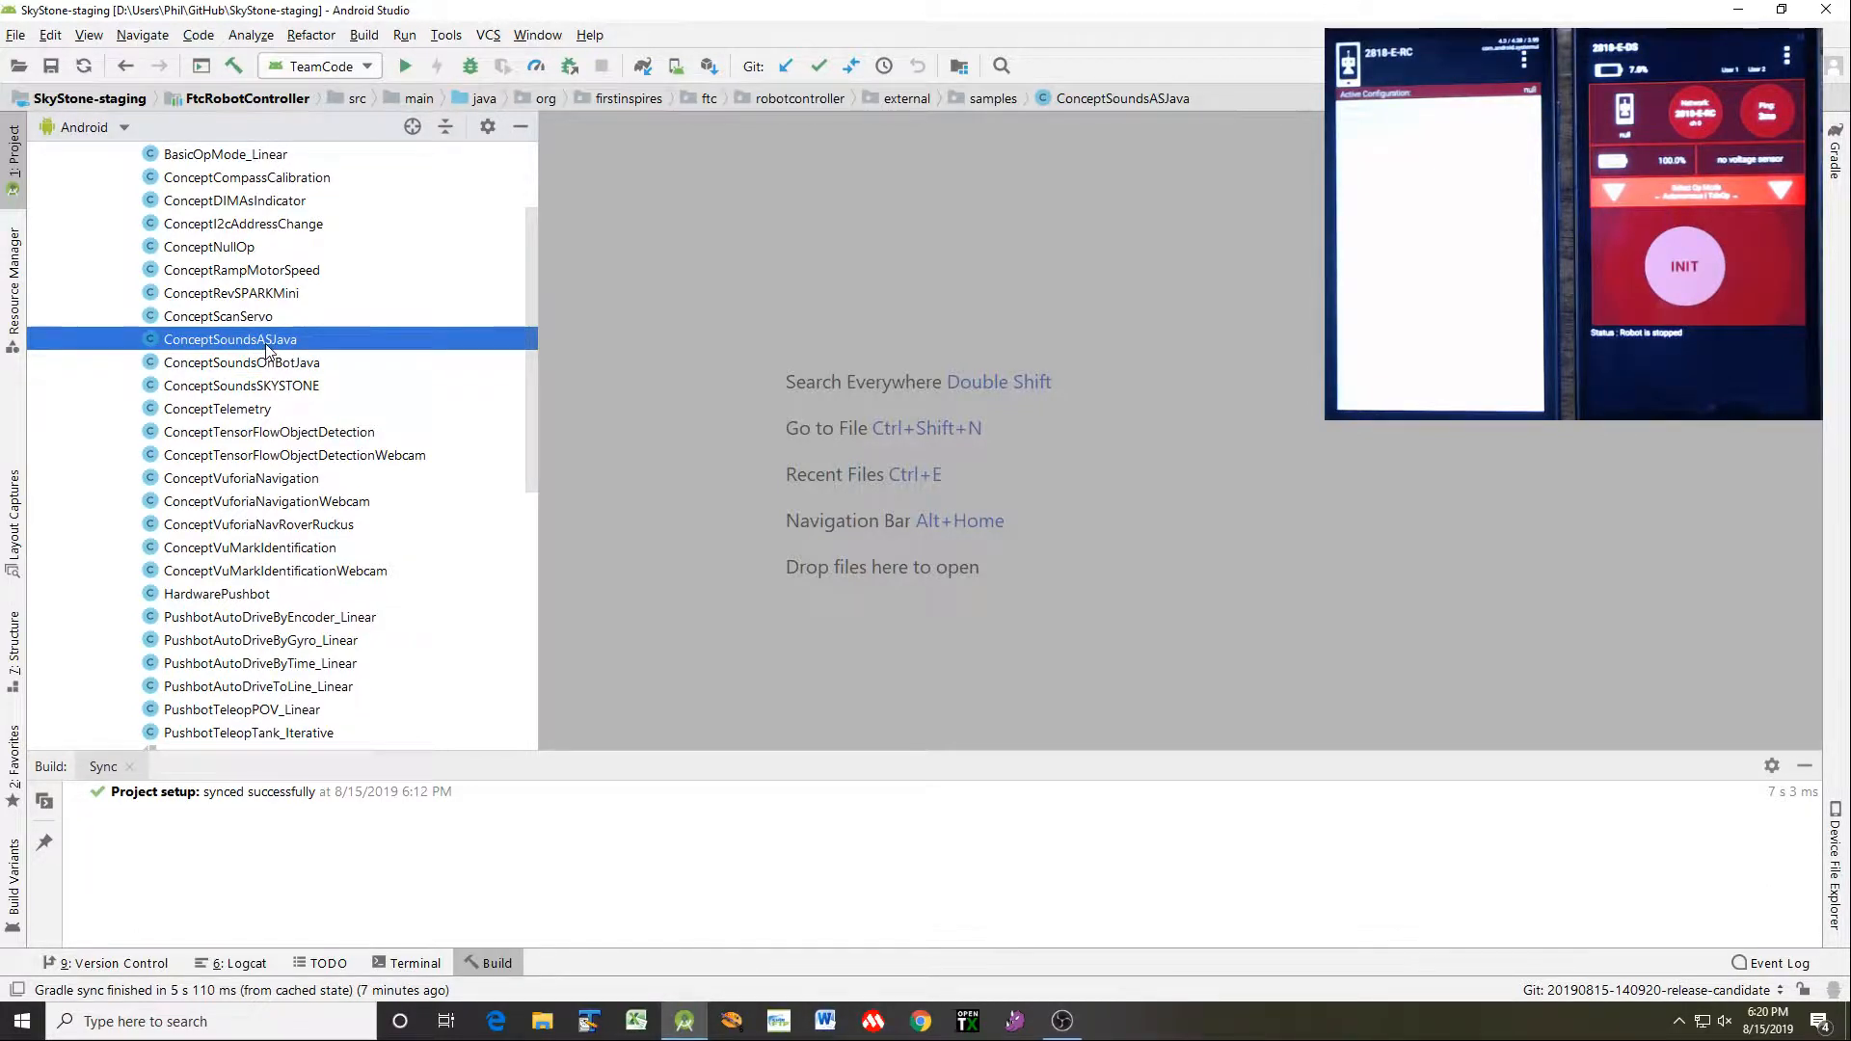
click(242, 362)
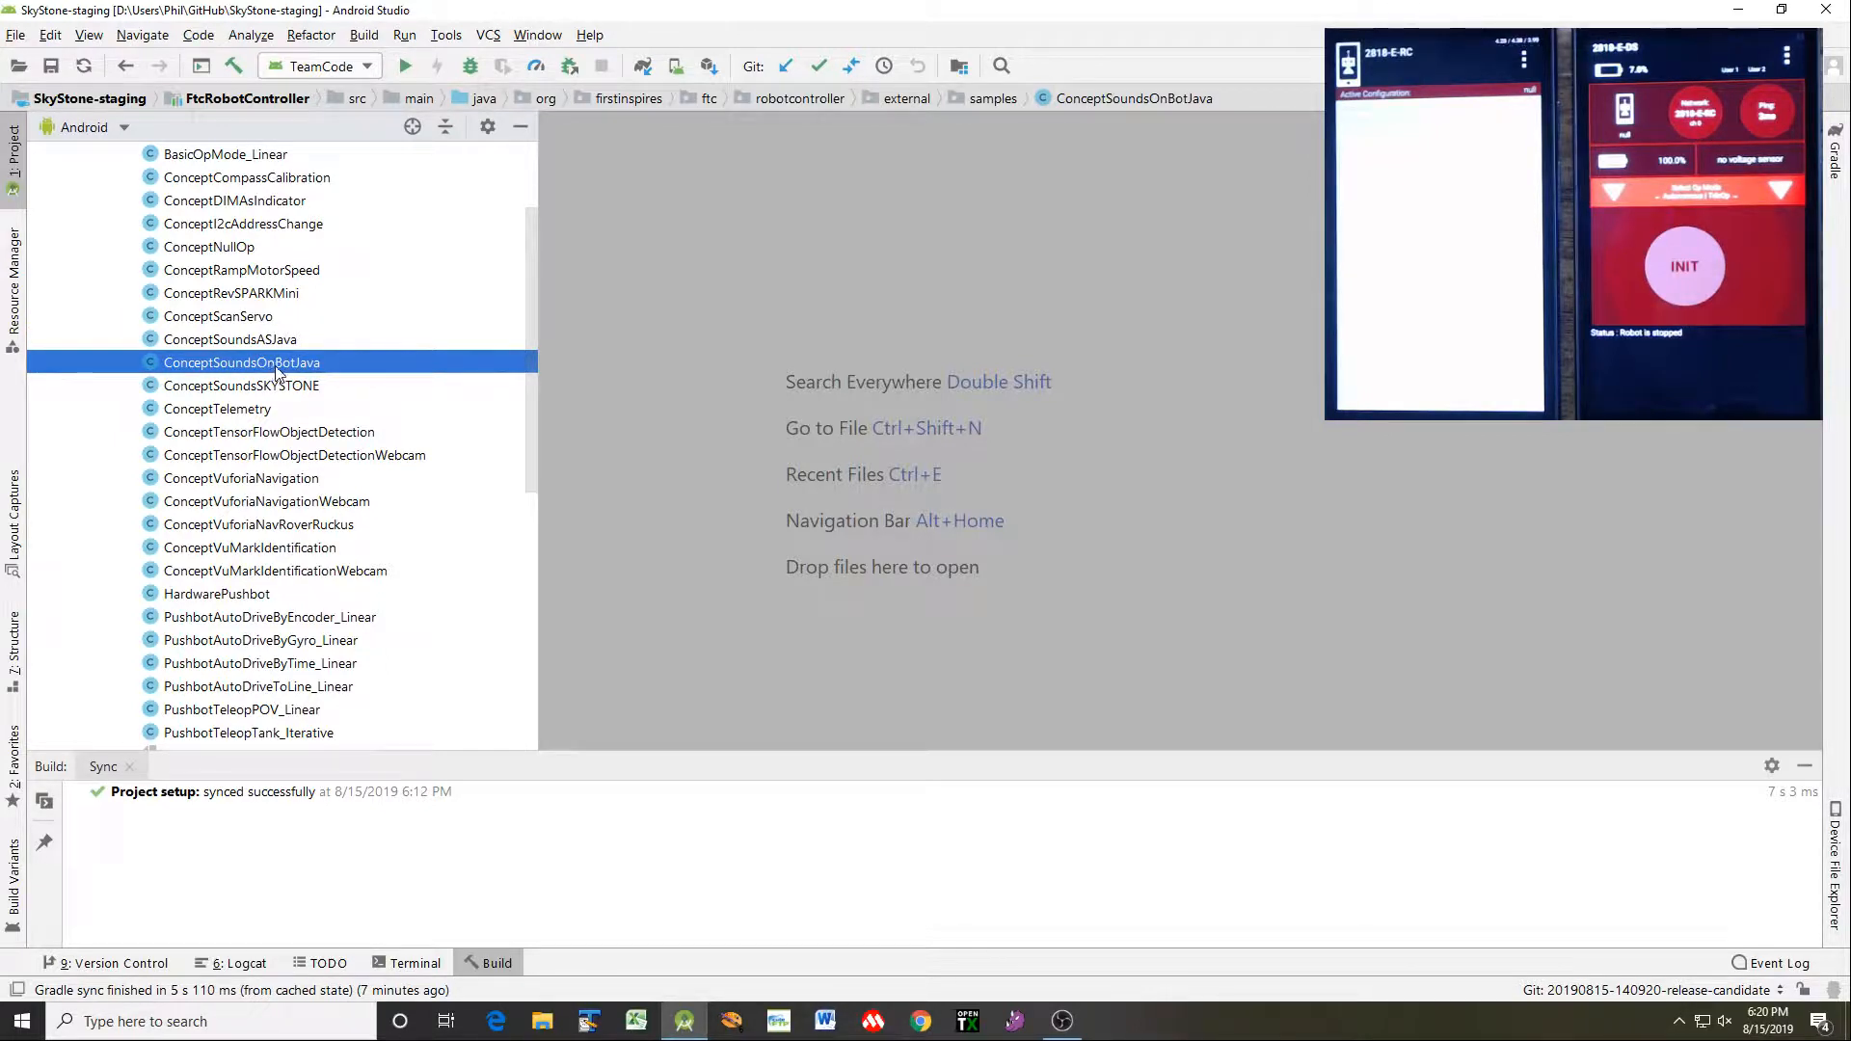
click(241, 385)
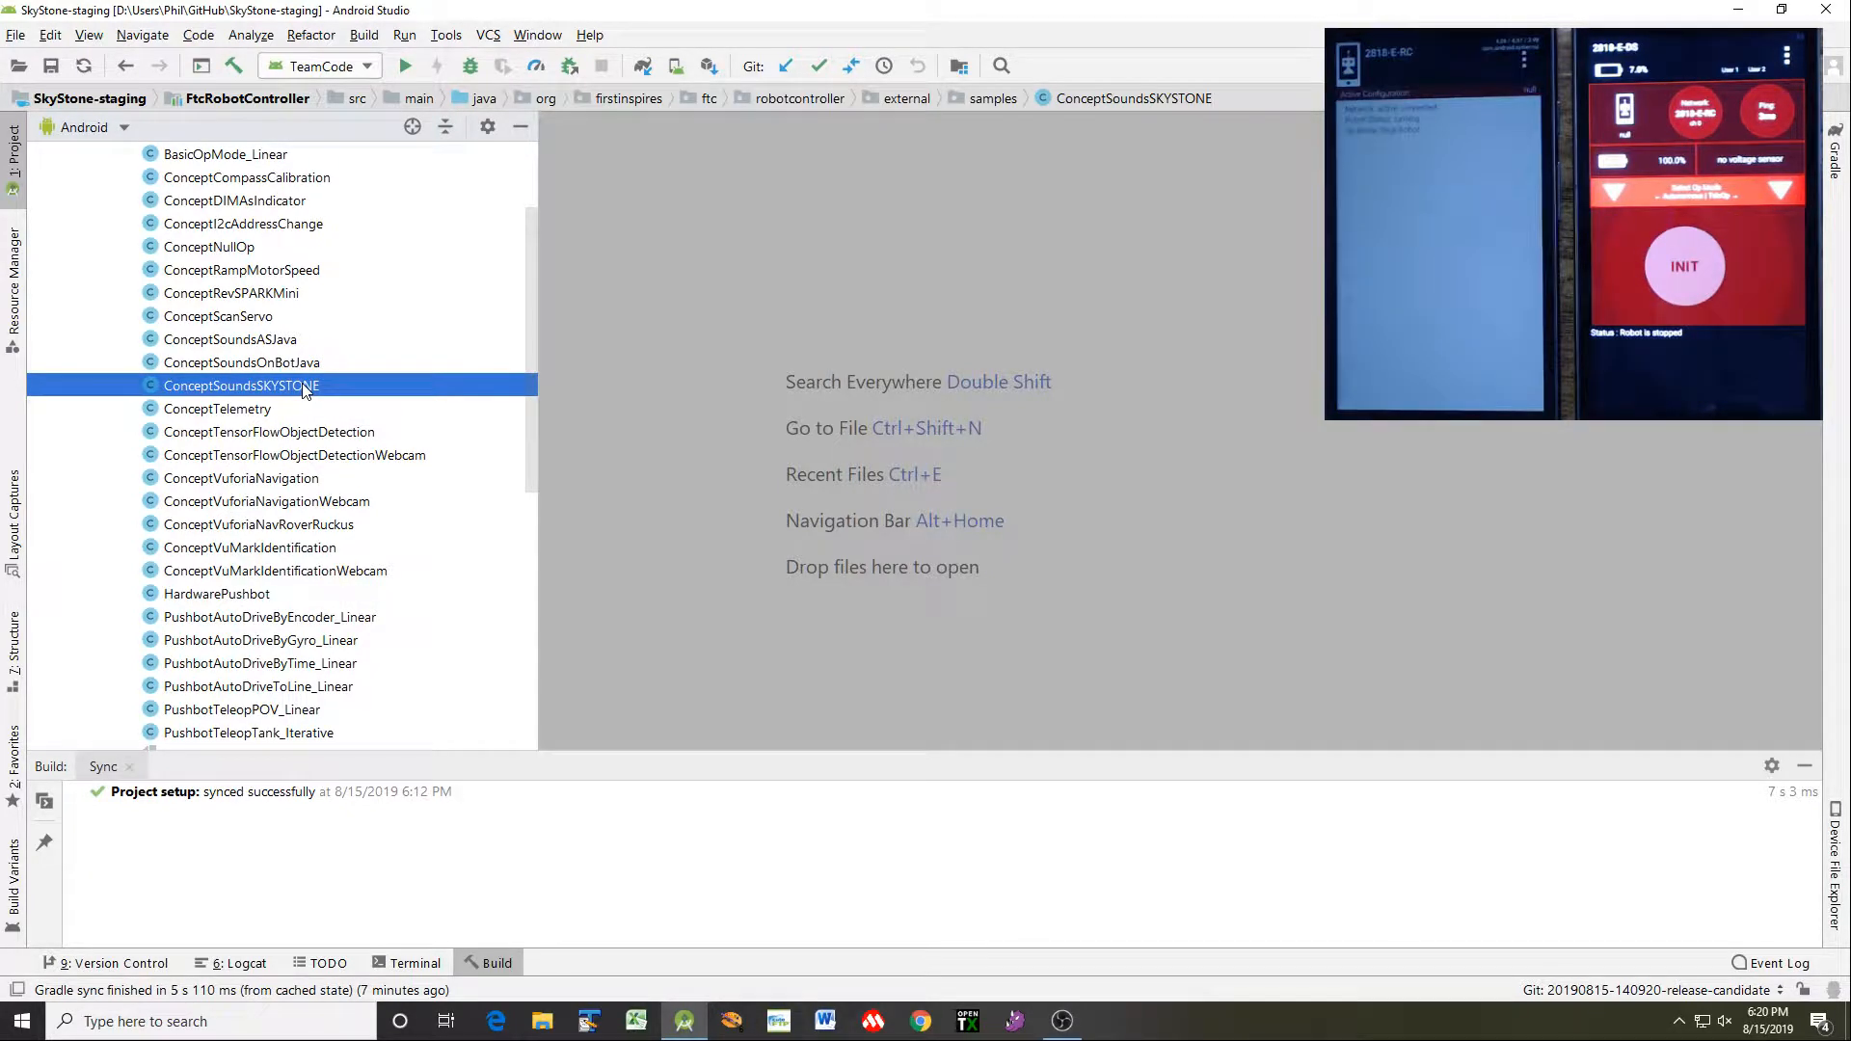
Dismiss the ConceptSoundsSKYSTONE context menu and collapse the FtcRobotController node
right_click(242, 386)
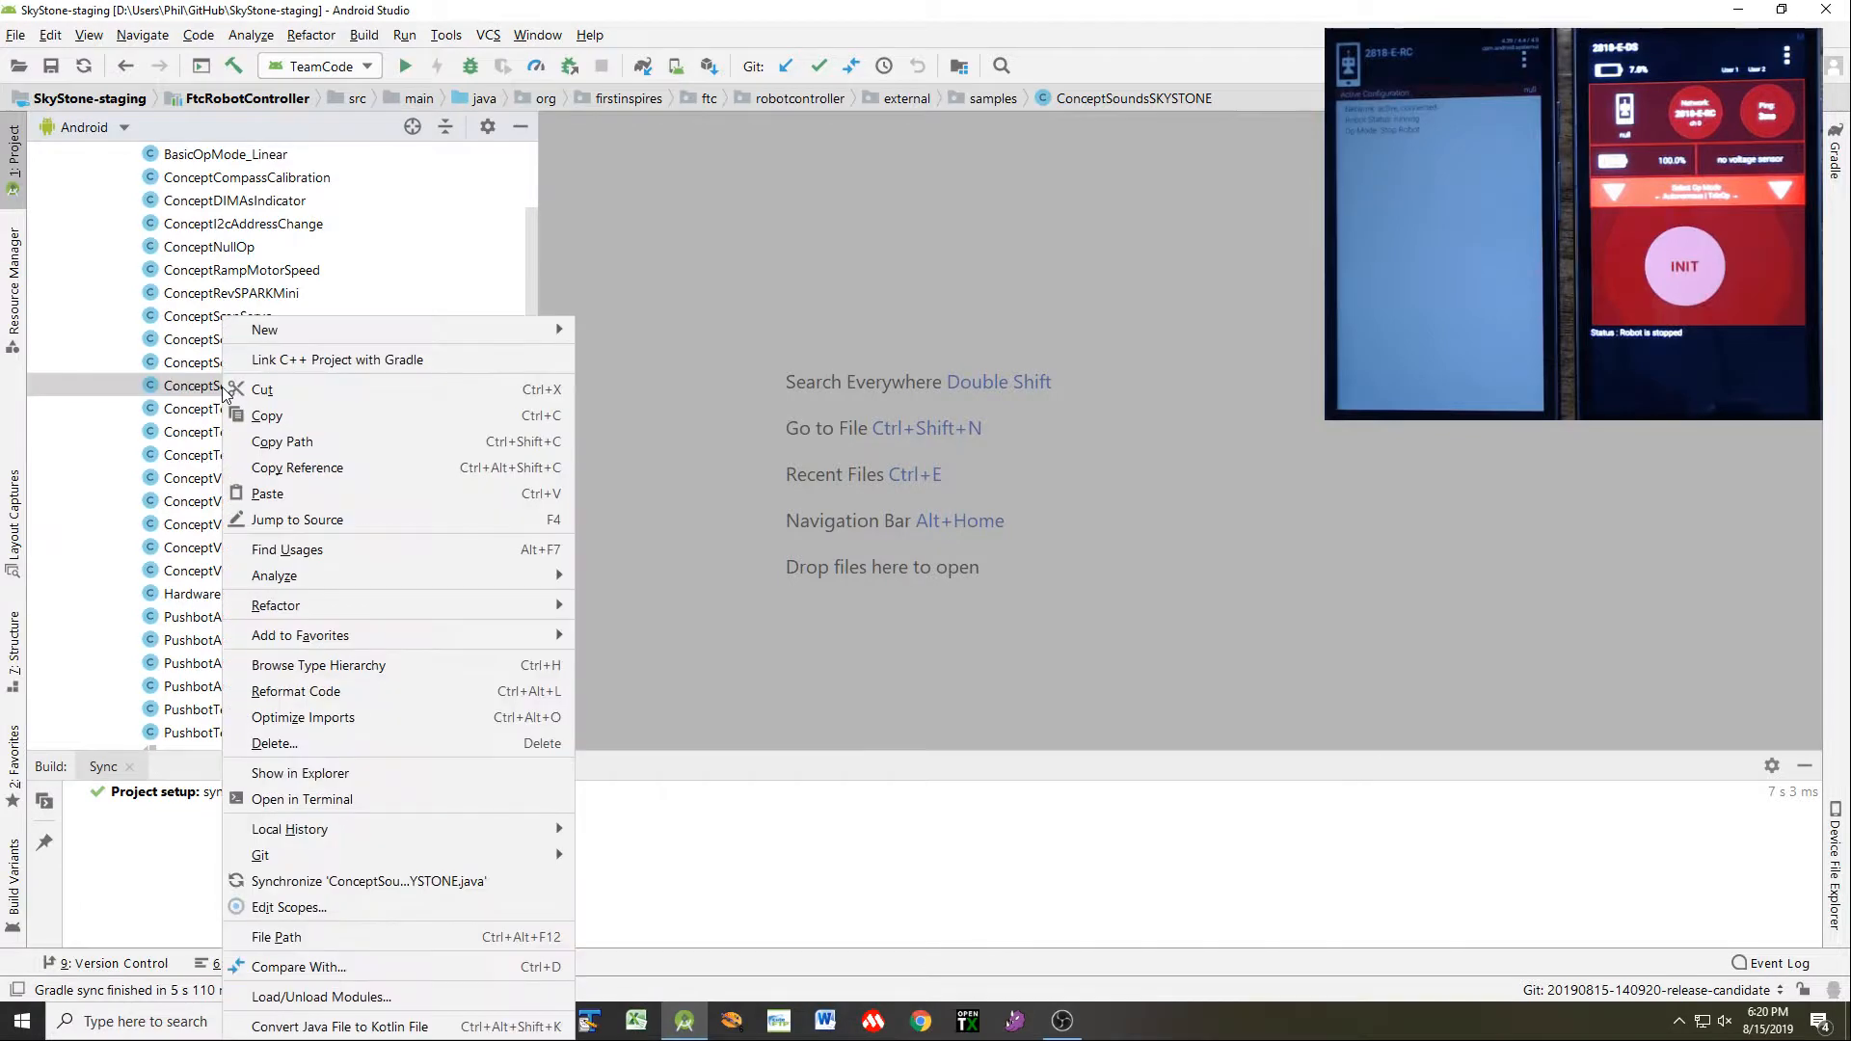
mouse_move(281, 440)
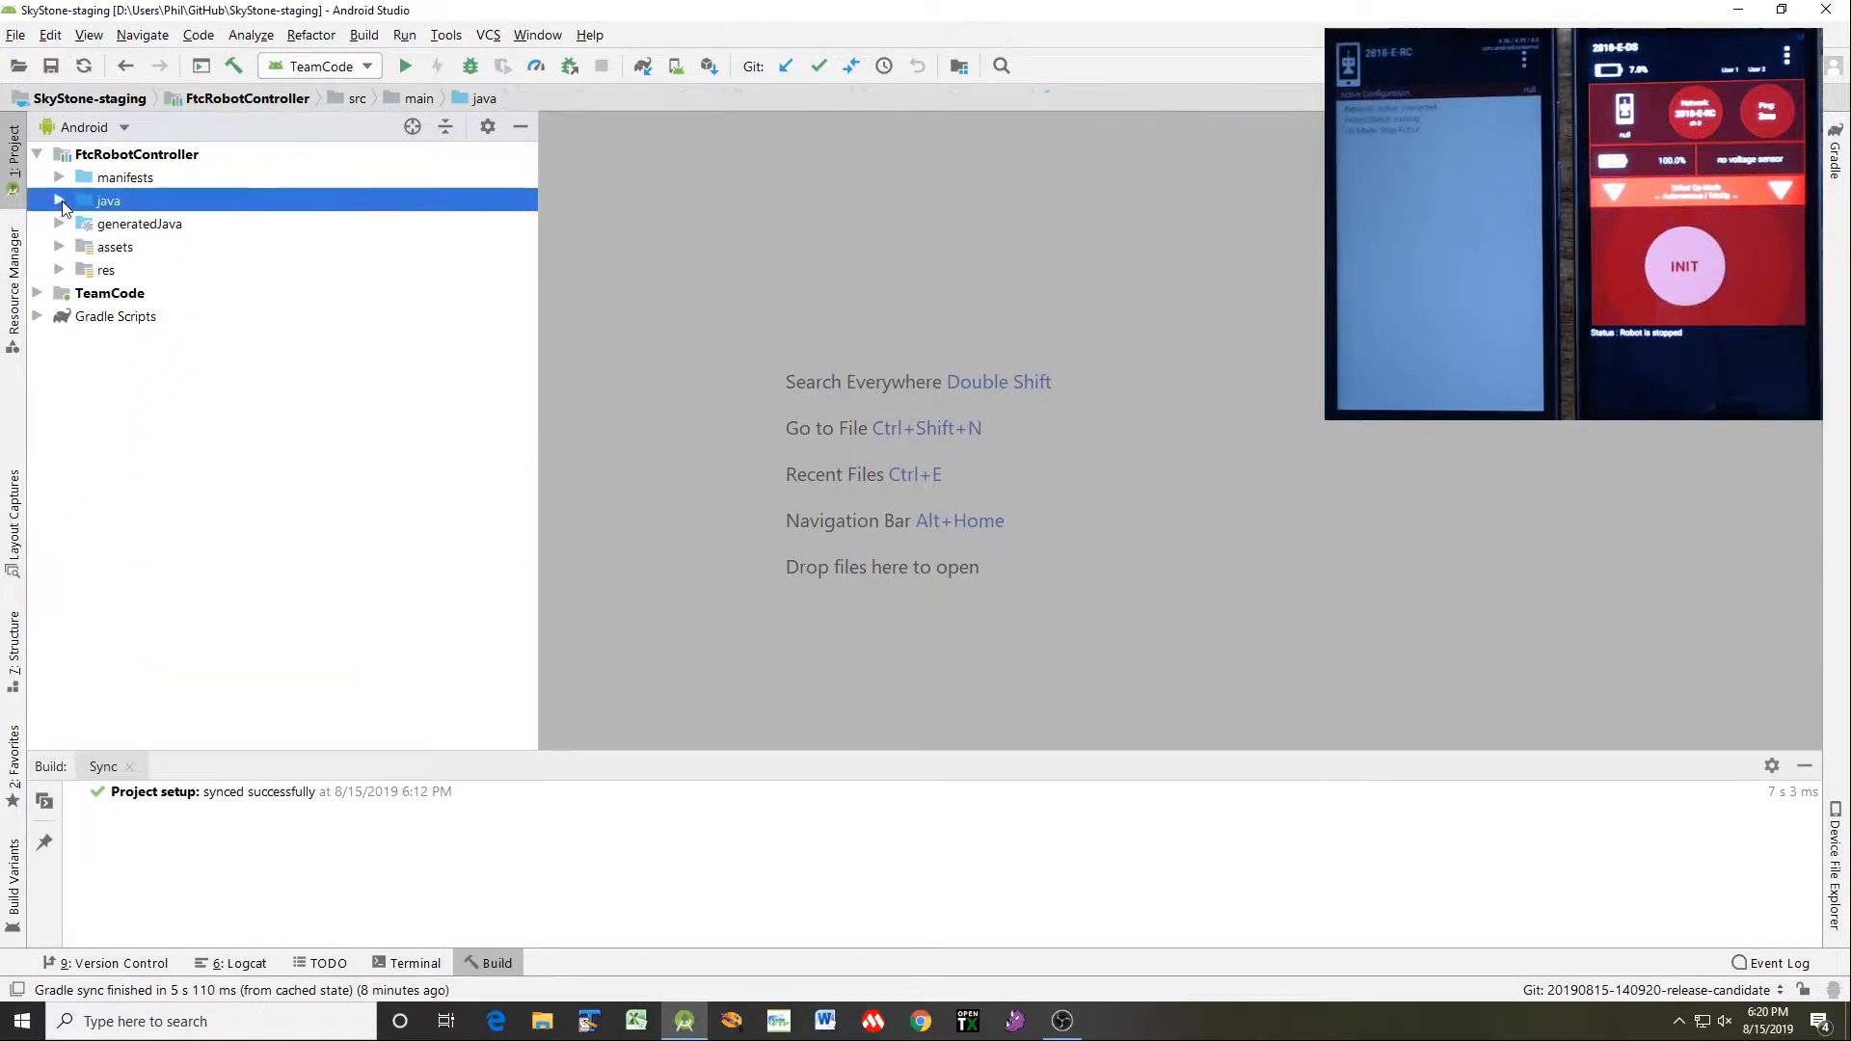
click(37, 153)
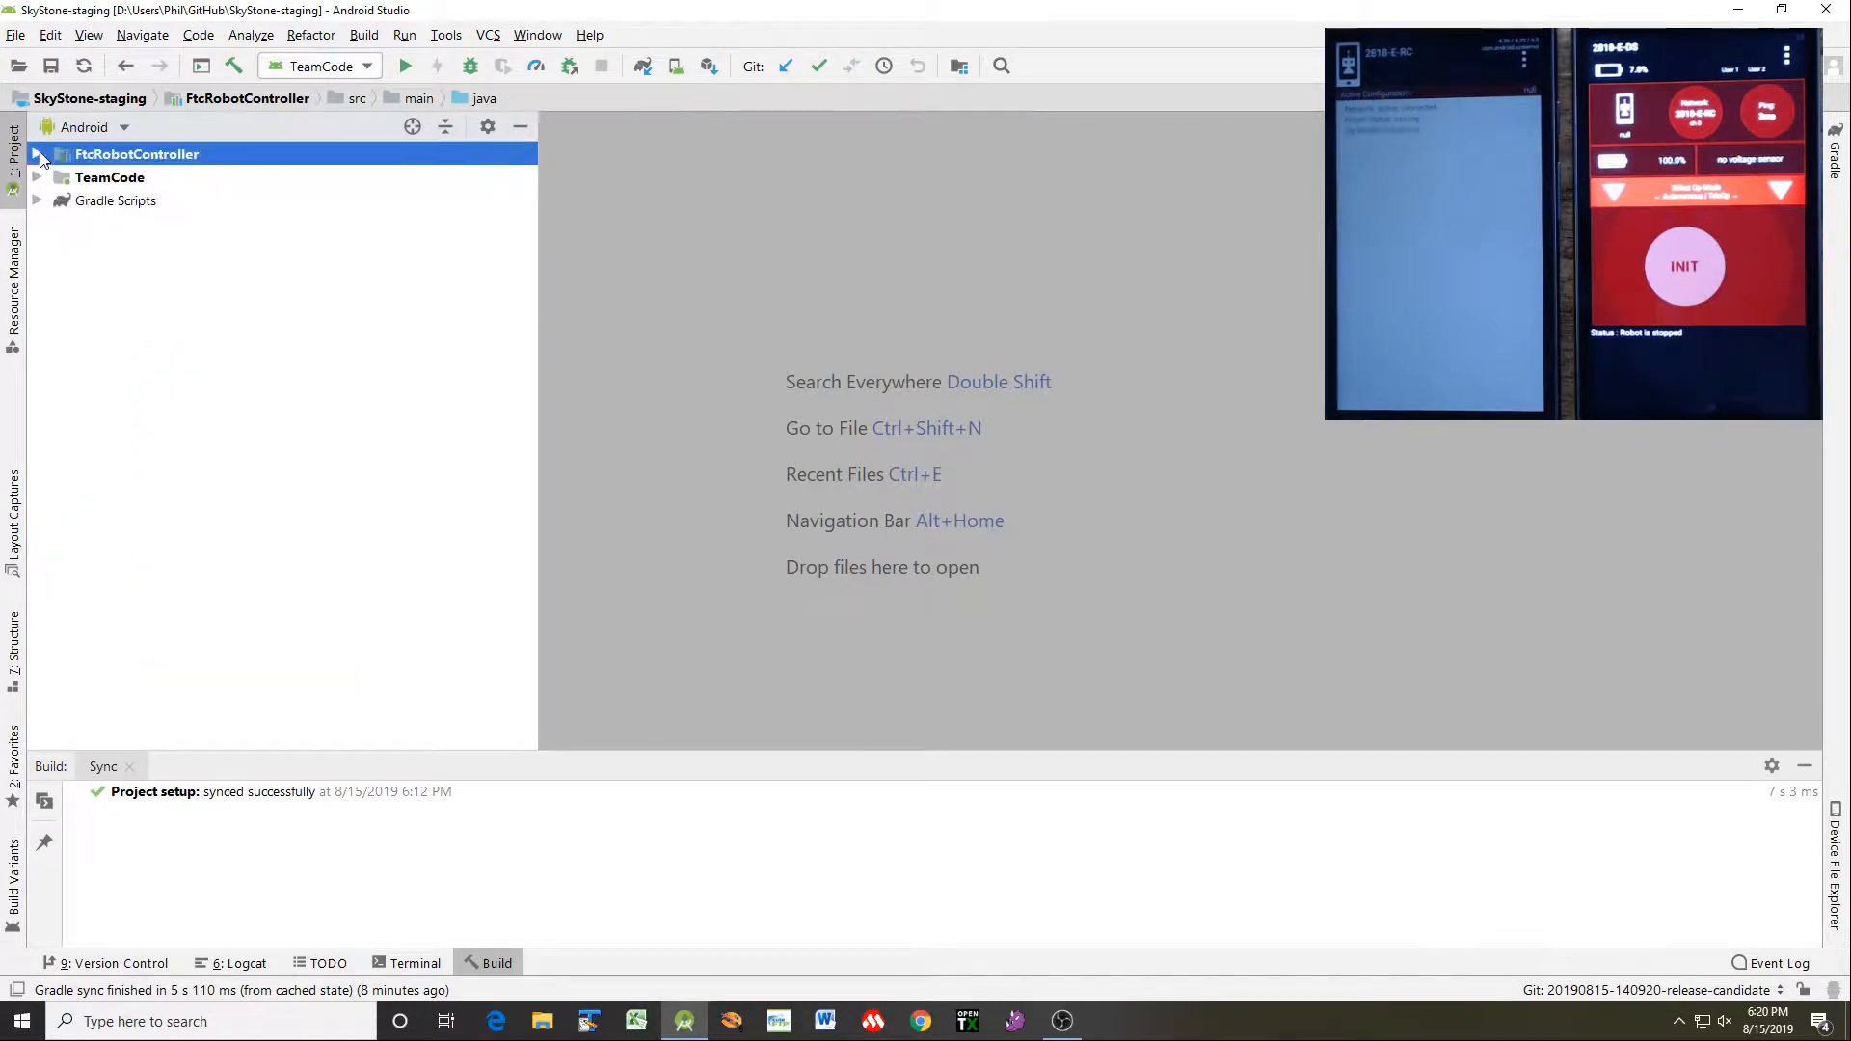
Paste the copied sound sample into TeamCode's org.firstinspires.ftc.teamcode package
click(36, 178)
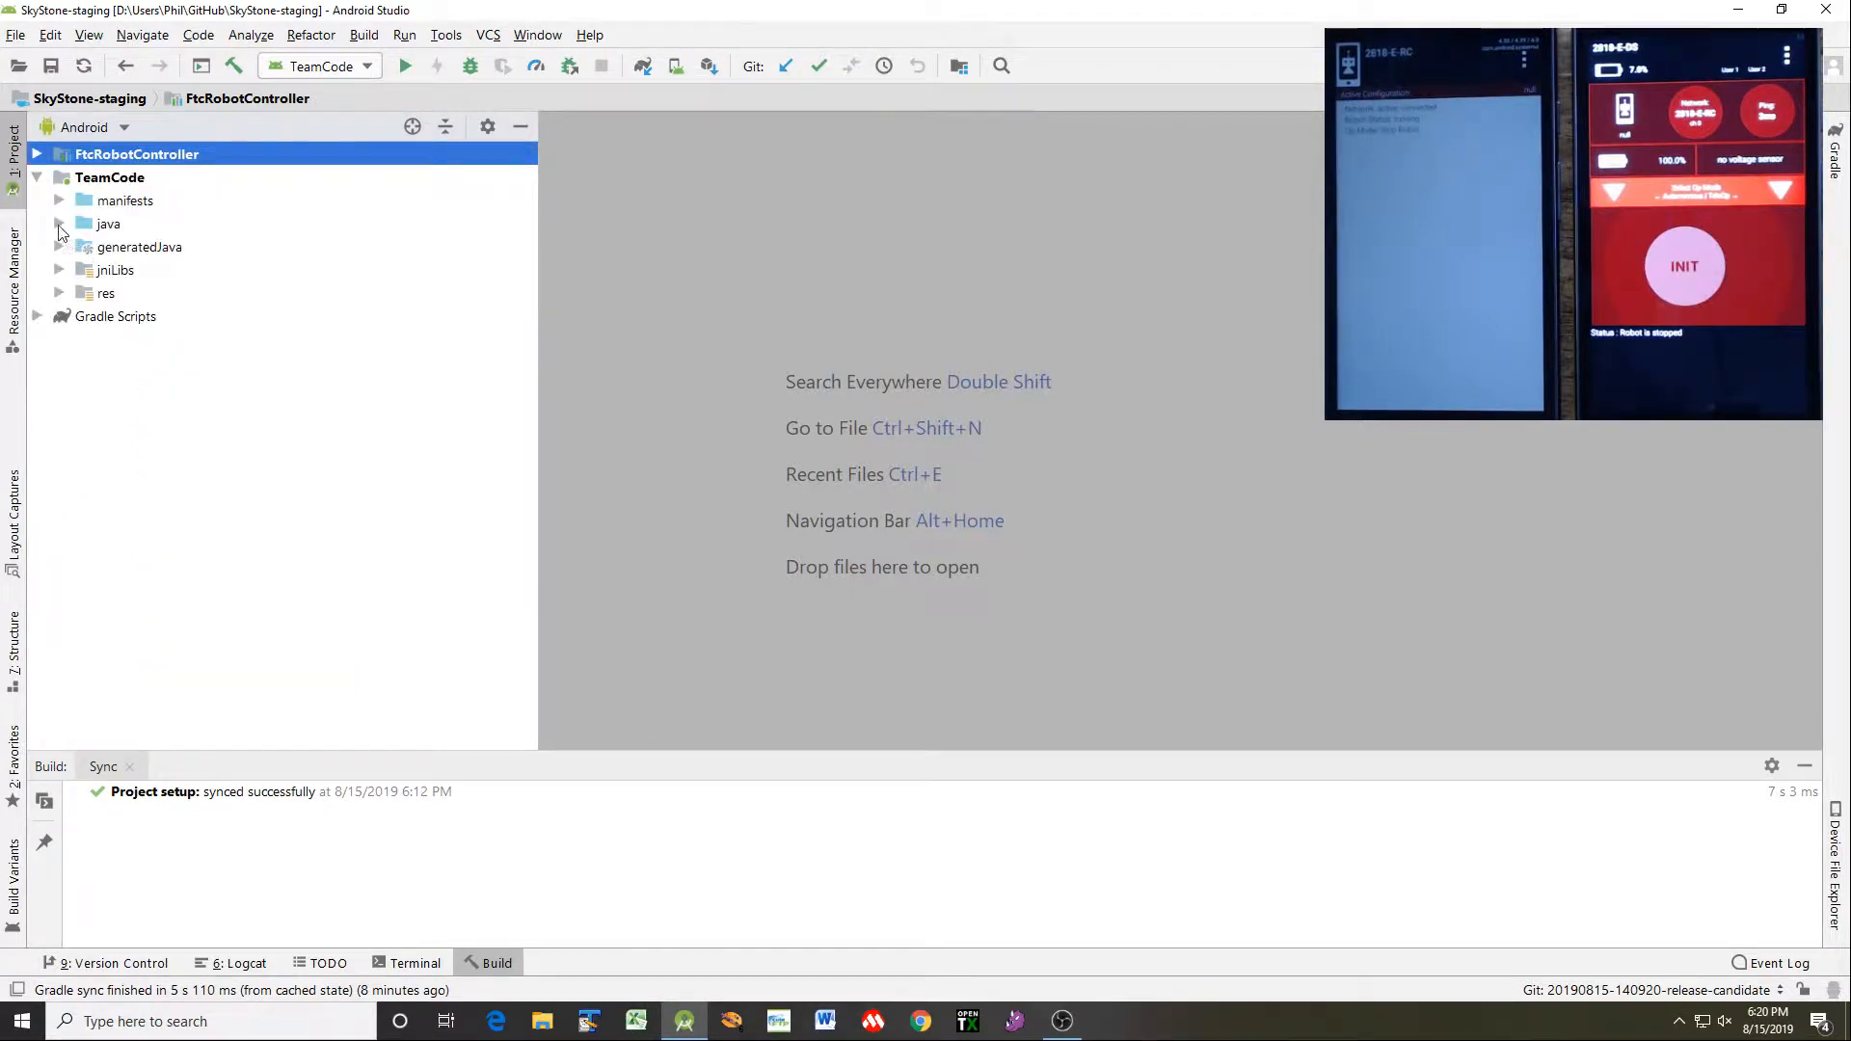
click(59, 225)
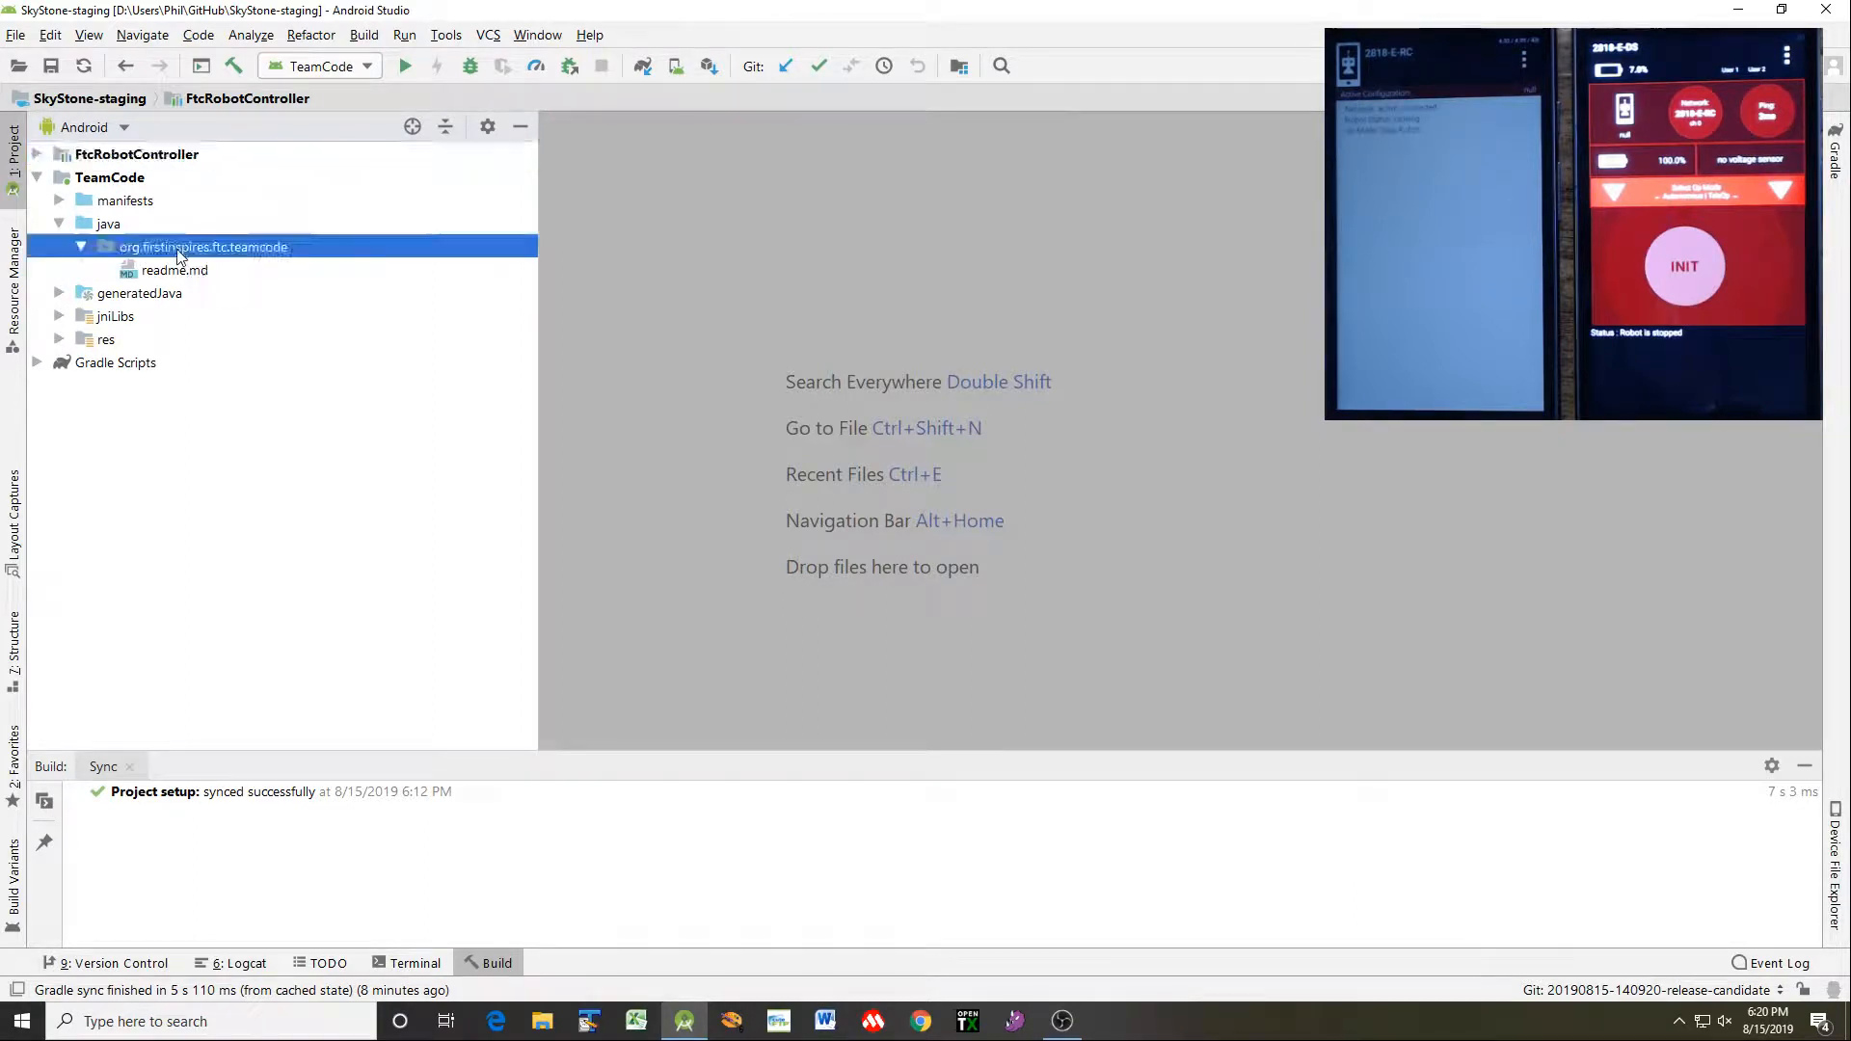
click(203, 247)
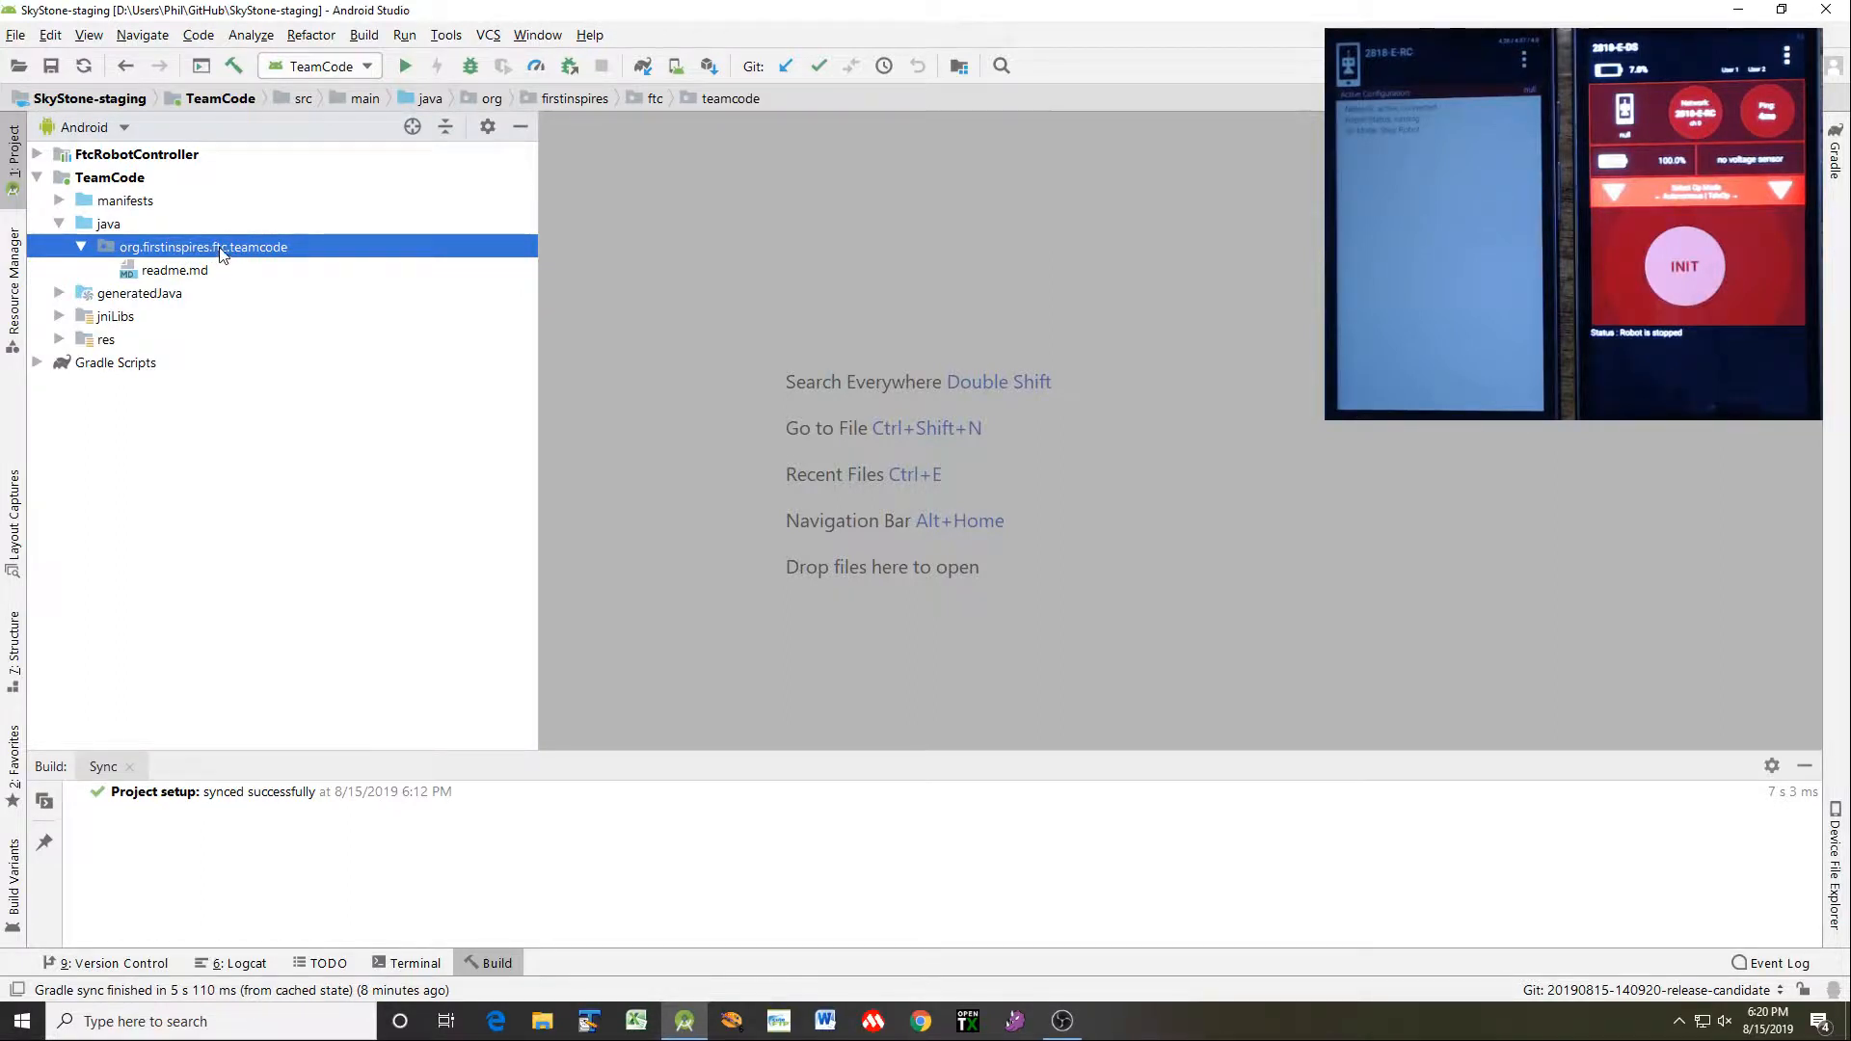
right_click(202, 247)
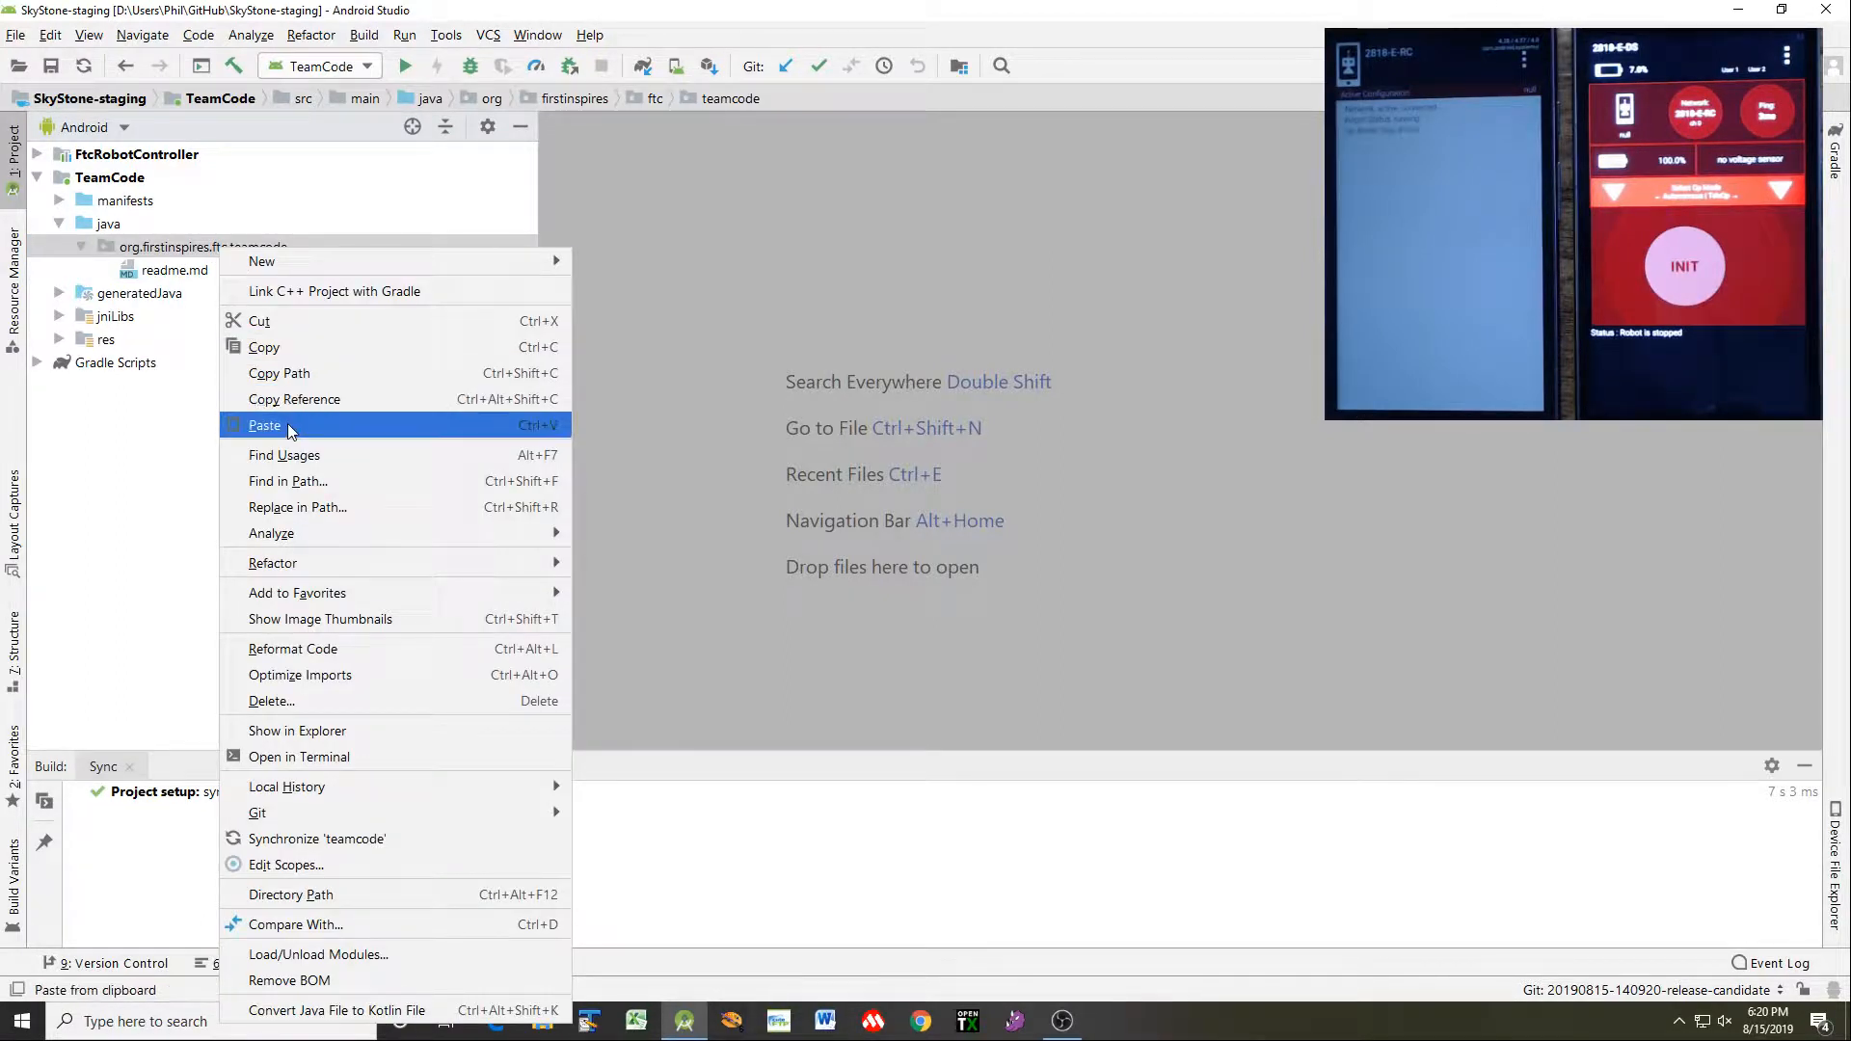
click(264, 425)
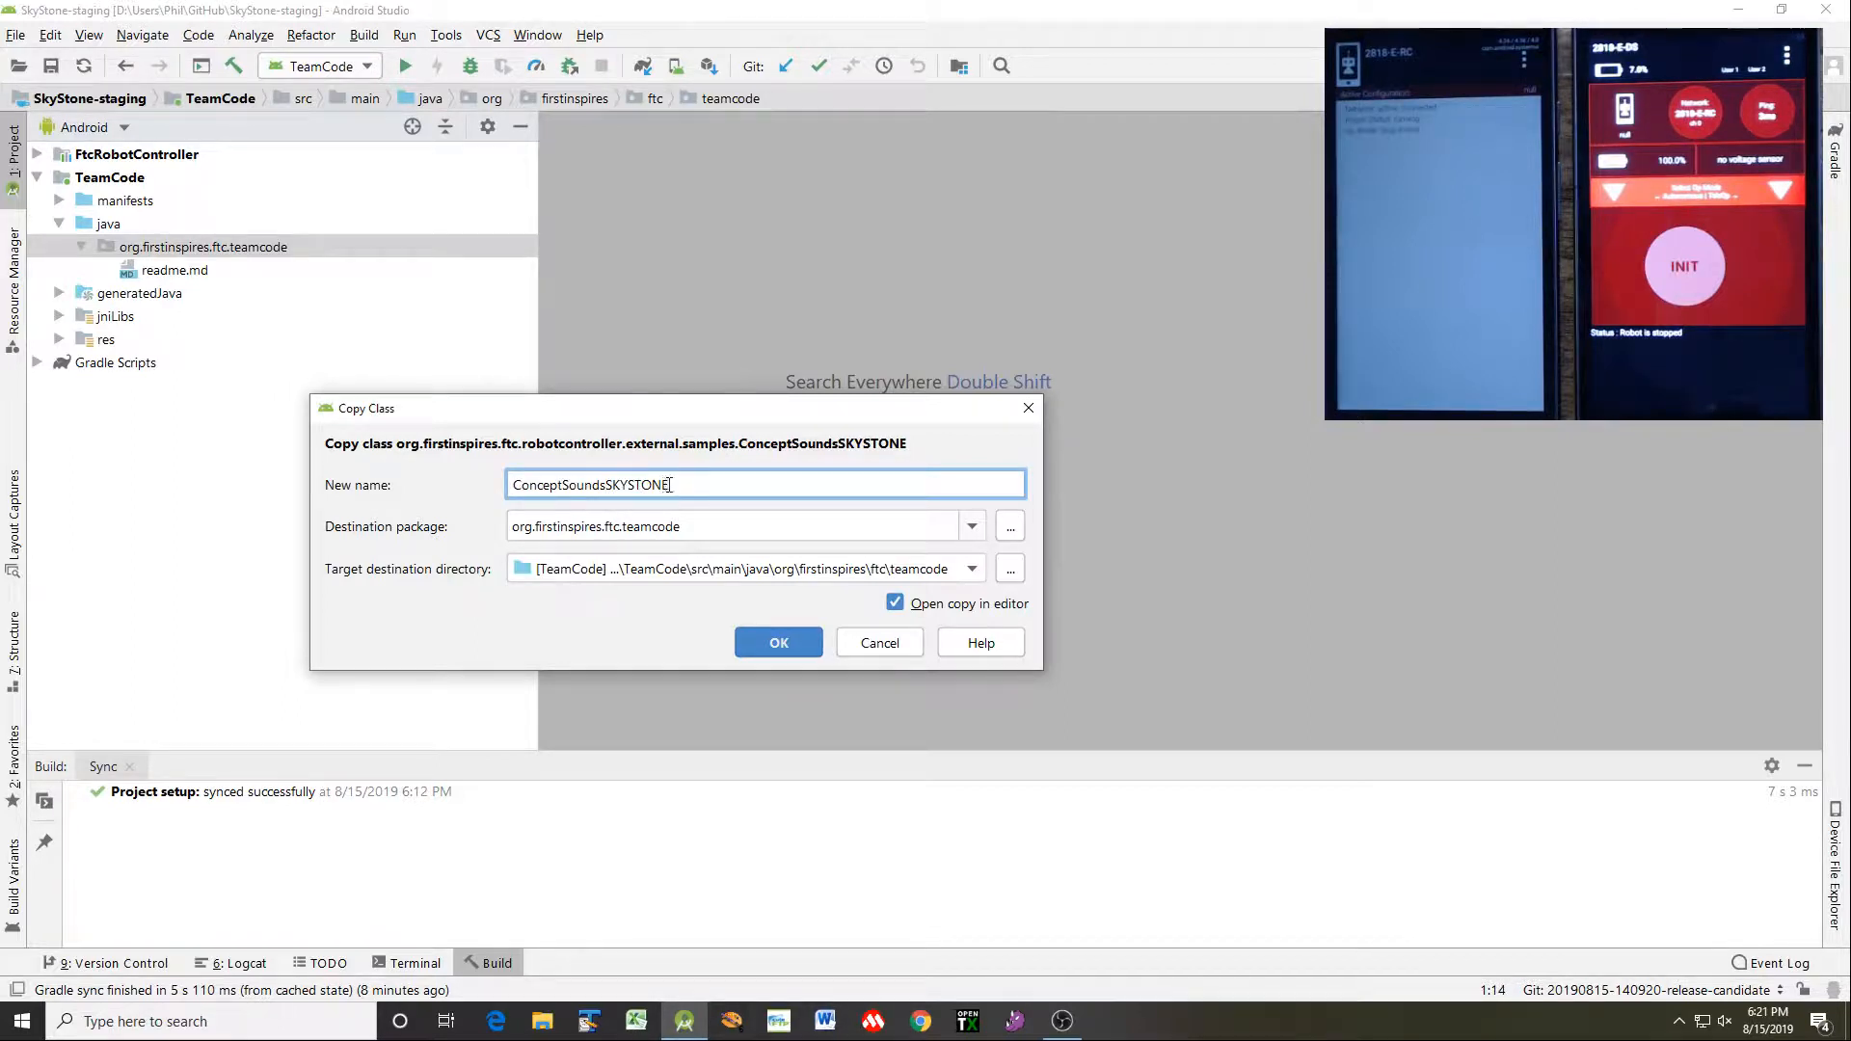
Enter DemoStarWarsSounds as the new class name in the Copy Class dialog
text(Dem)
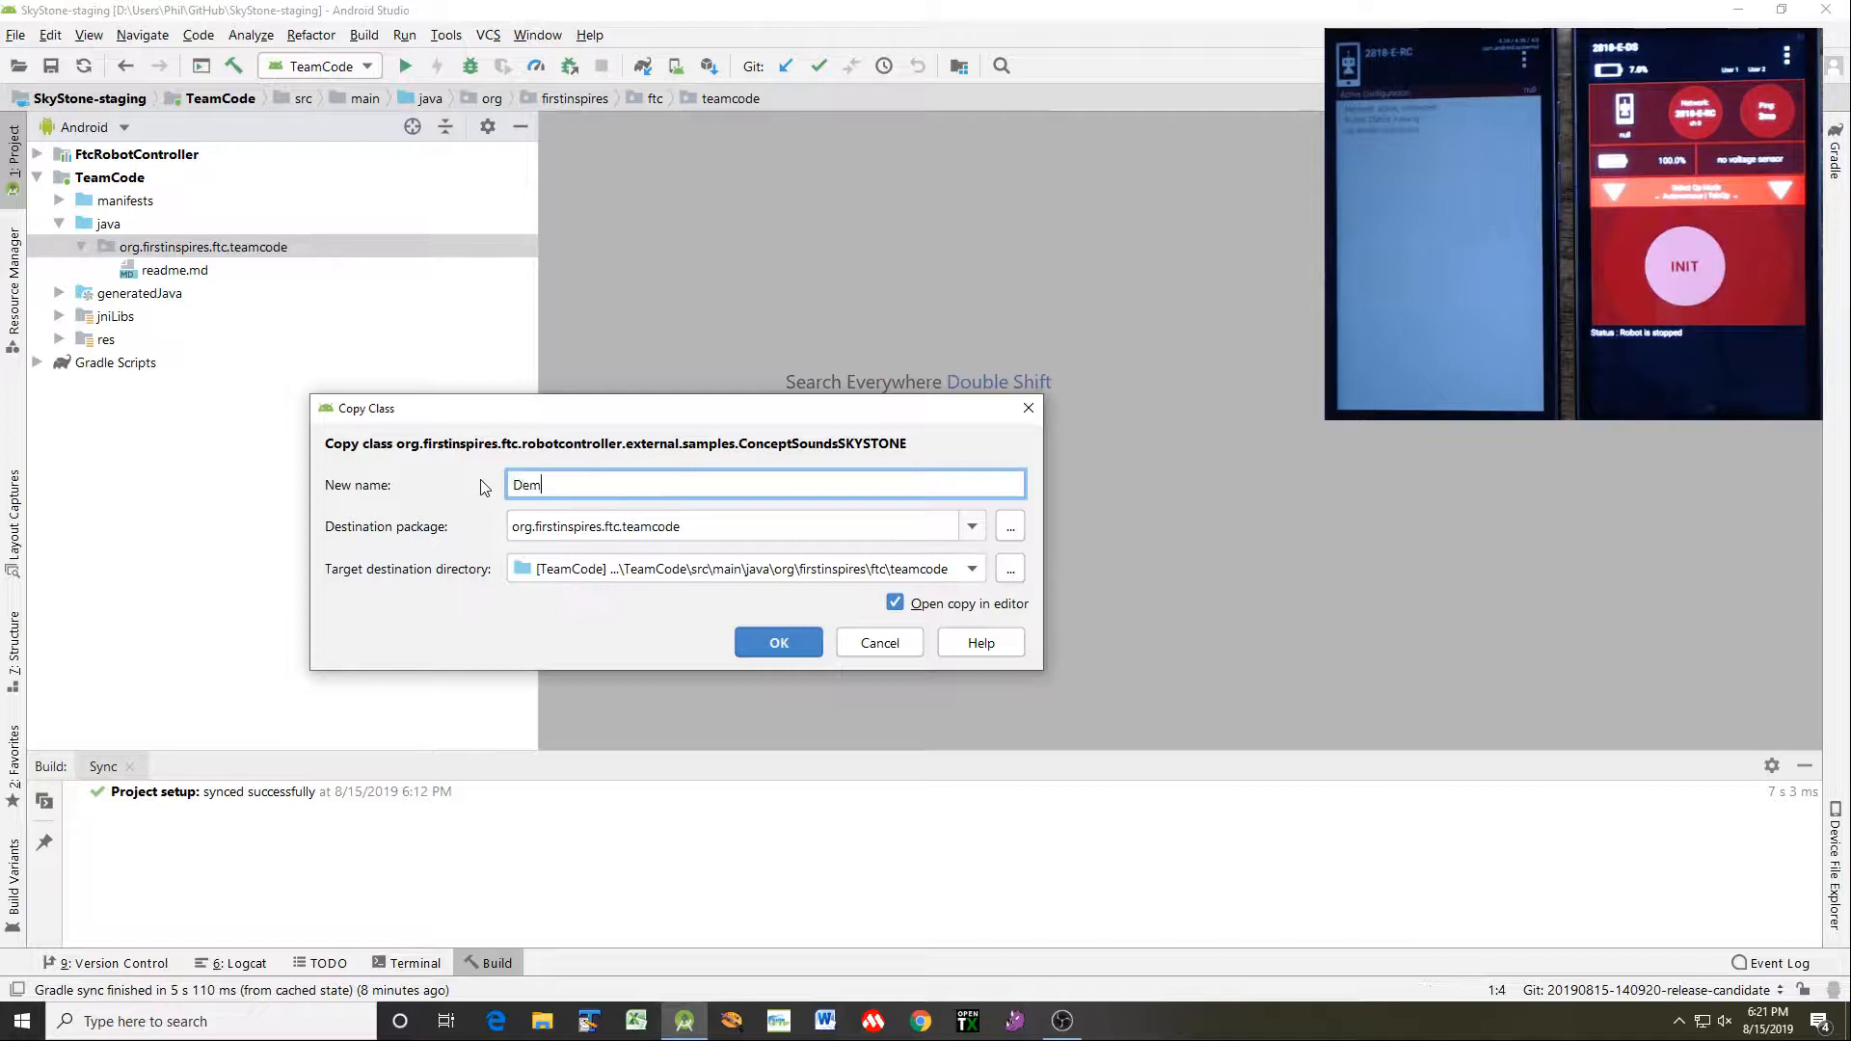
text(aoStarT)
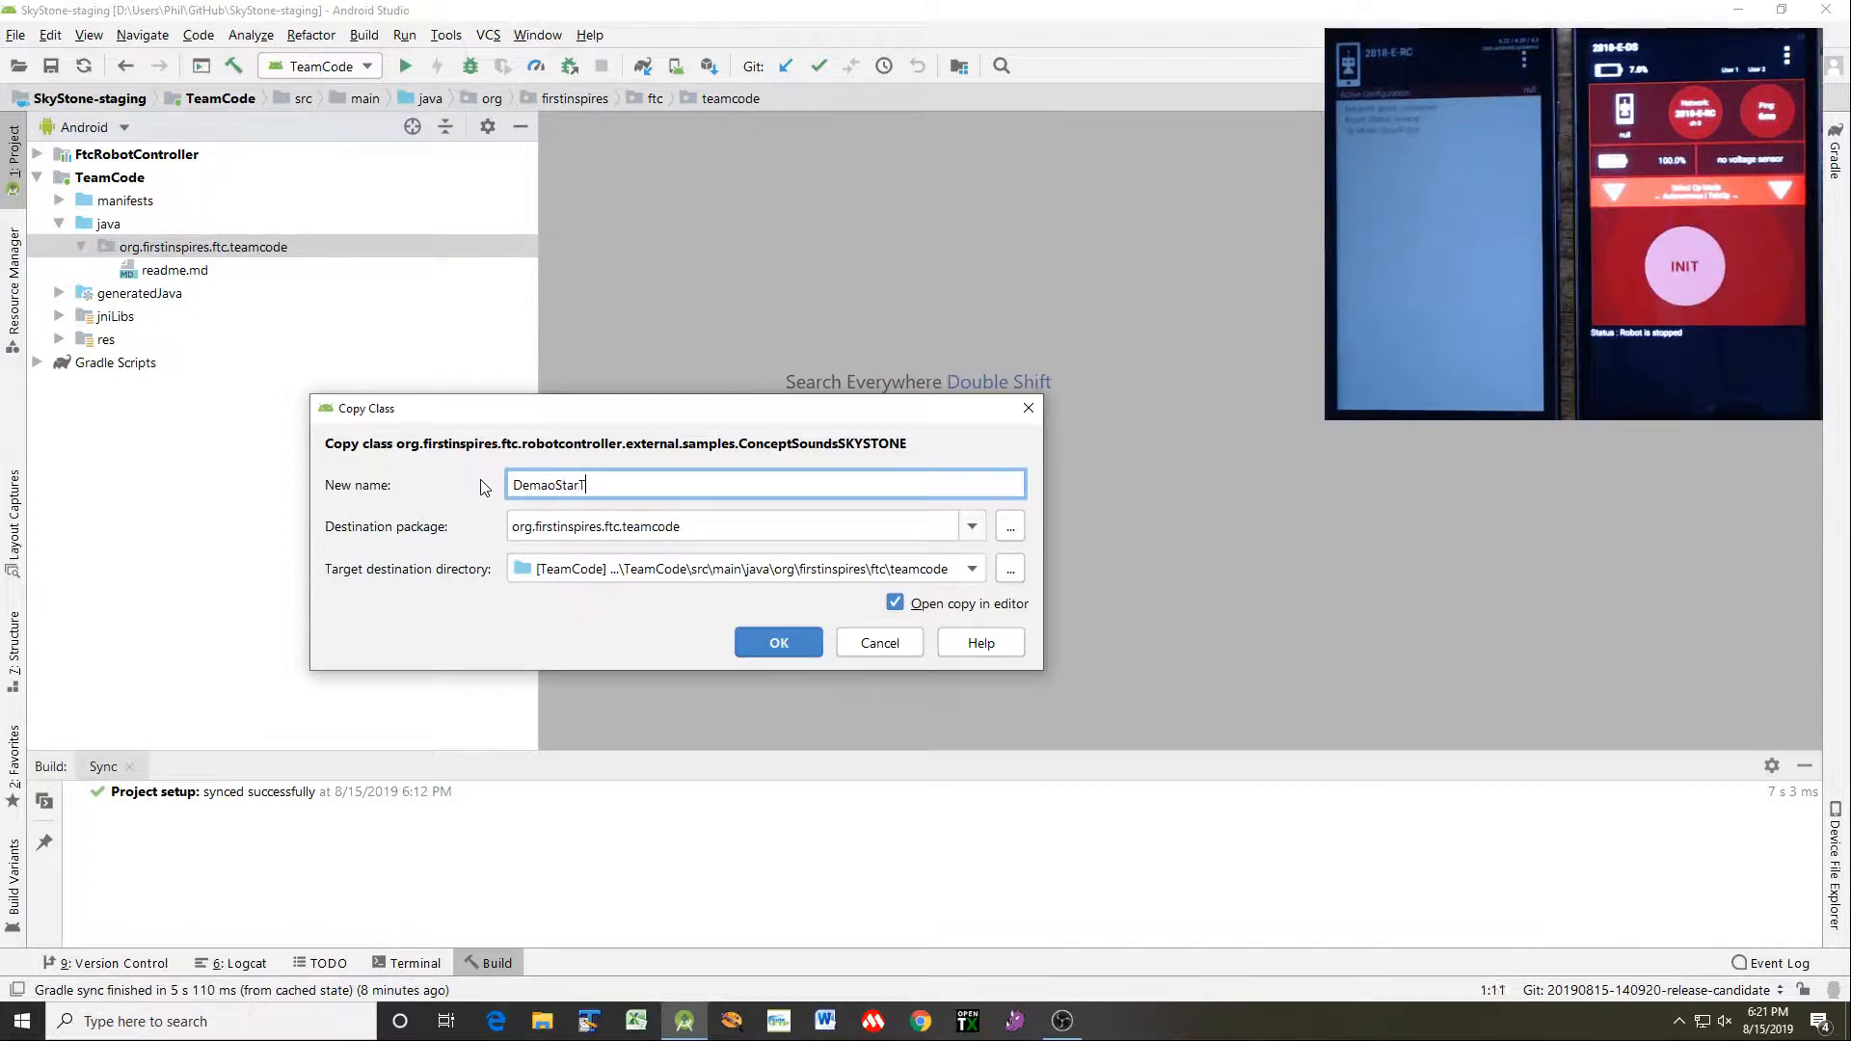
text(Wars)
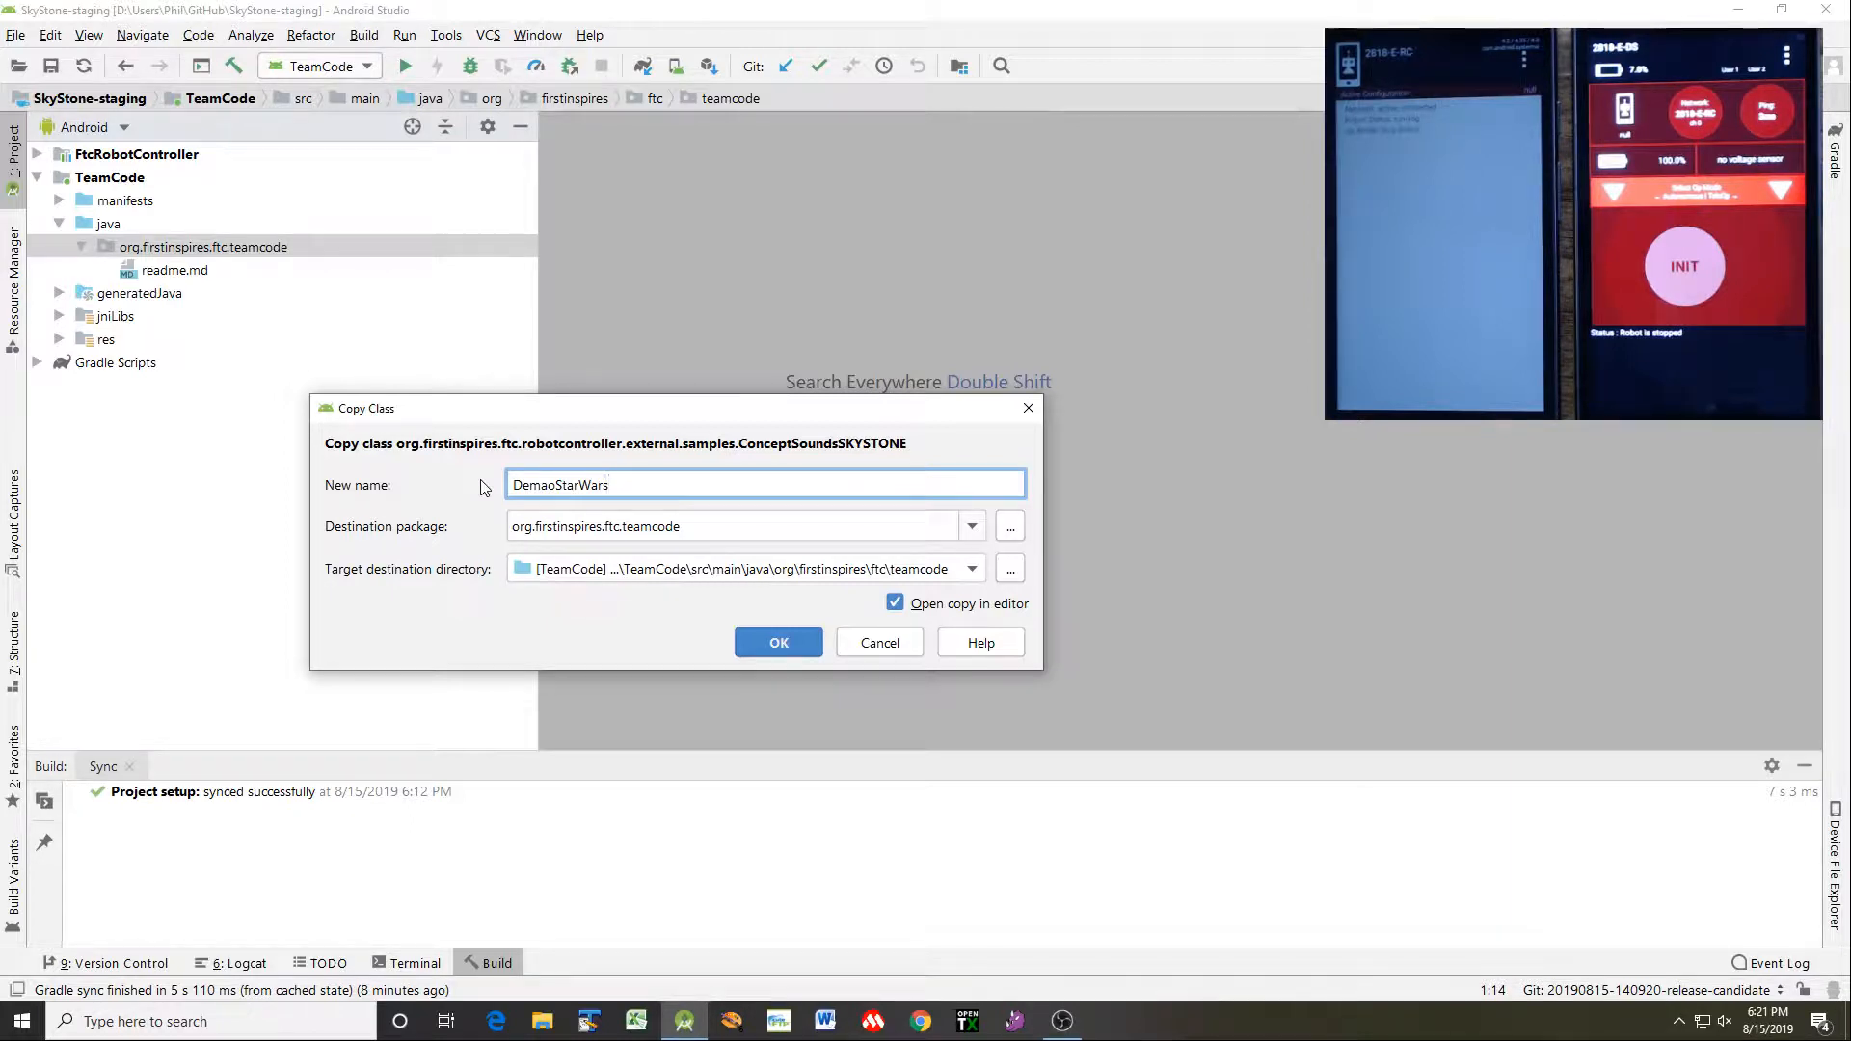
text(DemoStarWars)
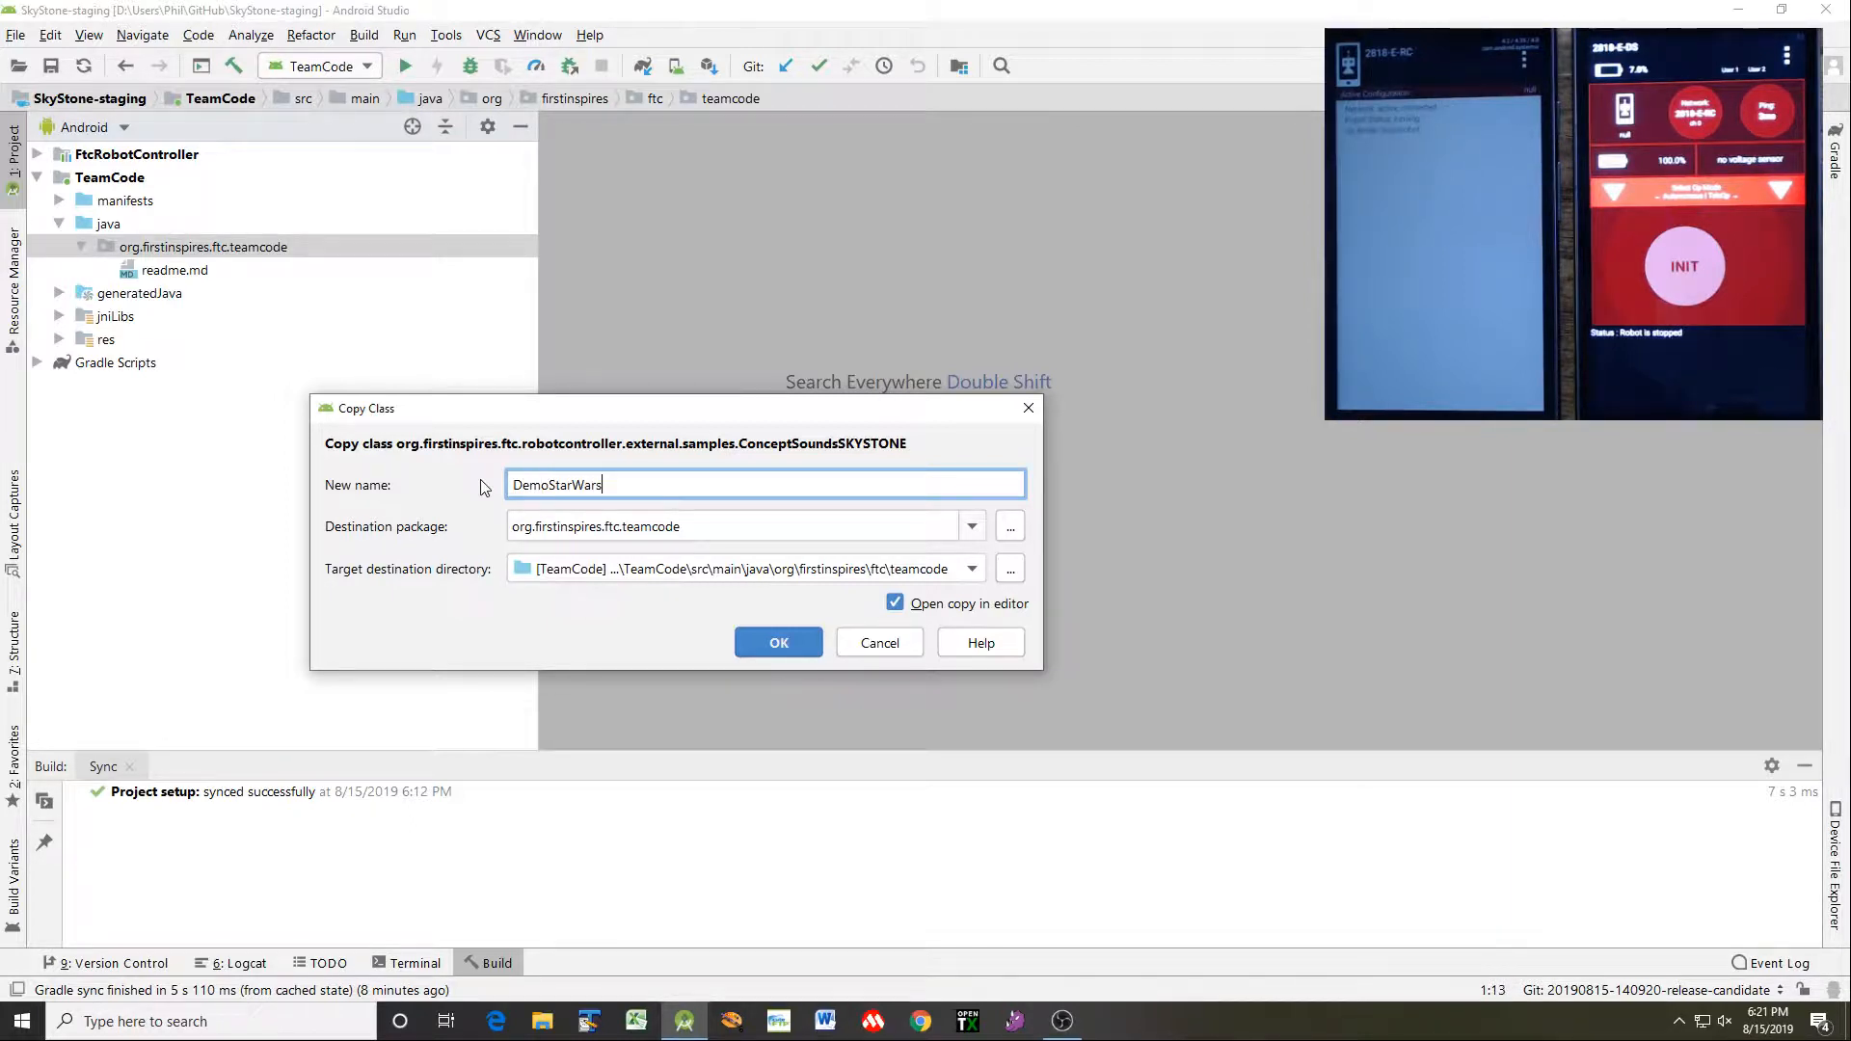
text(Sou)
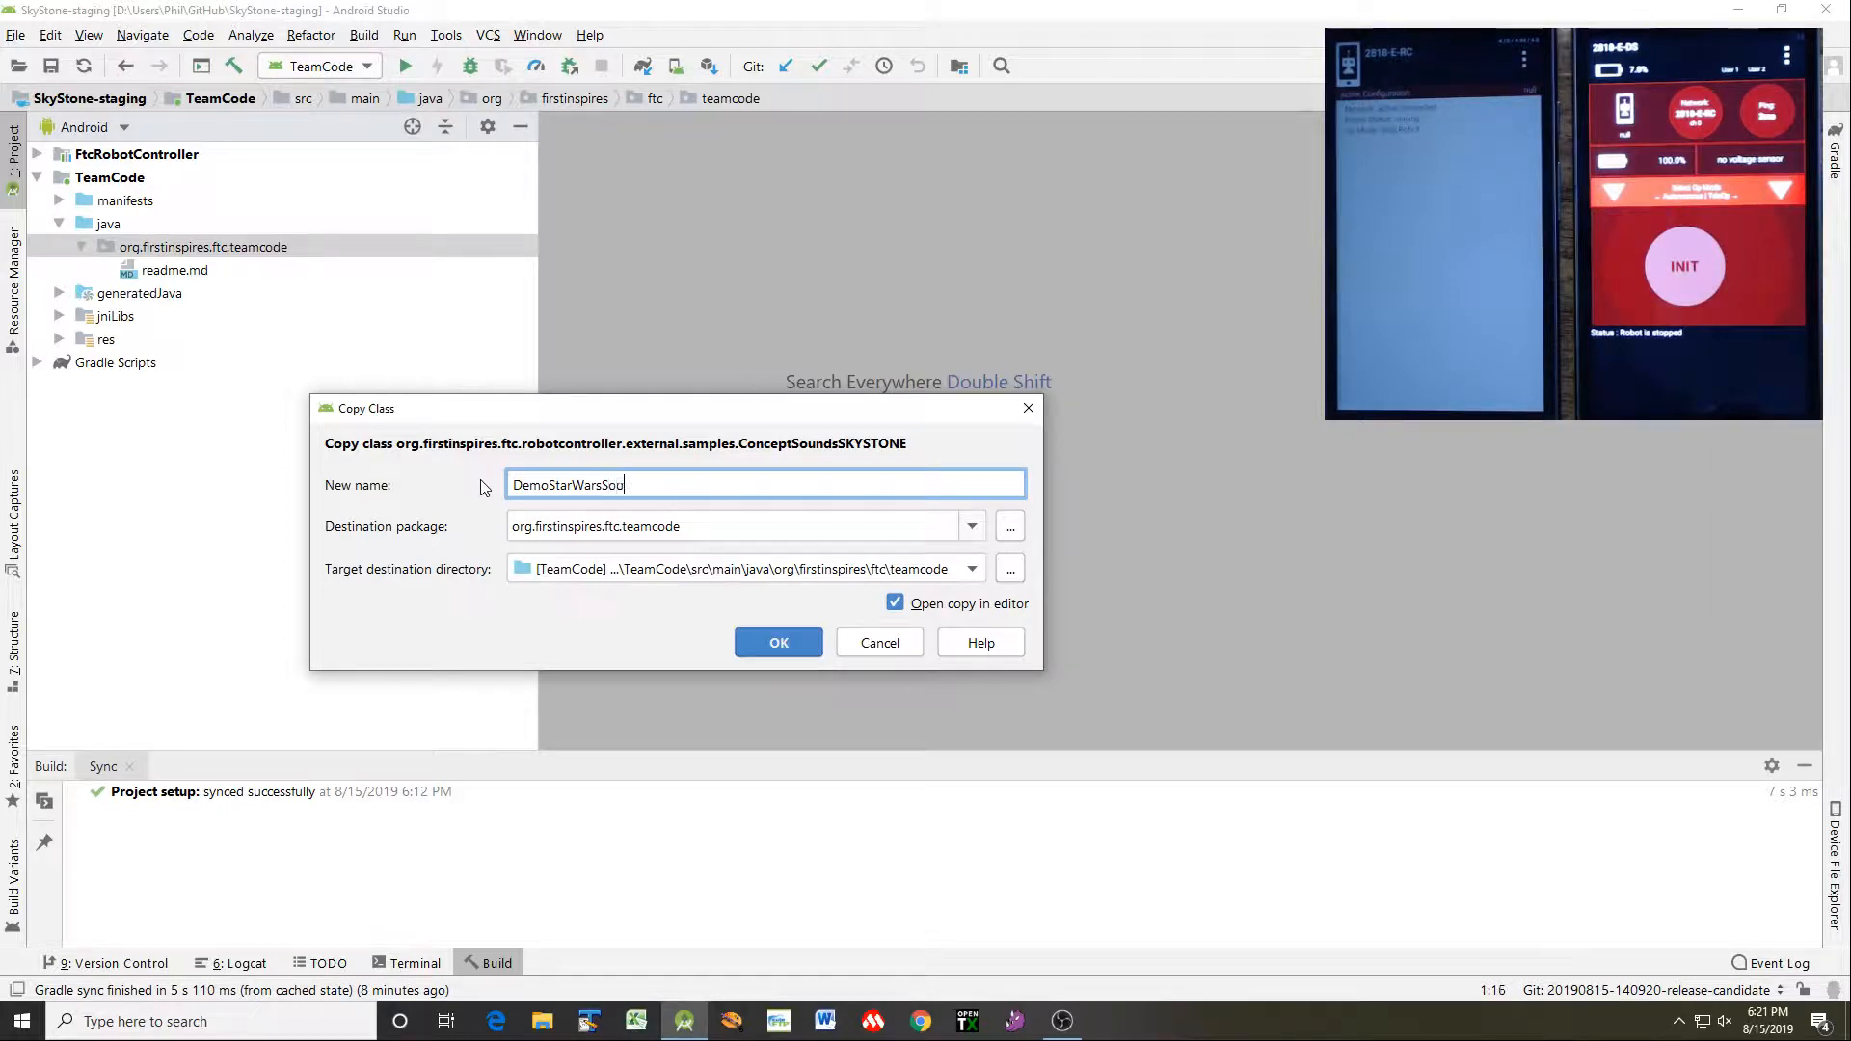
text(nds)
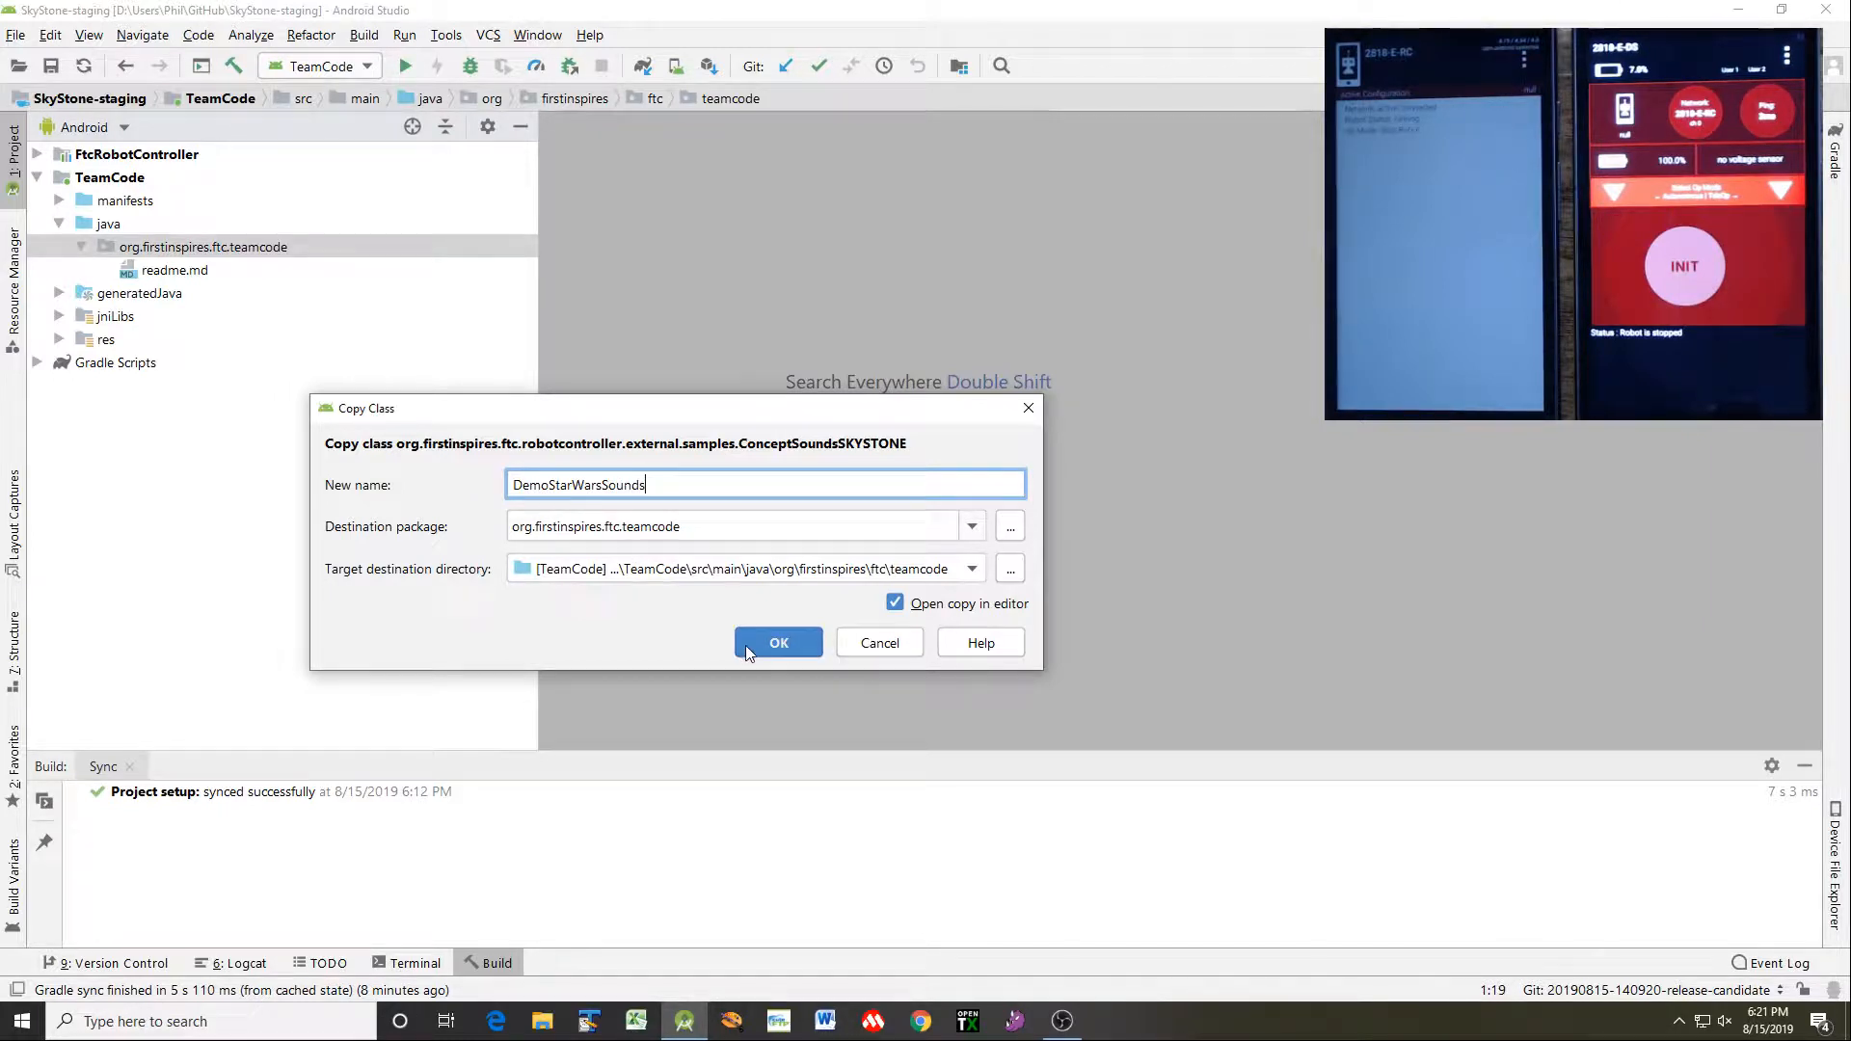
Confirm the DemoStarWarsSounds copy and add the new file to Git
click(778, 642)
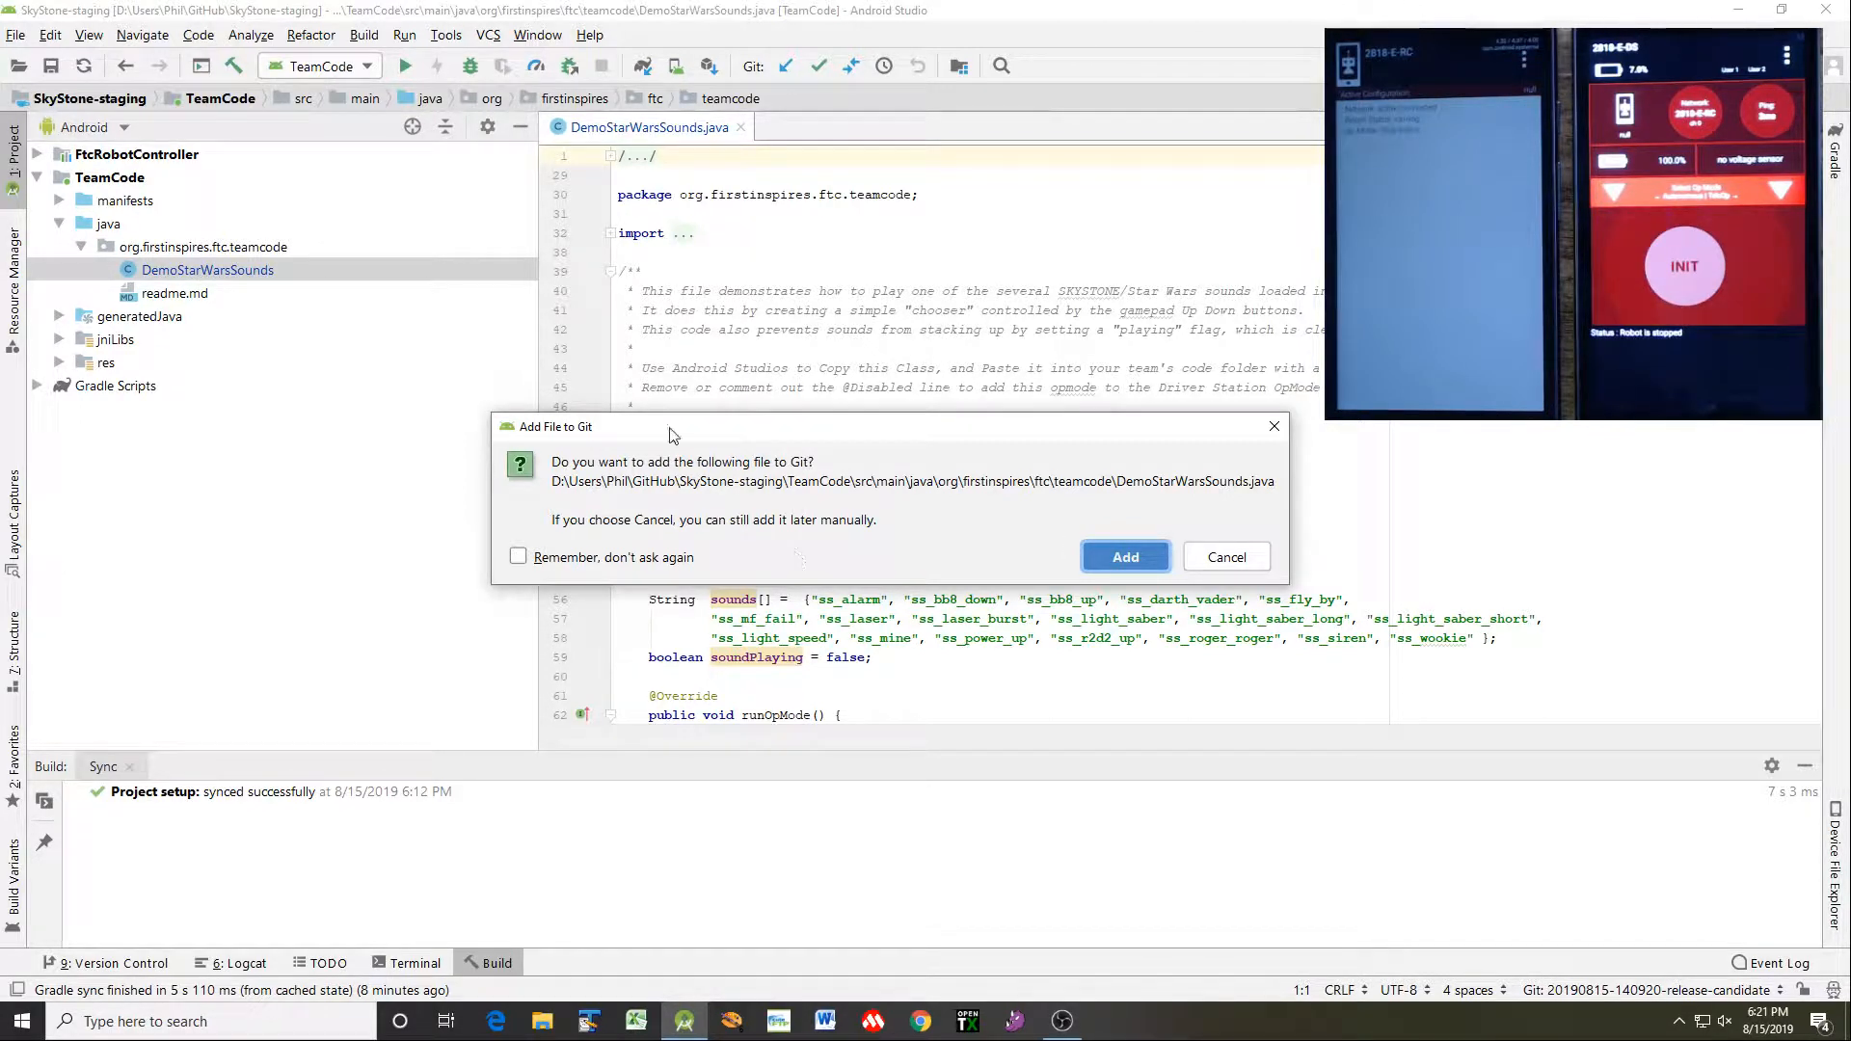
mouse_move(738, 516)
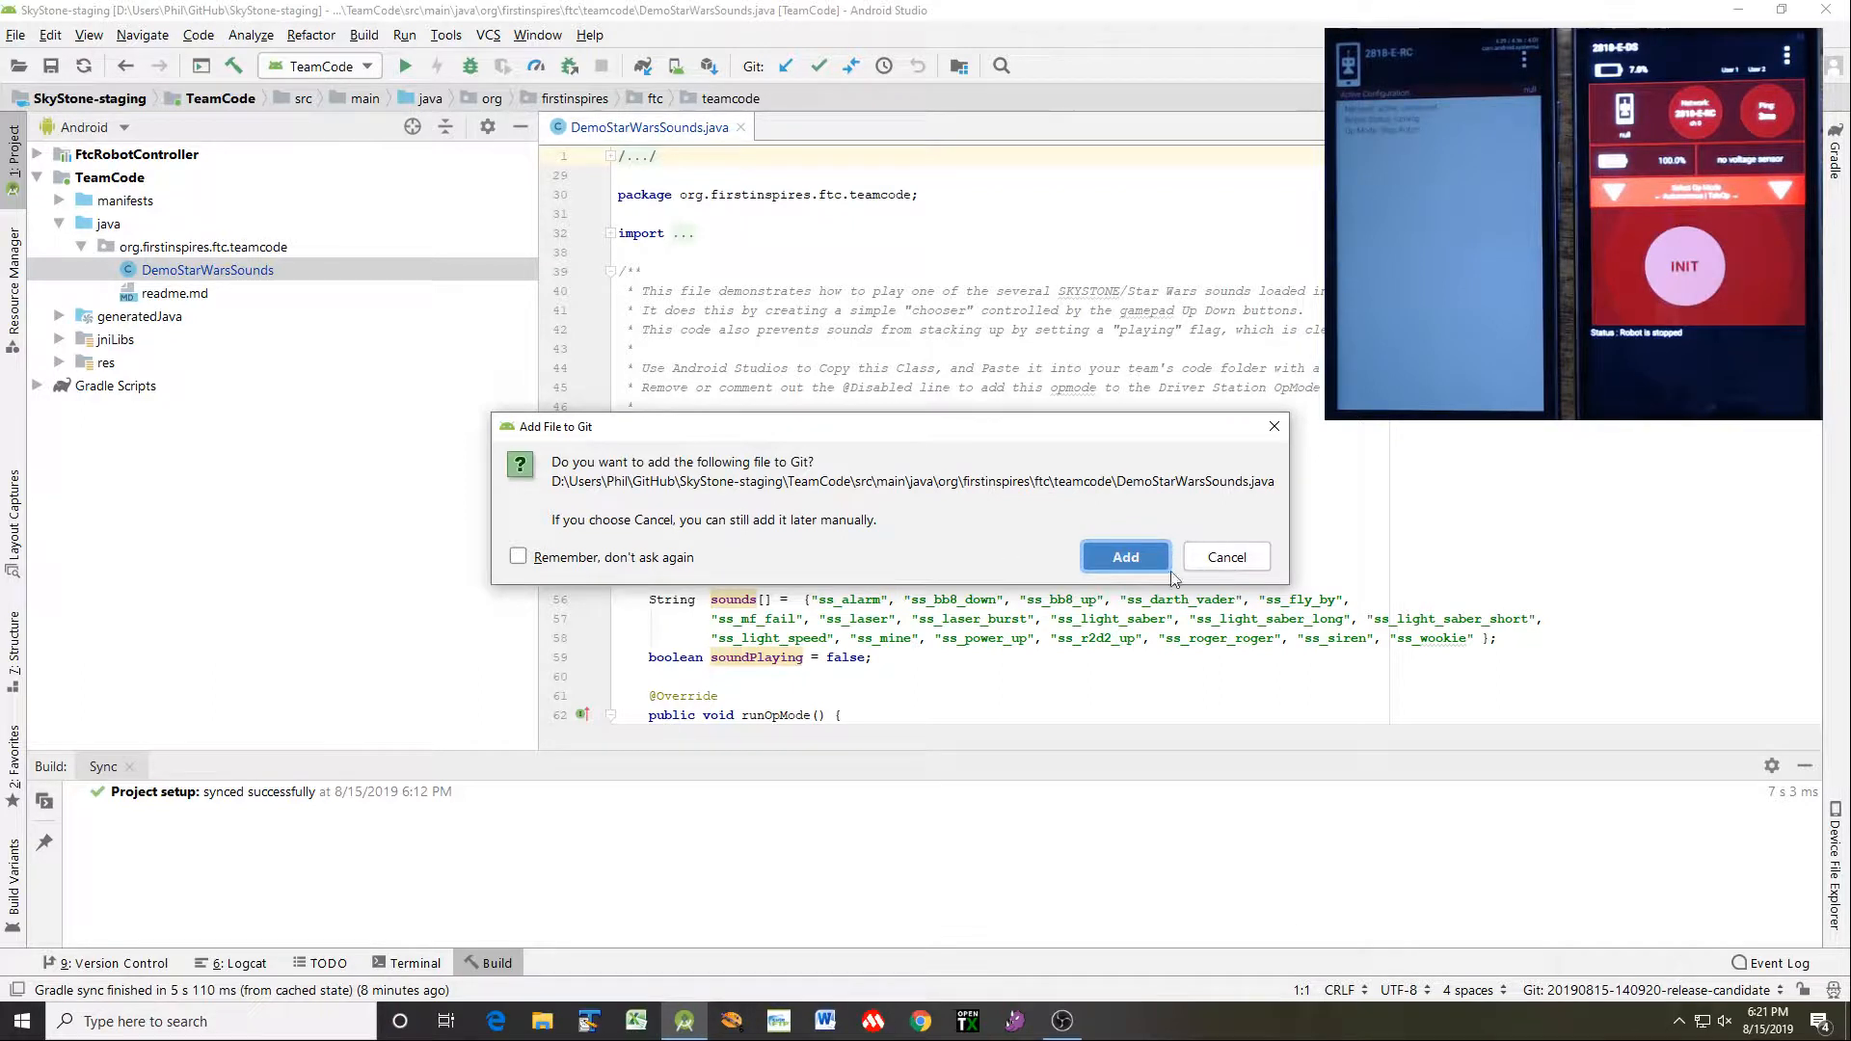
click(1122, 556)
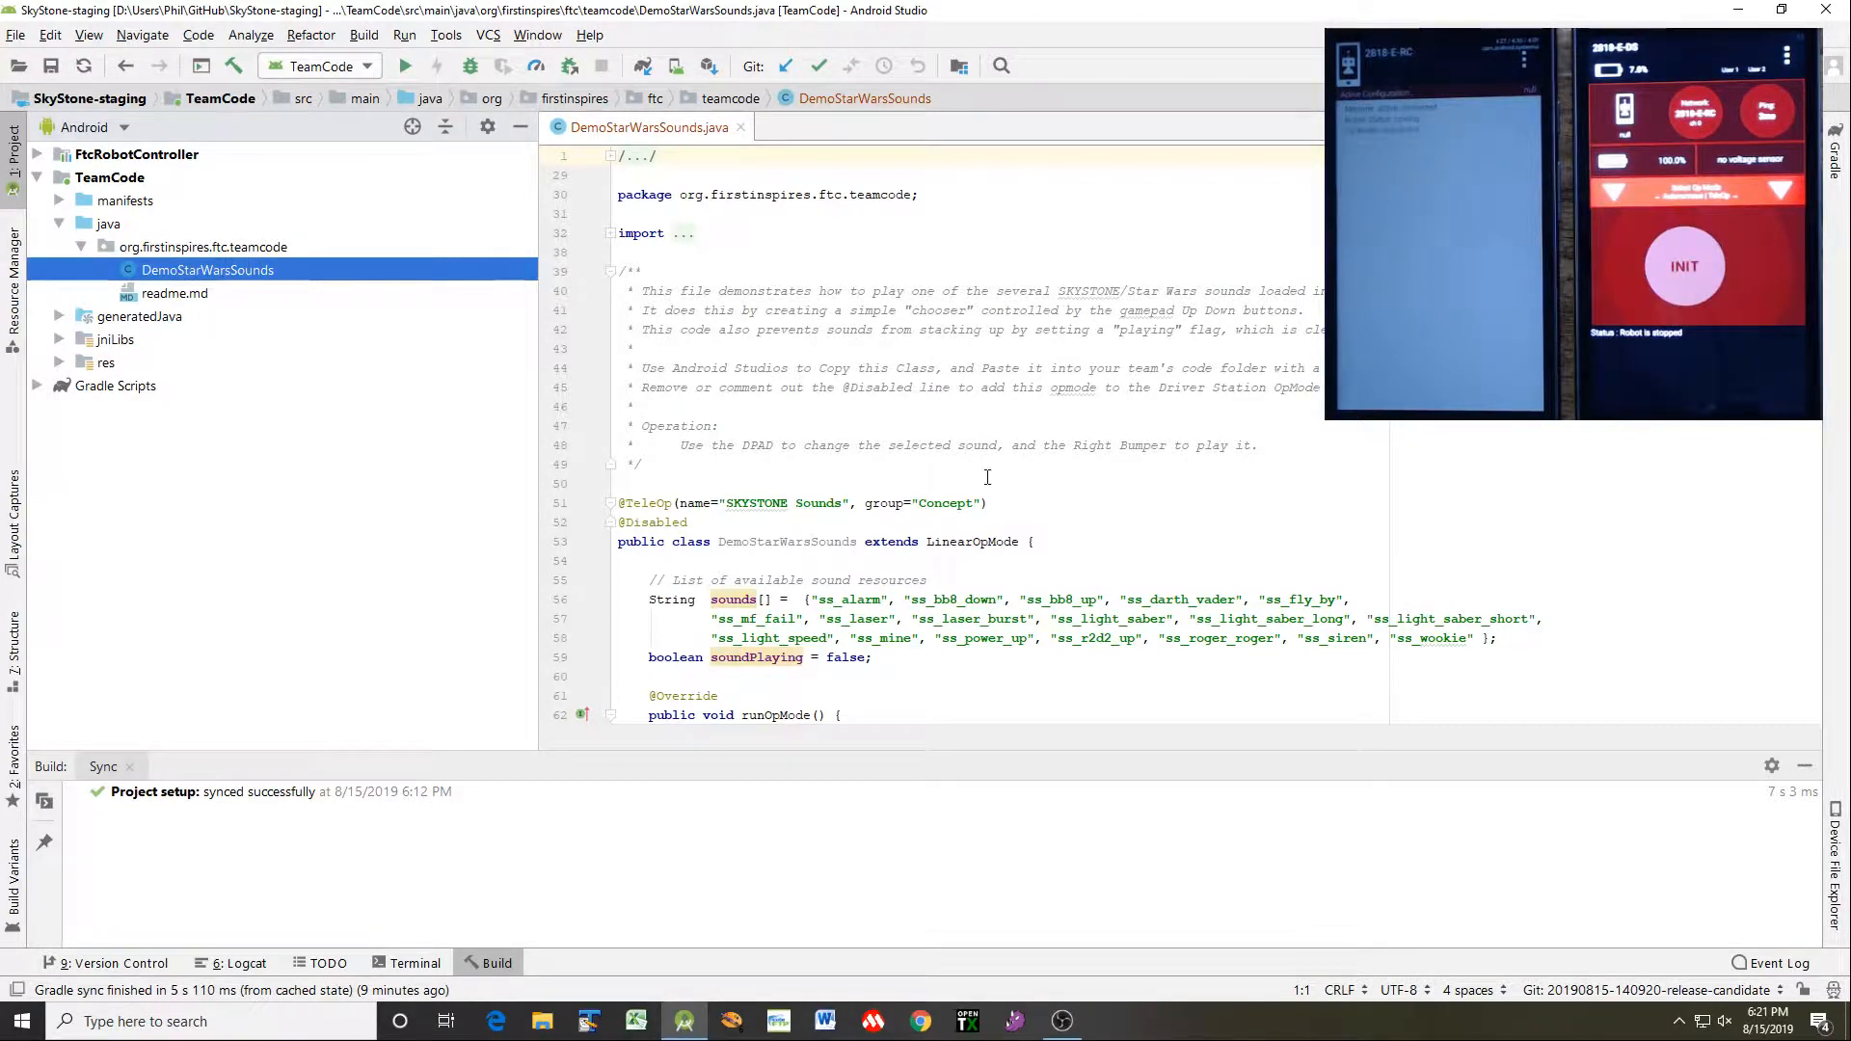
mouse_move(866, 447)
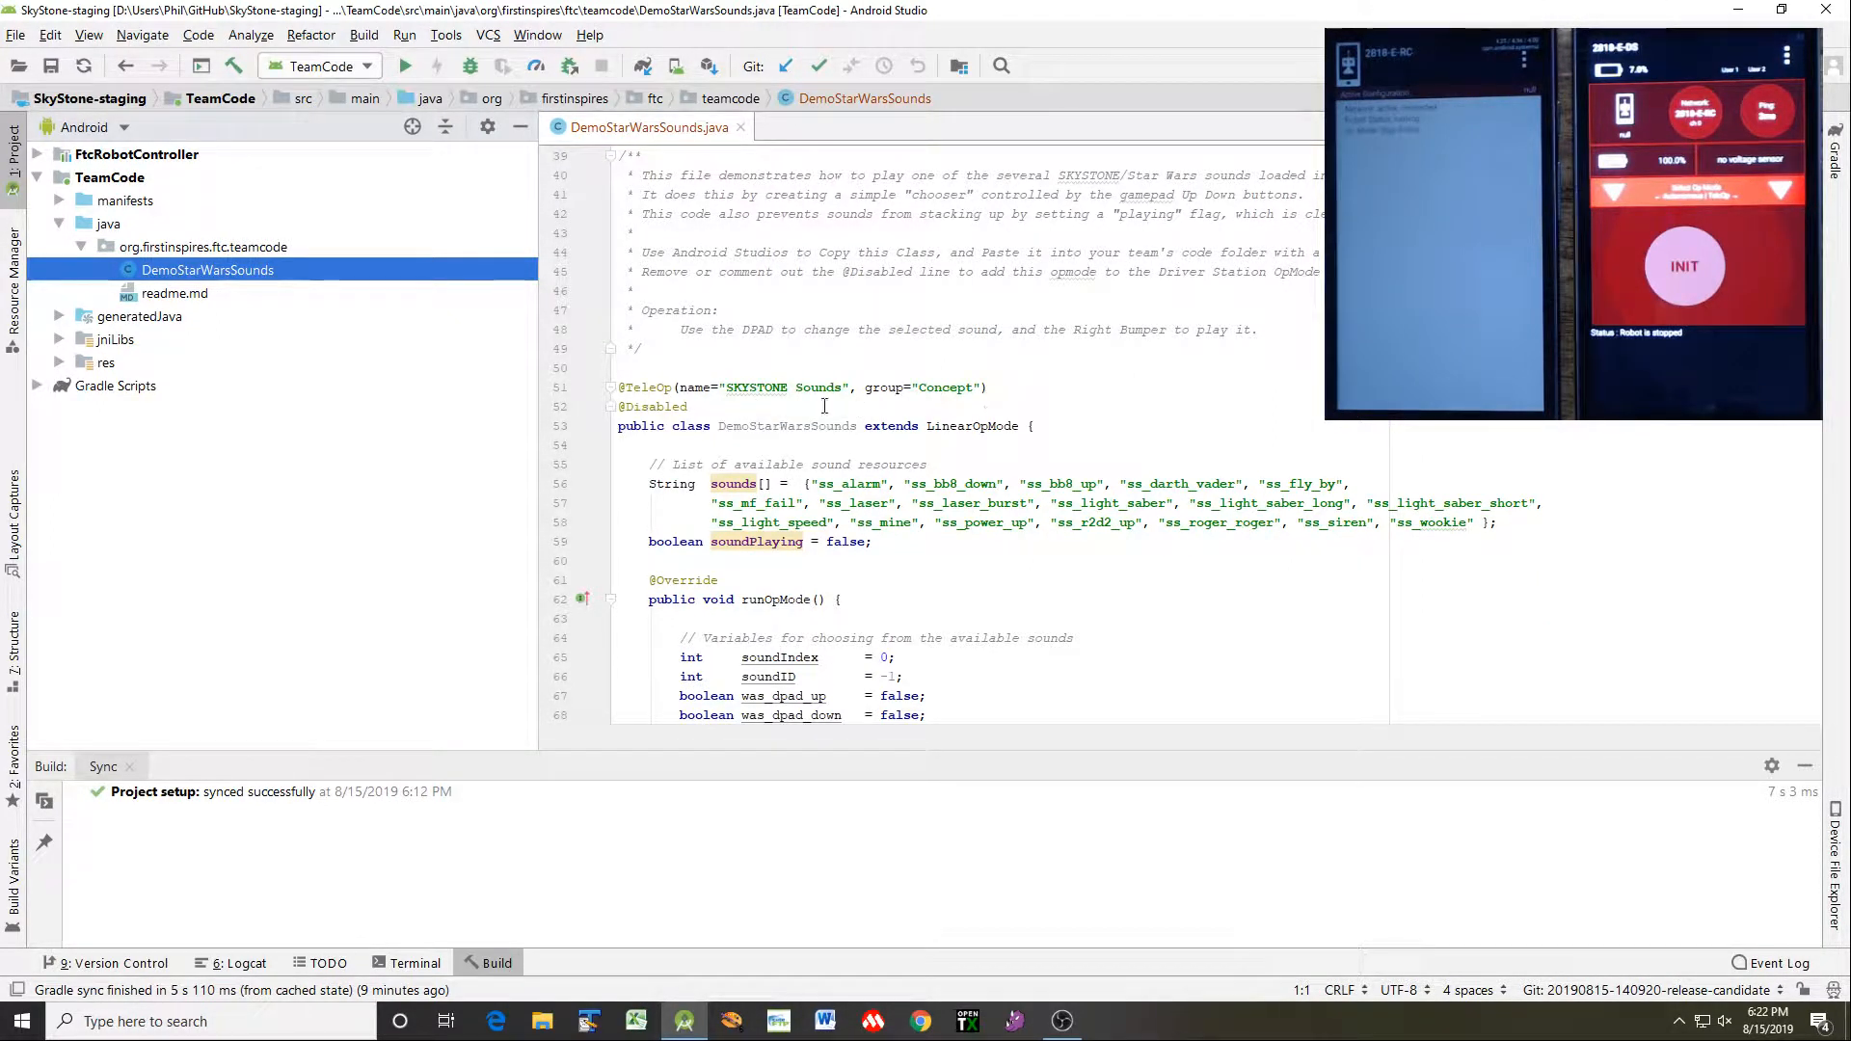
click(657, 406)
text(// )
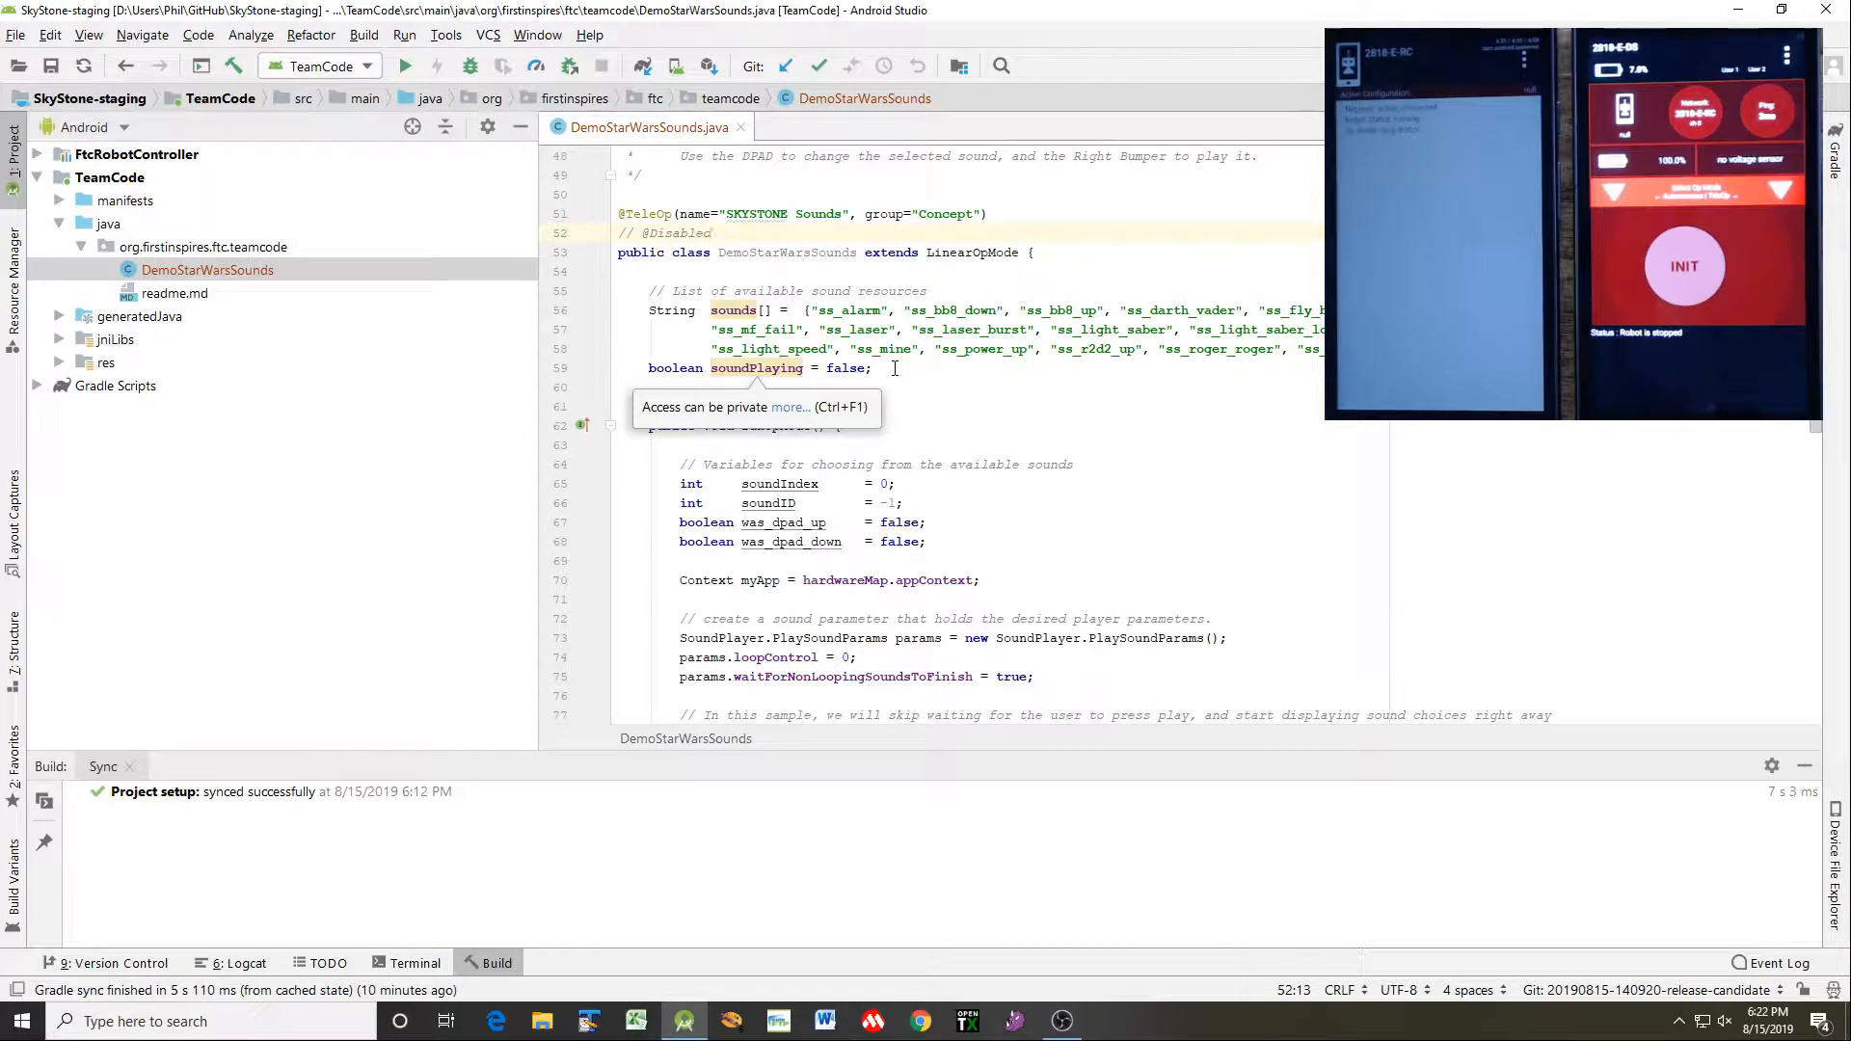
mouse_move(941, 495)
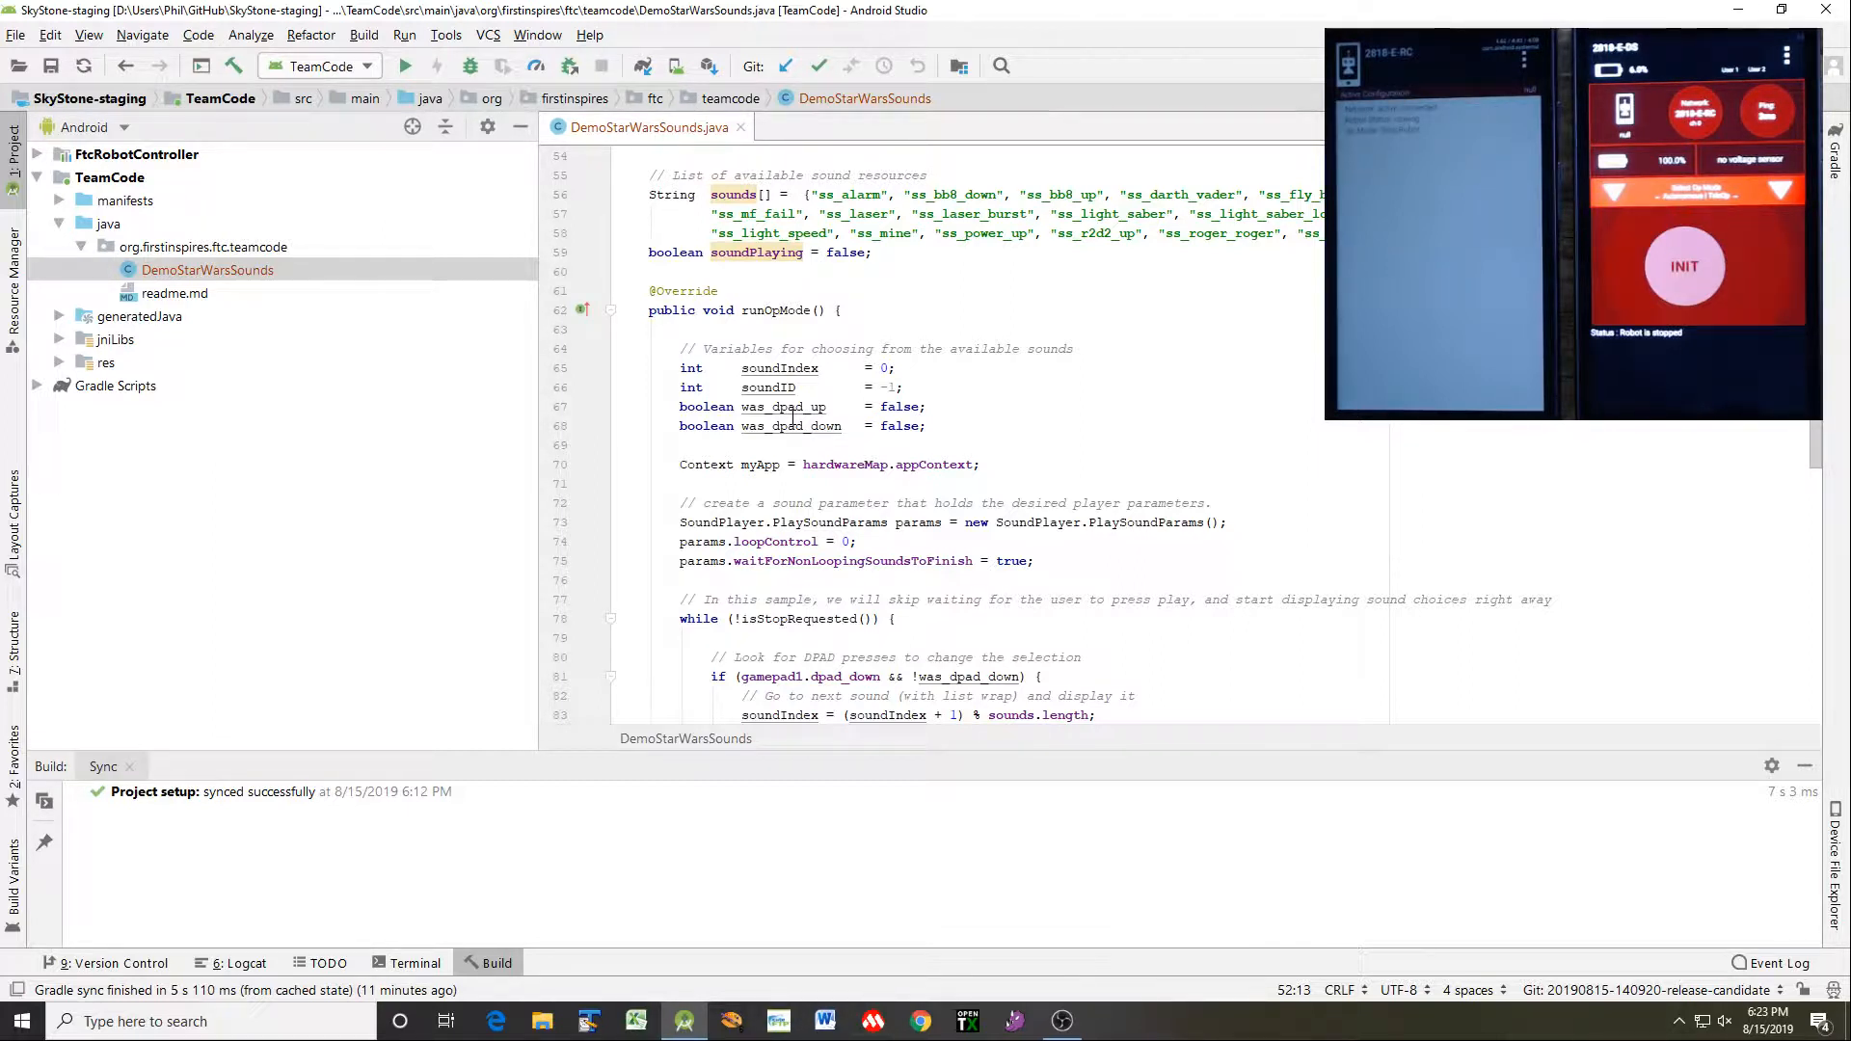
scroll(down, 3)
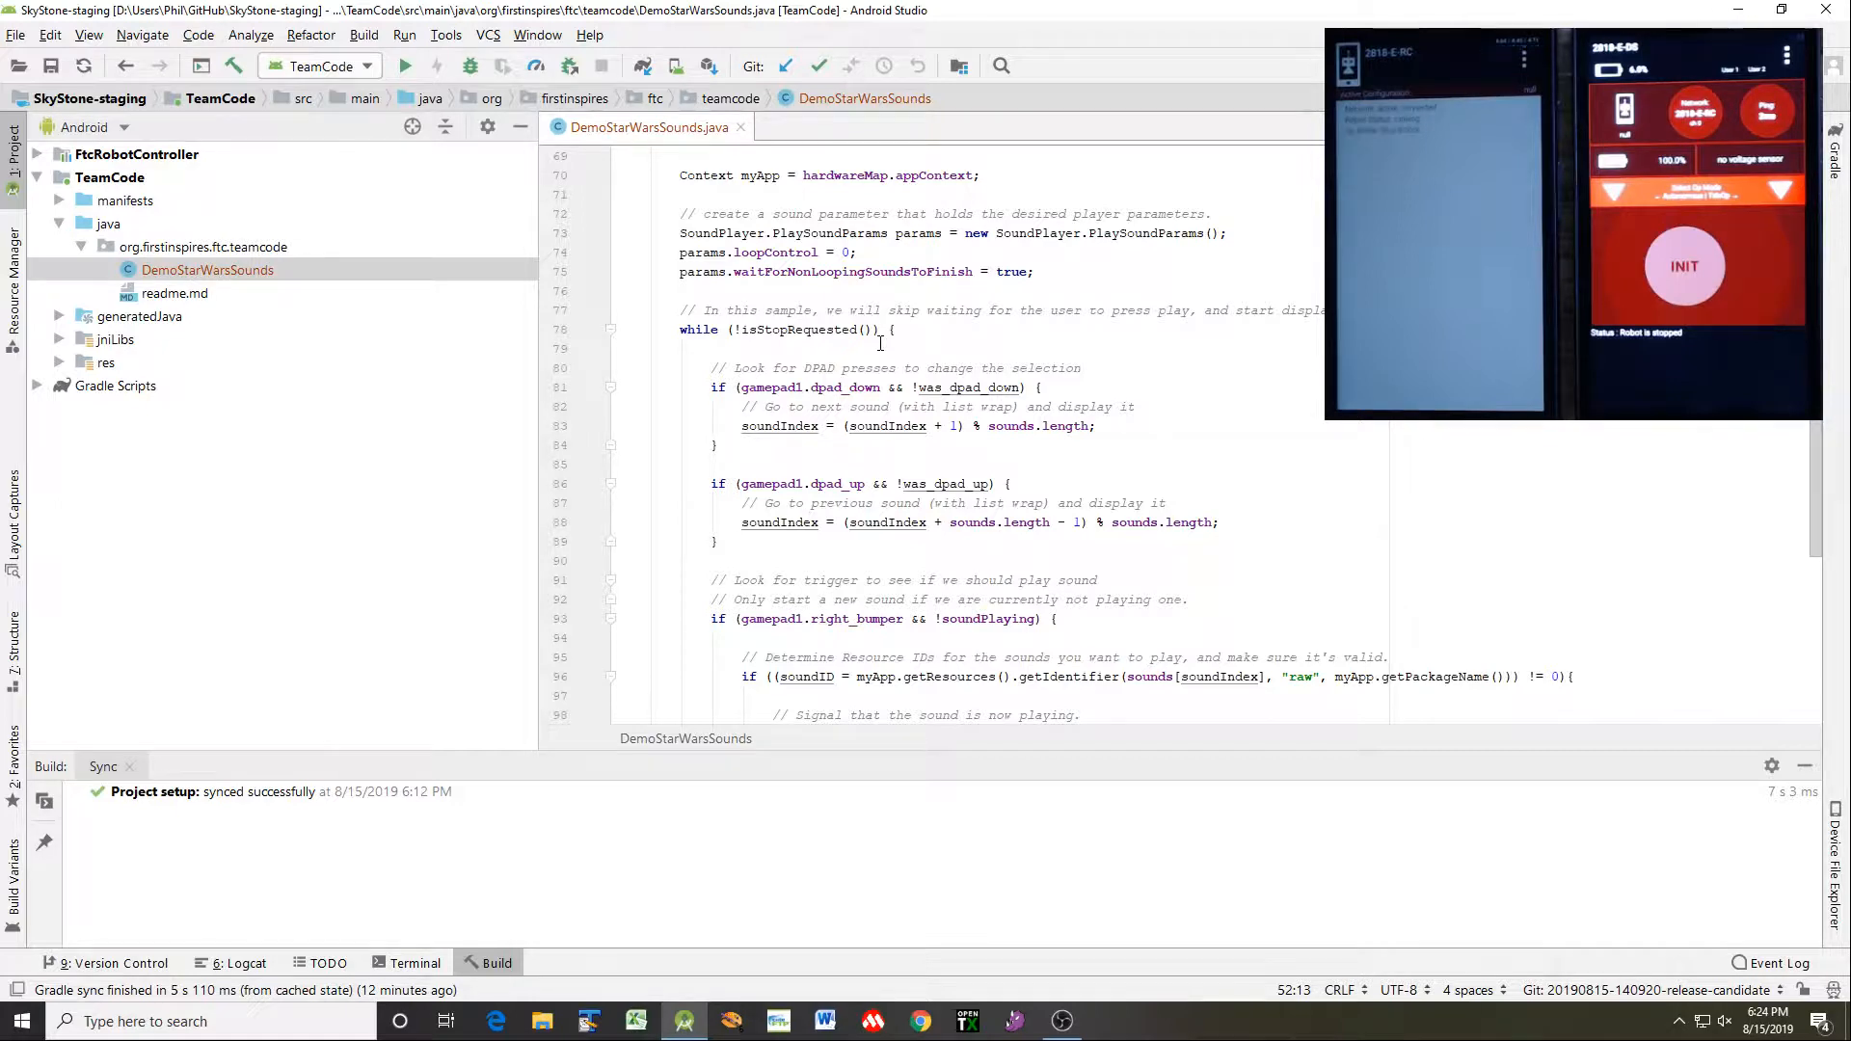
scroll(down, 3)
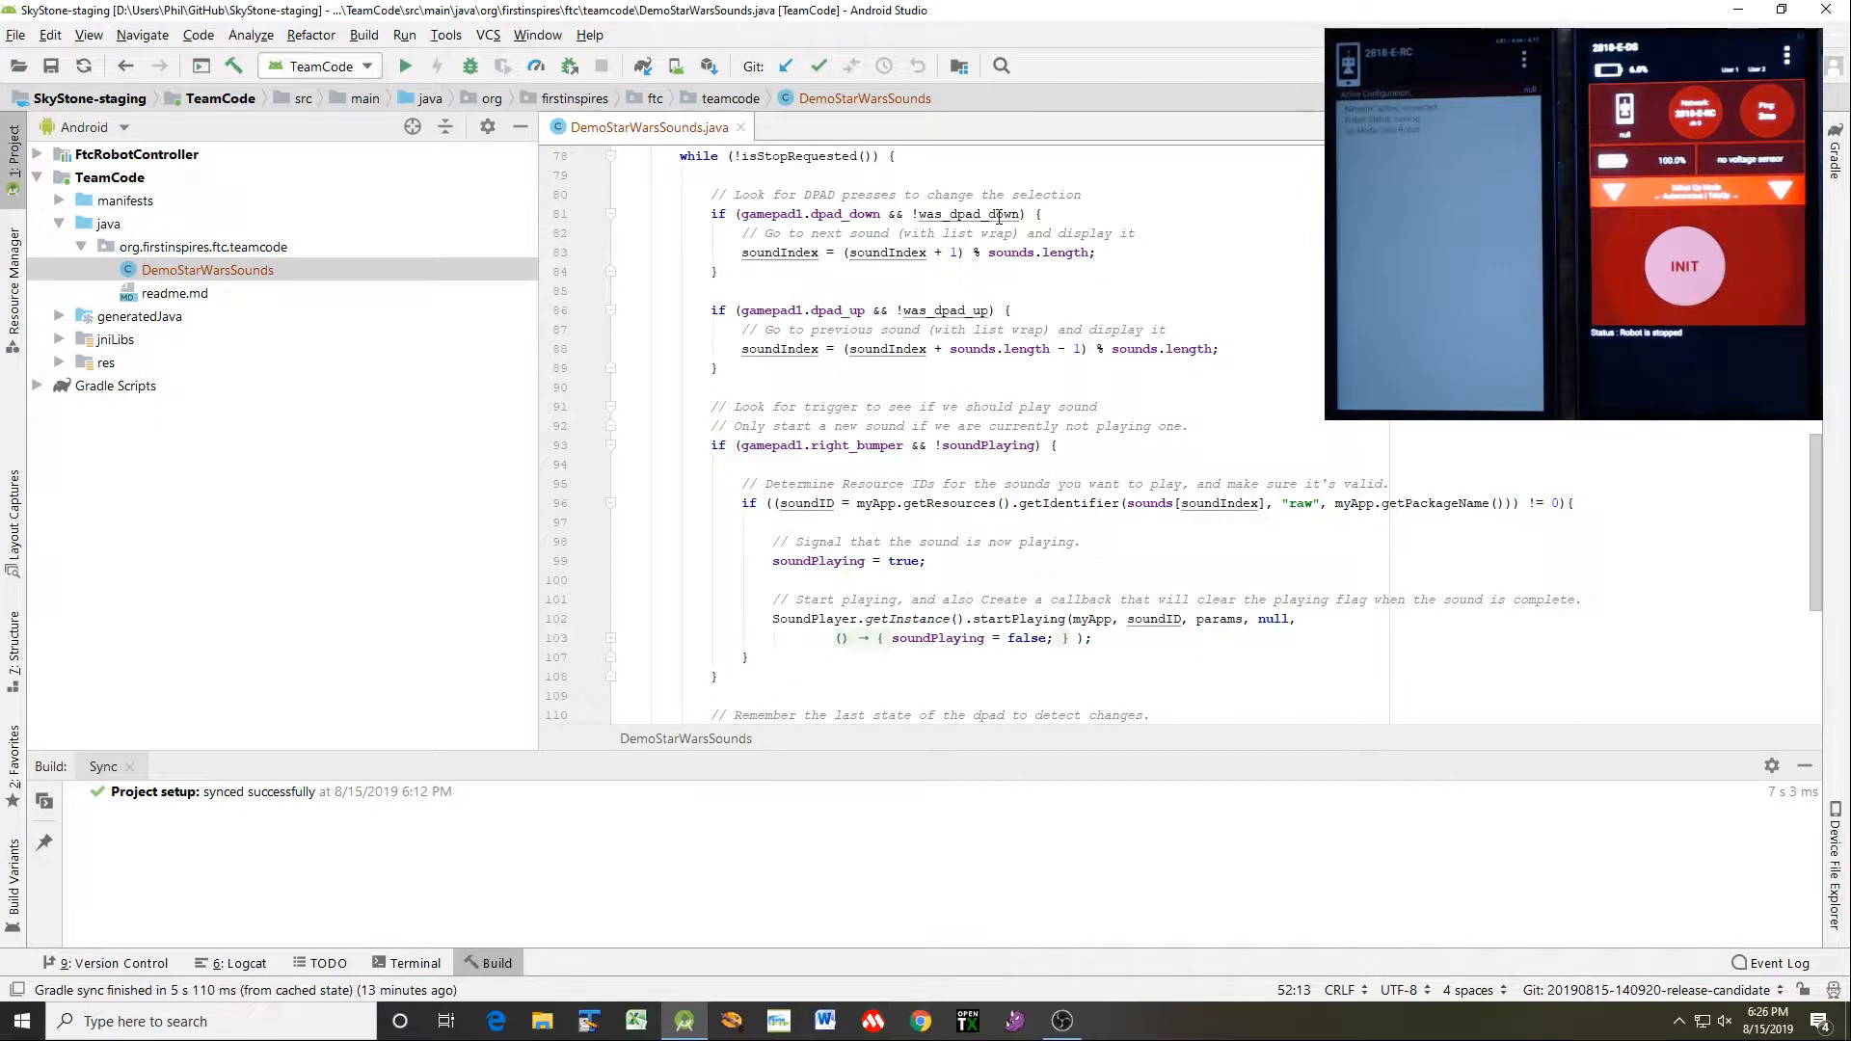
mouse_move(995, 217)
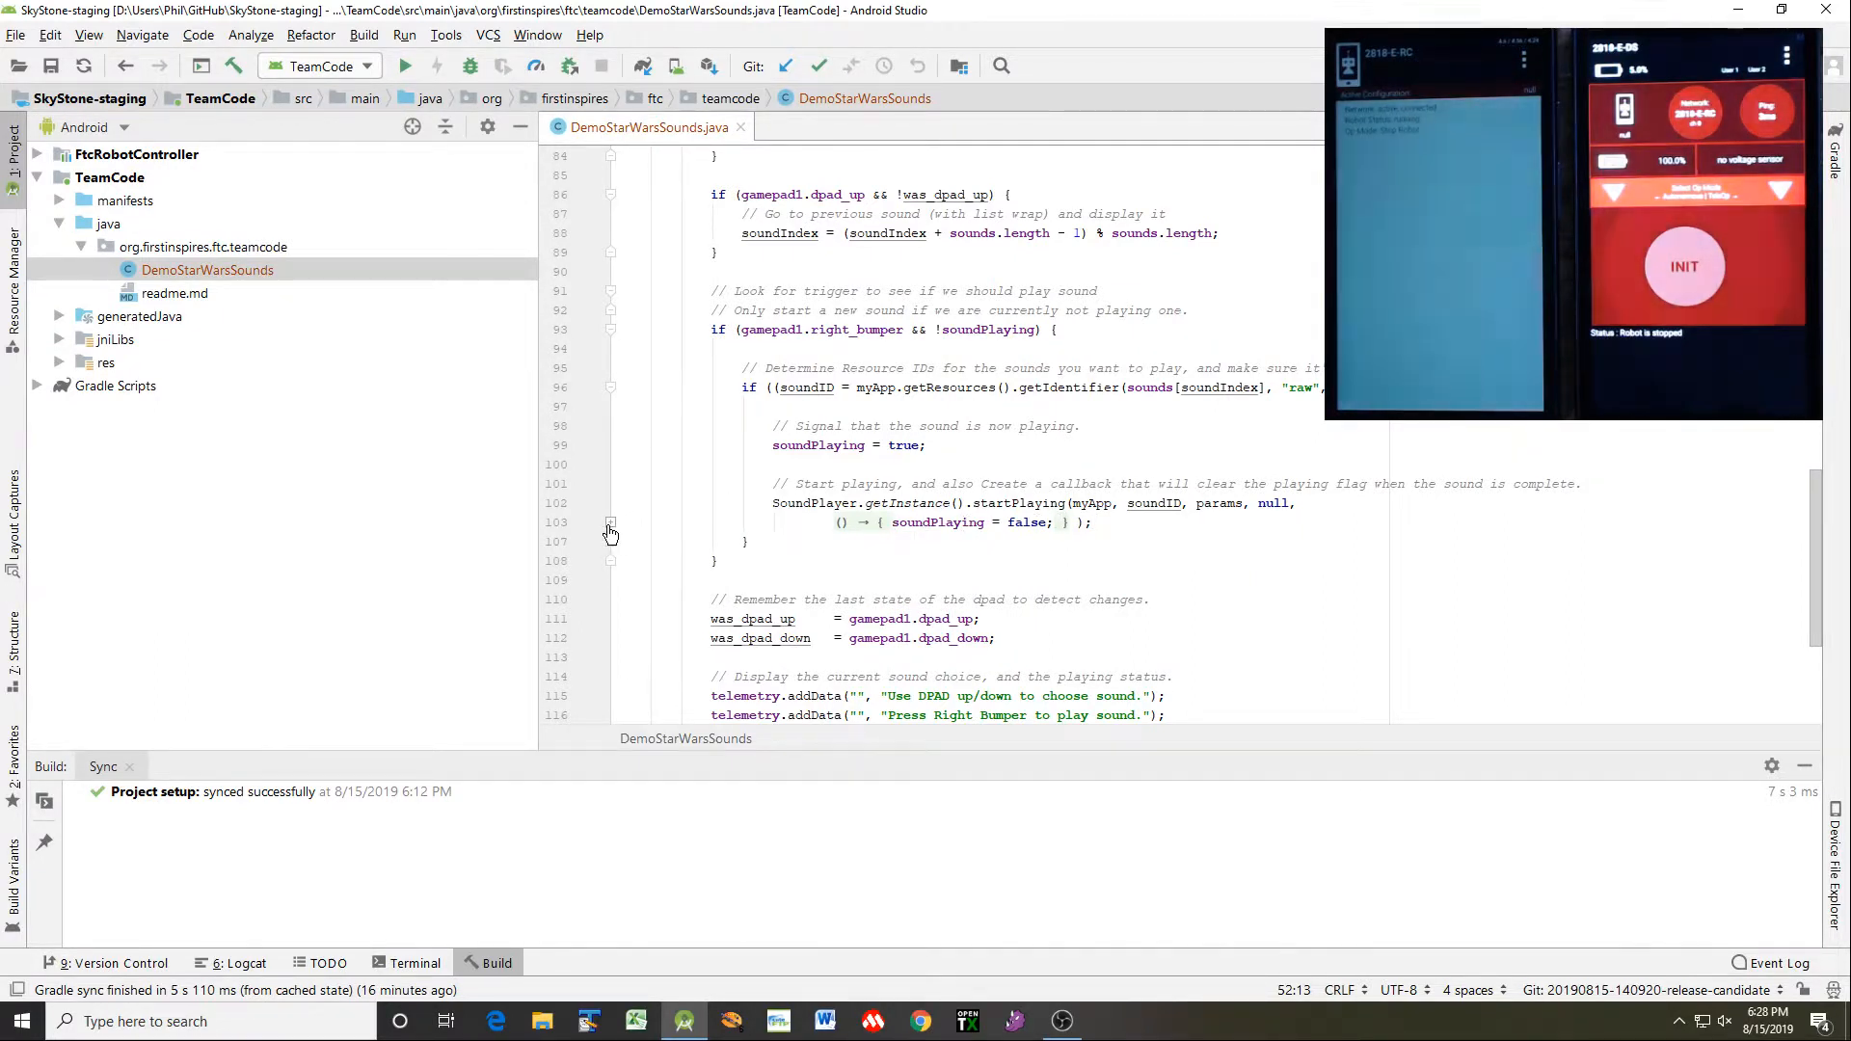
Unfold the line 103 lambda into the full new Runnable() block
click(610, 523)
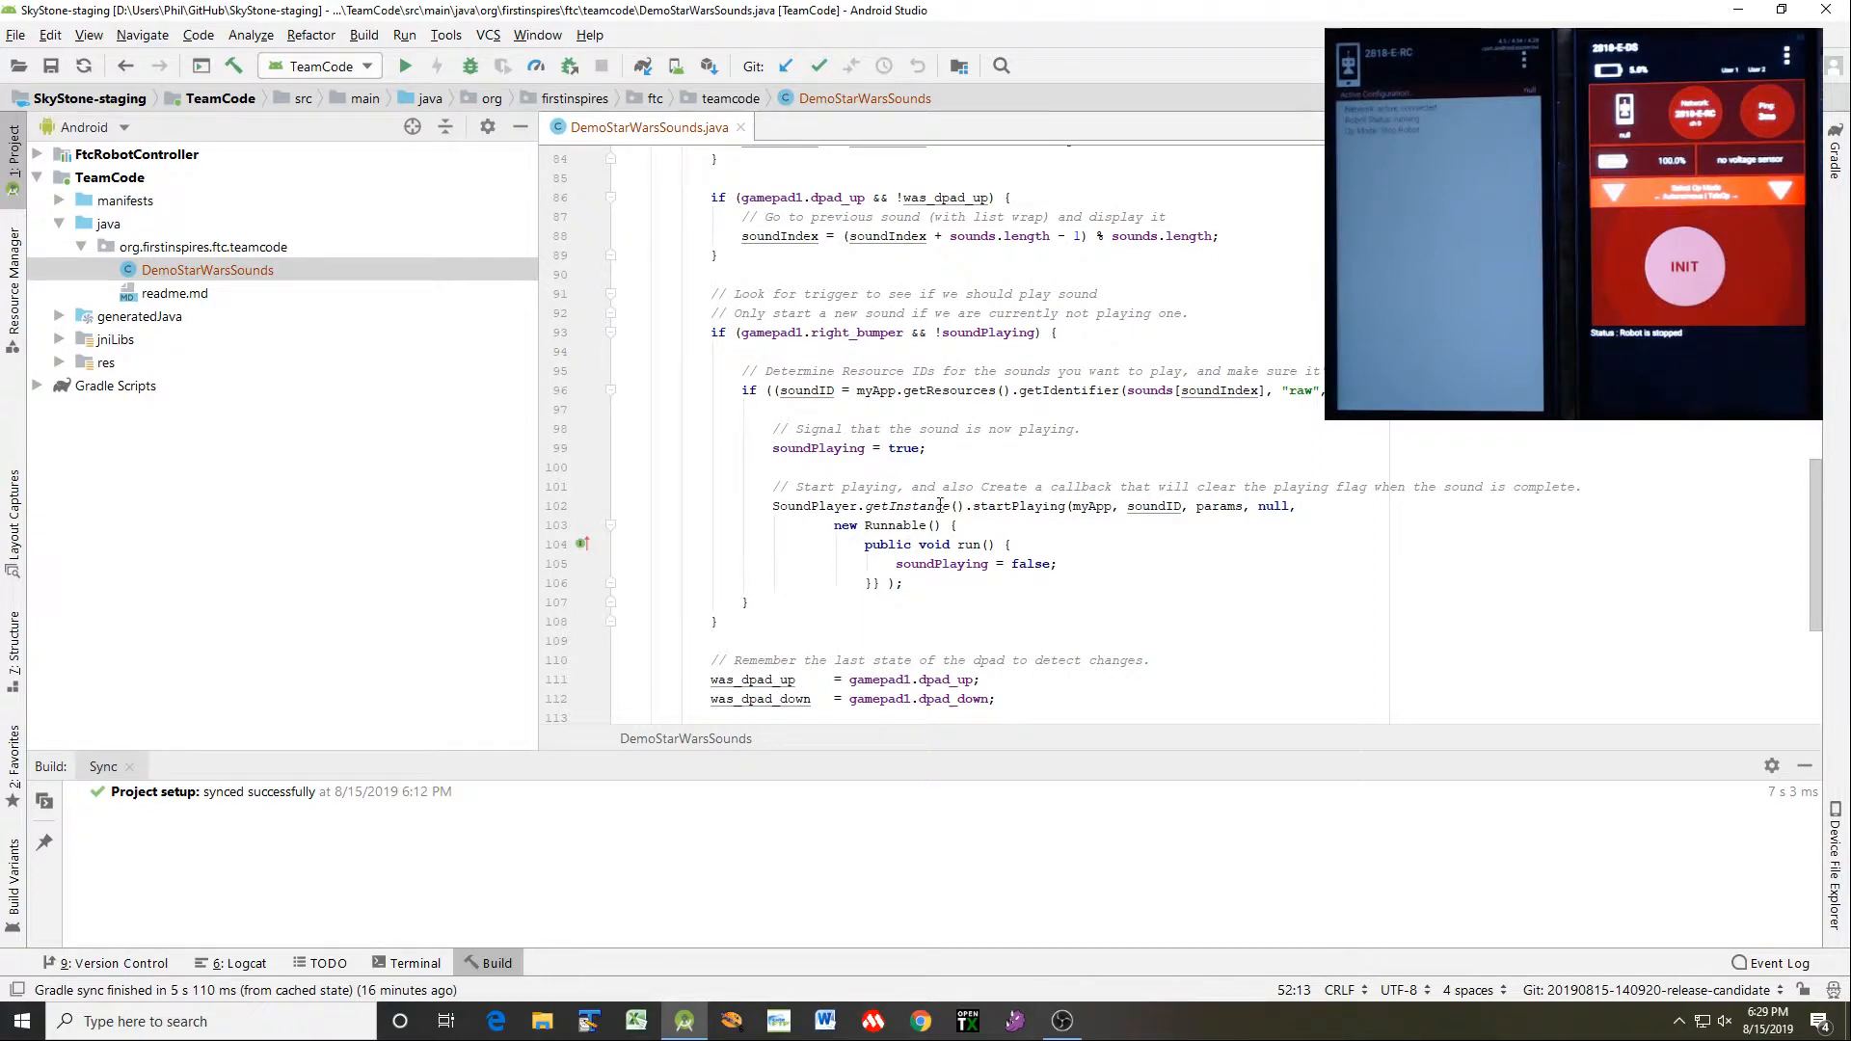
mouse_move(1234, 520)
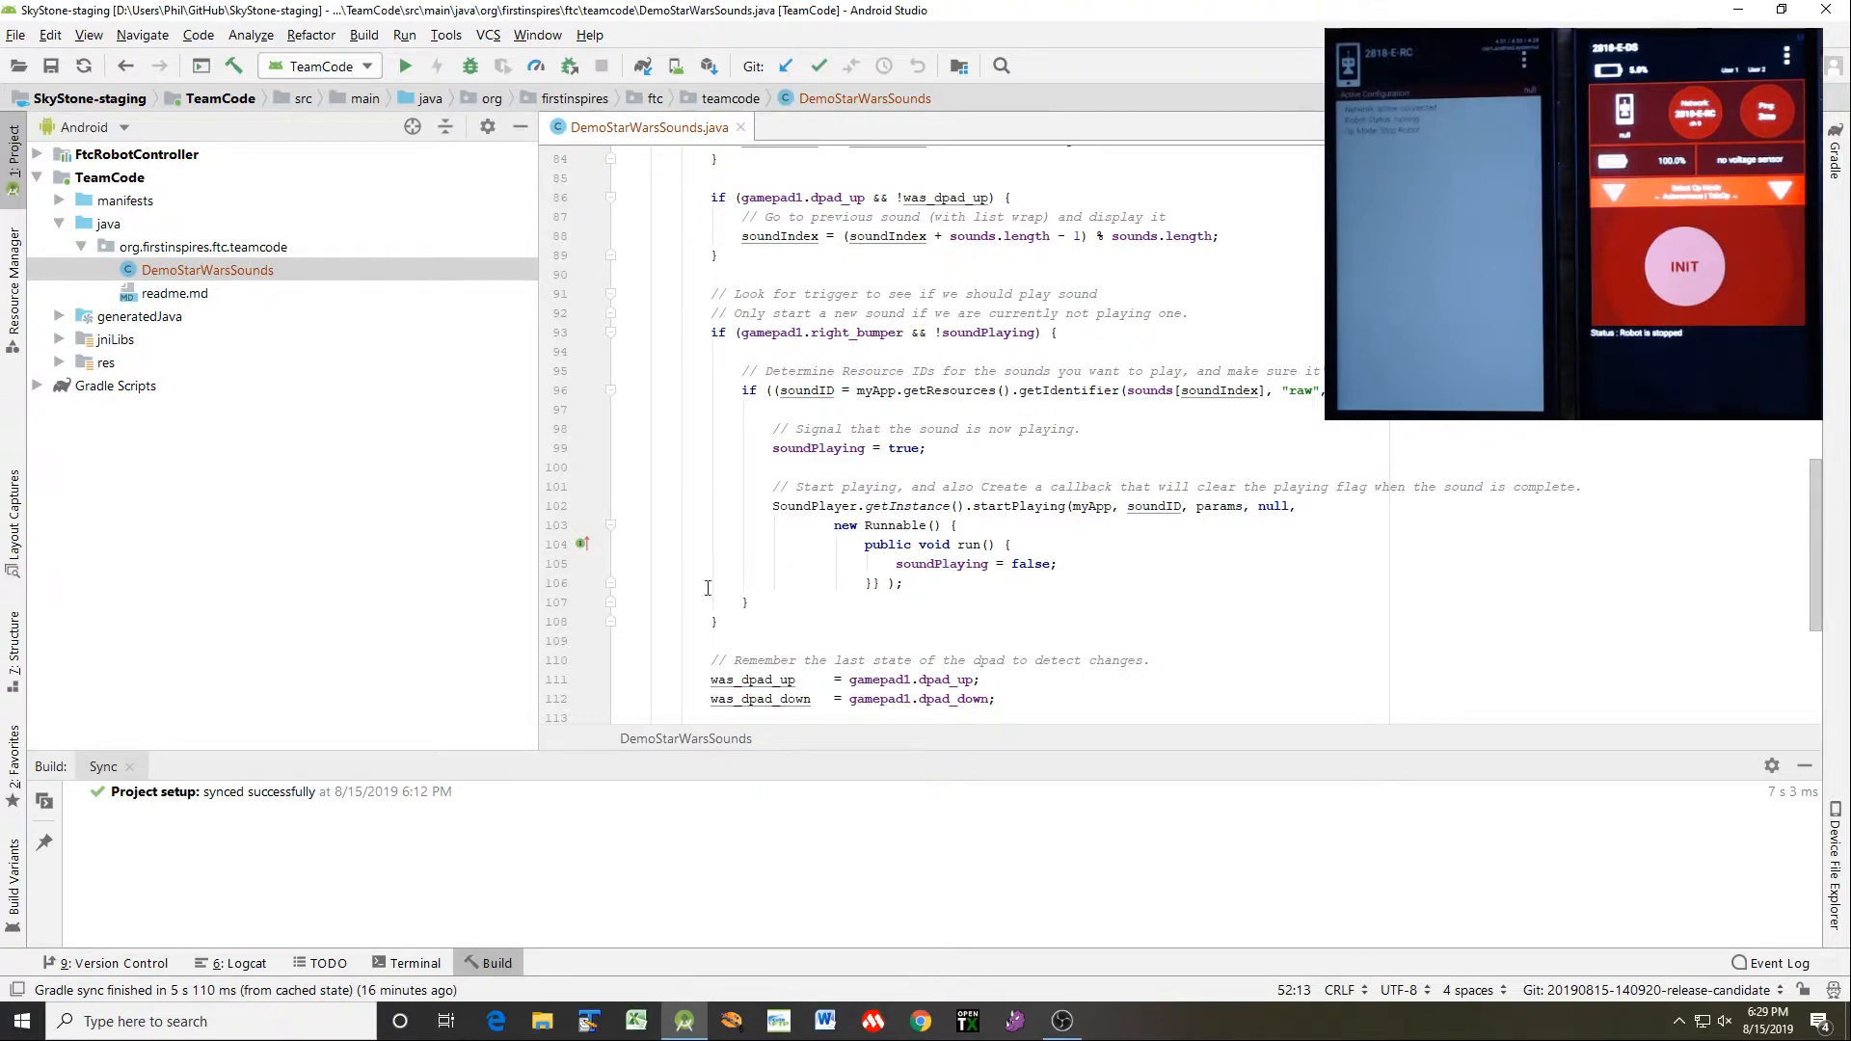
mouse_move(1035, 547)
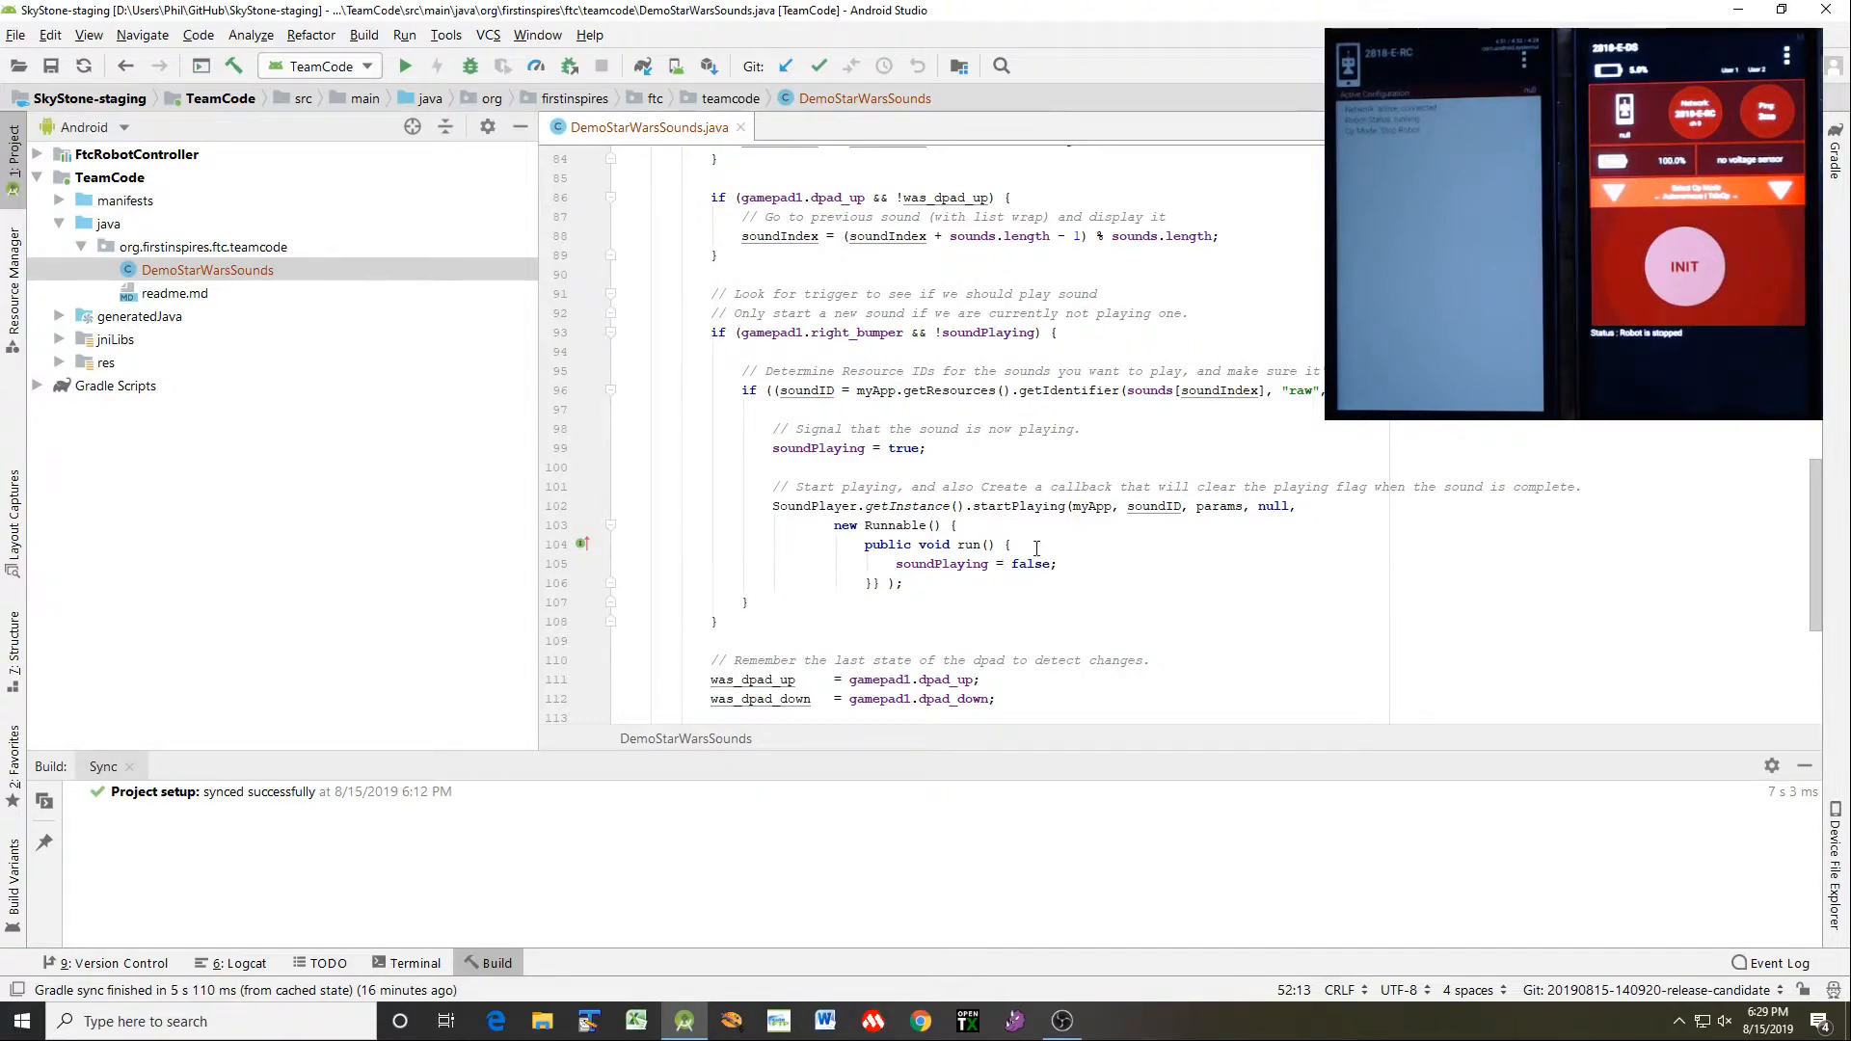
scroll(down, 3)
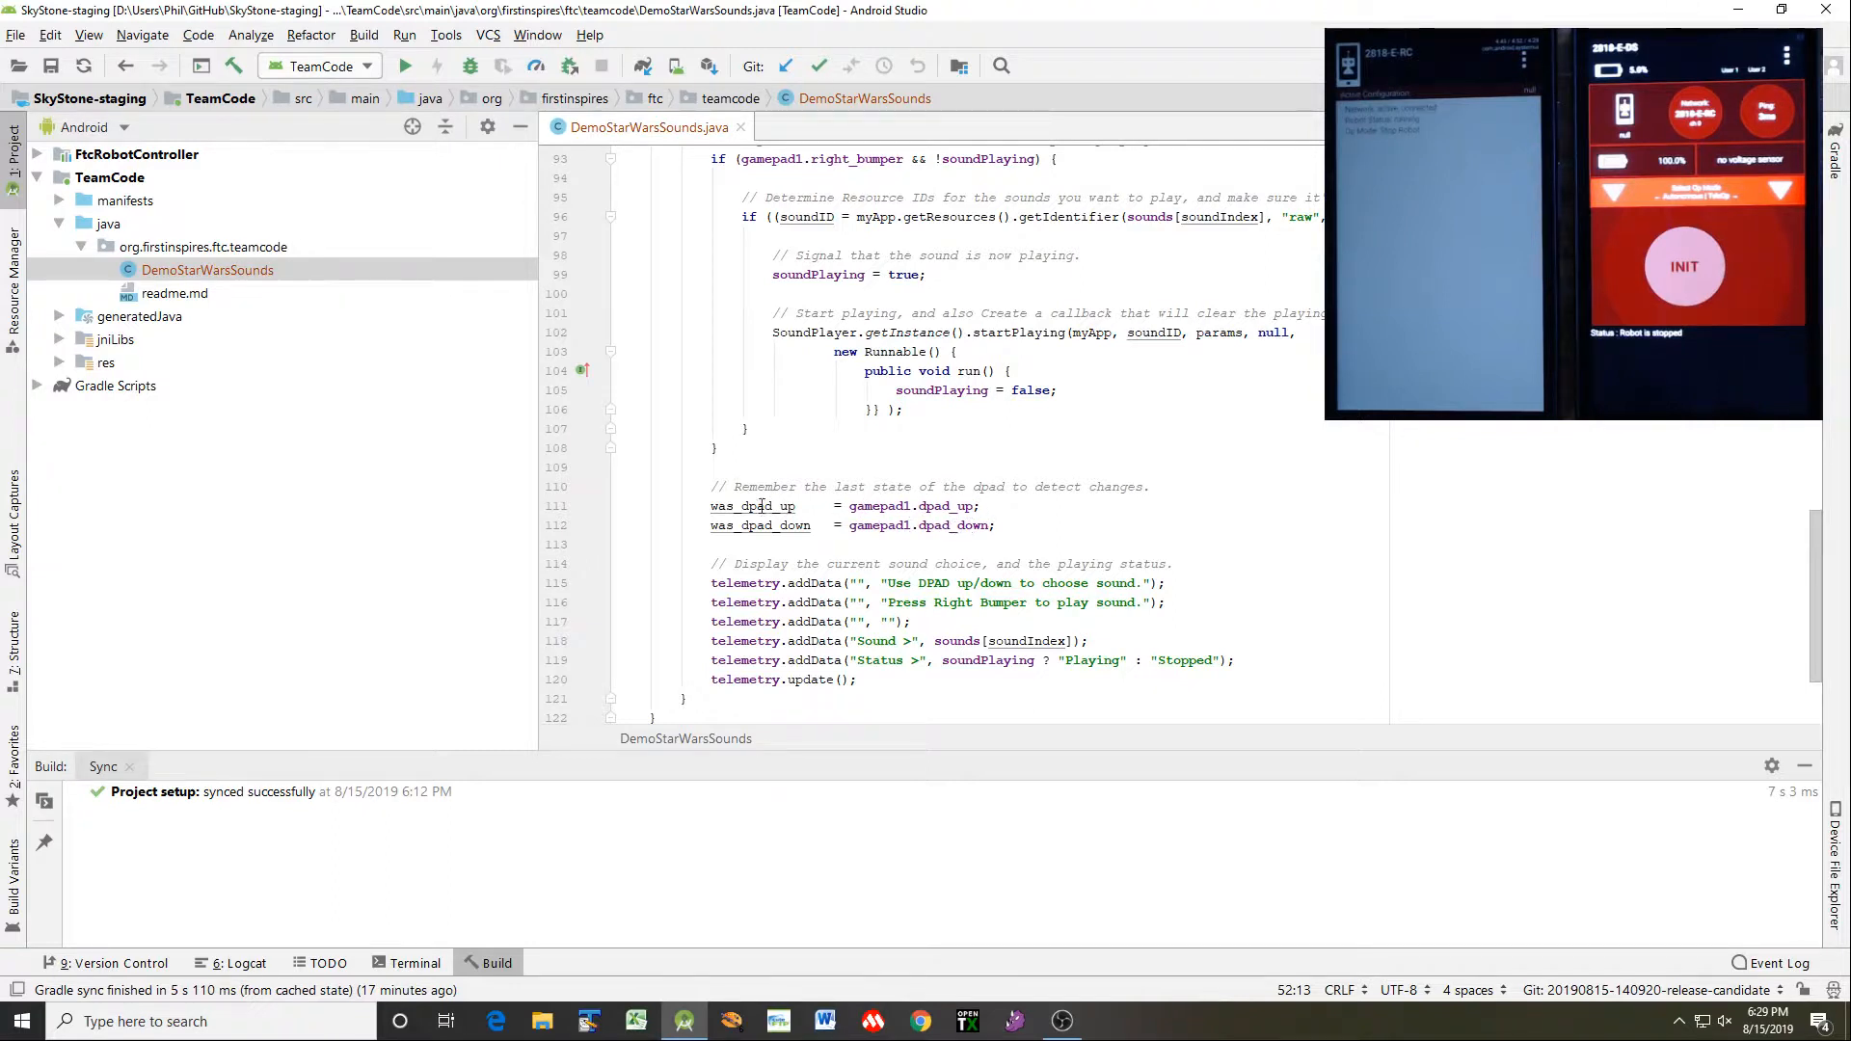
mouse_move(858, 602)
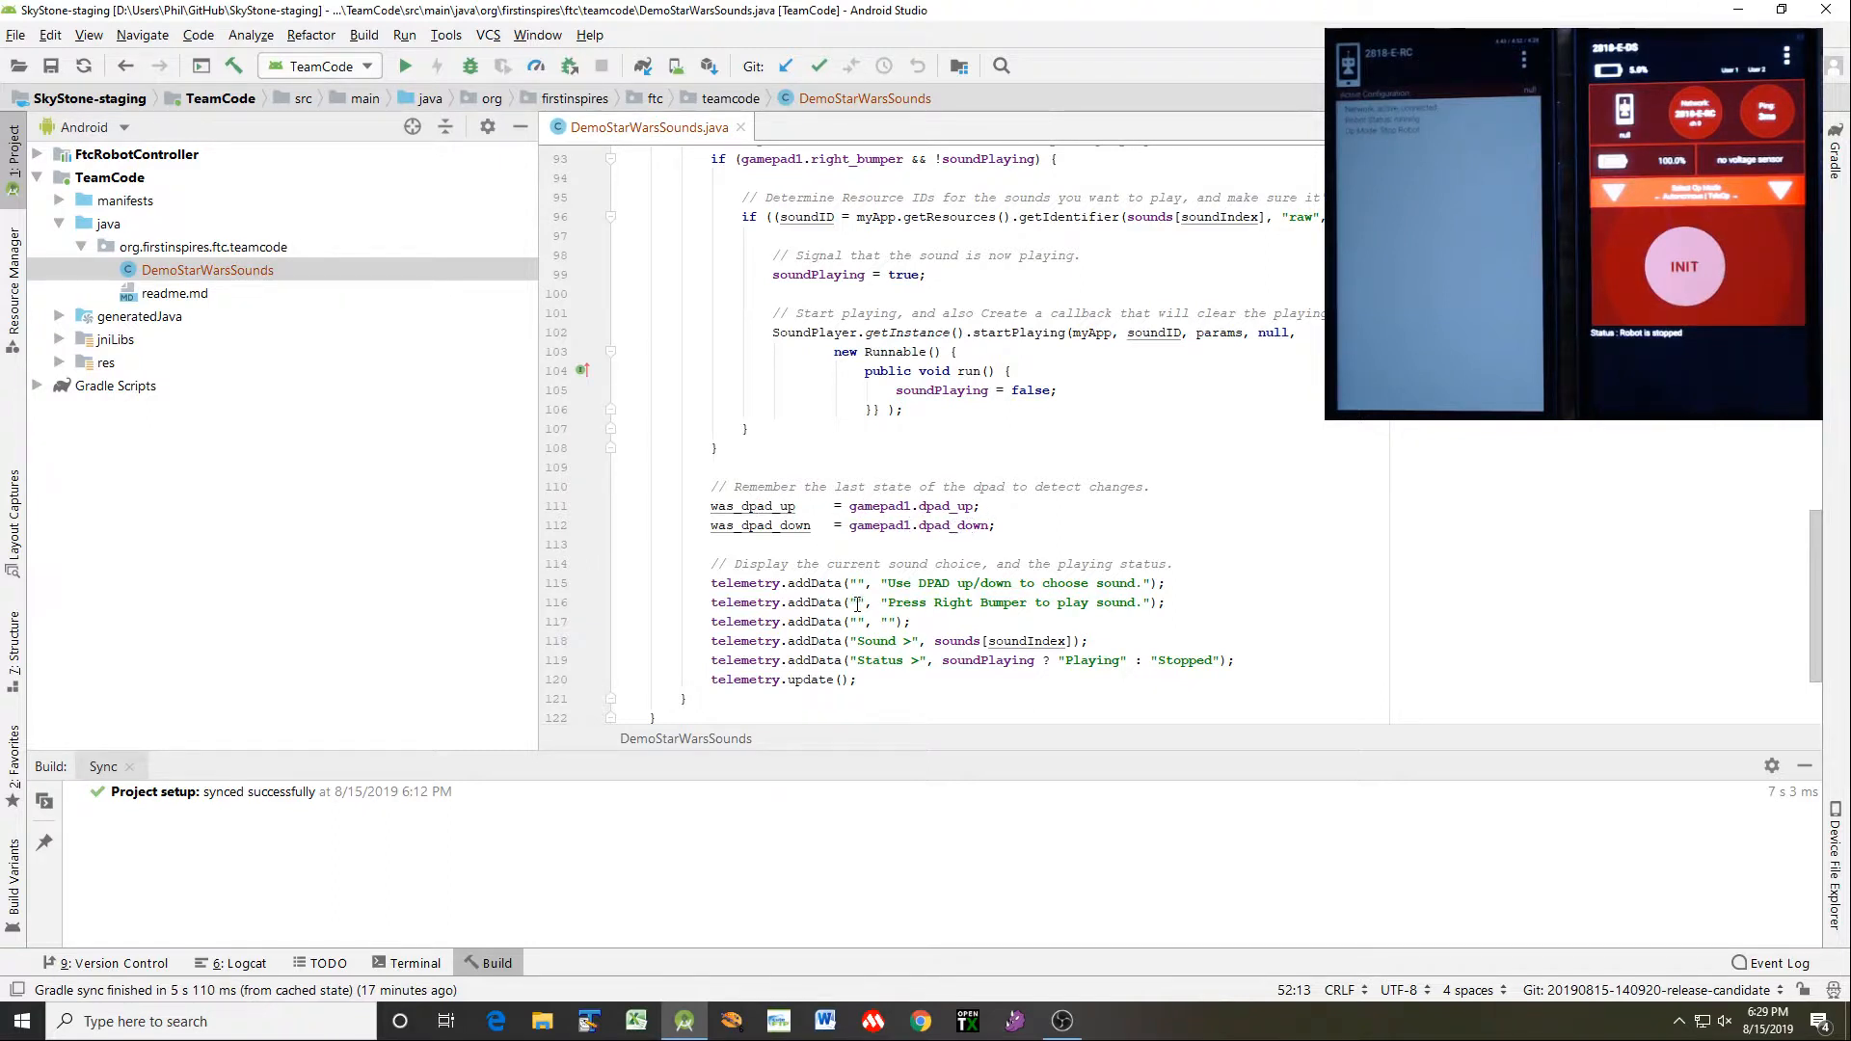
scroll(down, 3)
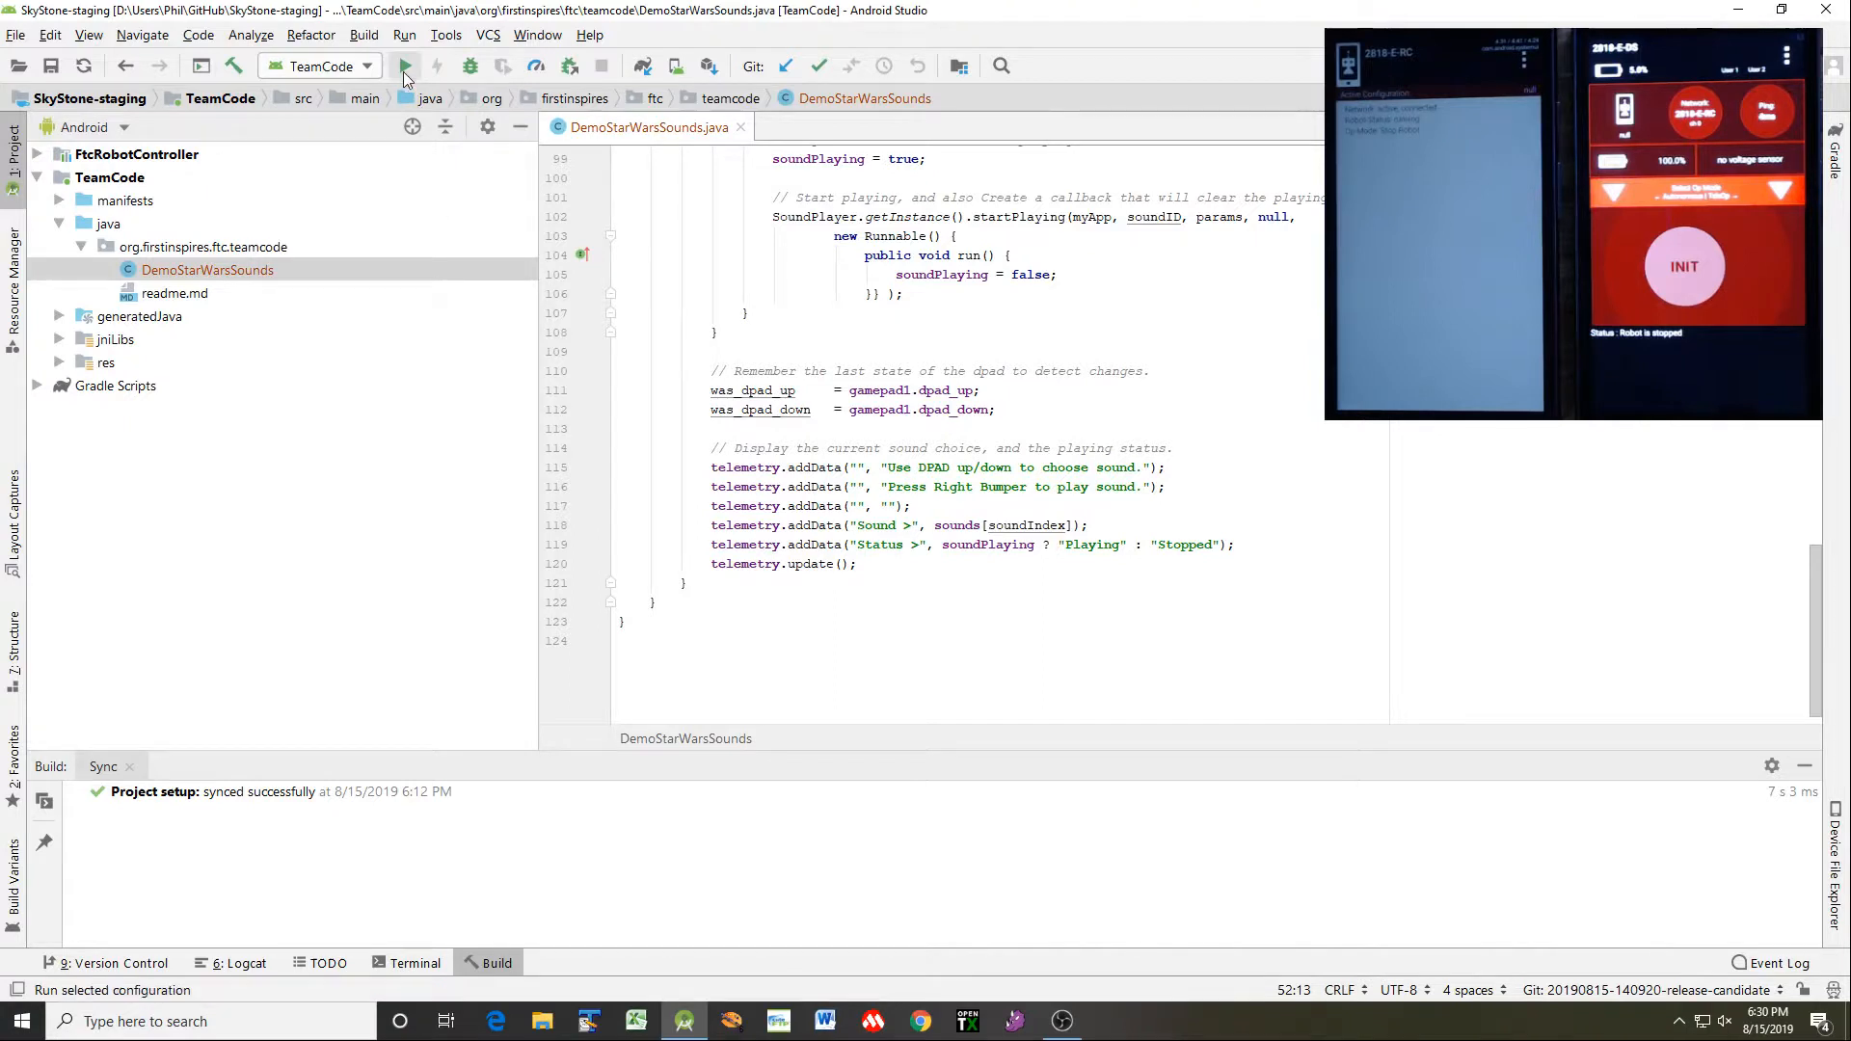
Run the TeamCode app, choosing the Motorola XT1609 phone as the deployment target
click(404, 65)
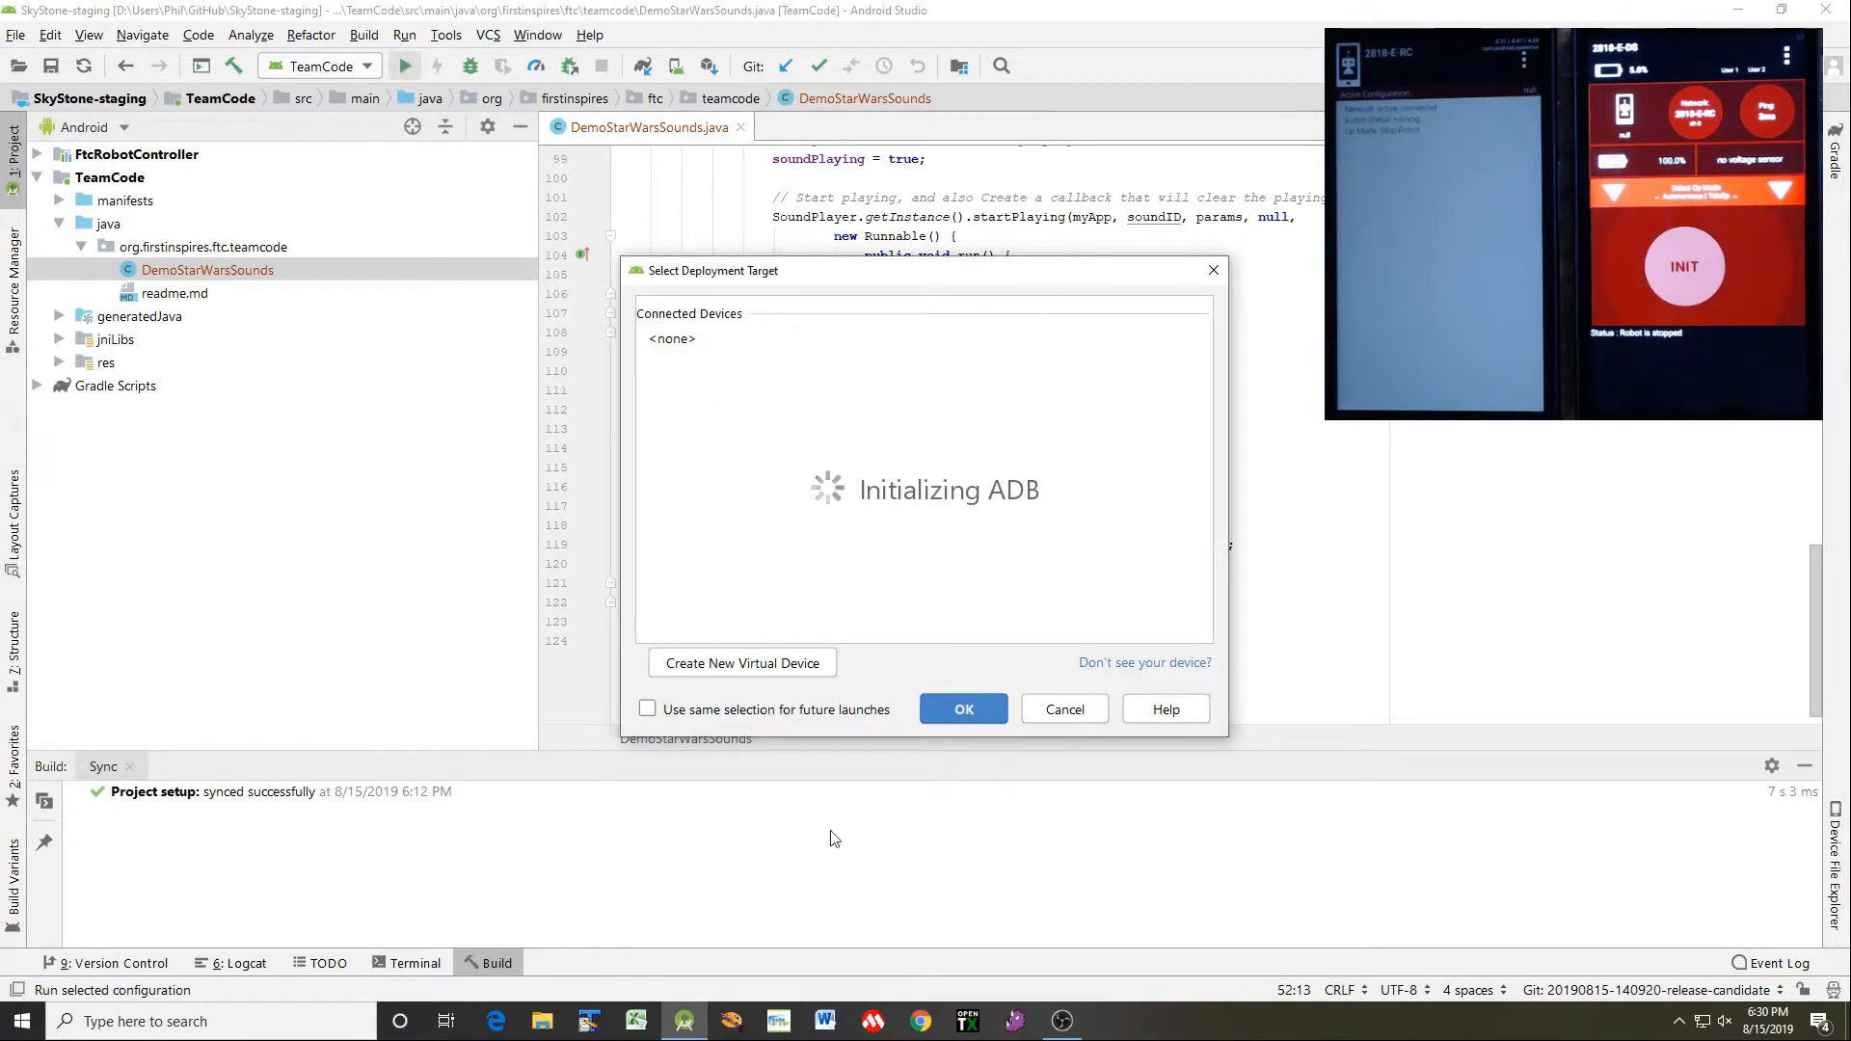
mouse_move(971, 833)
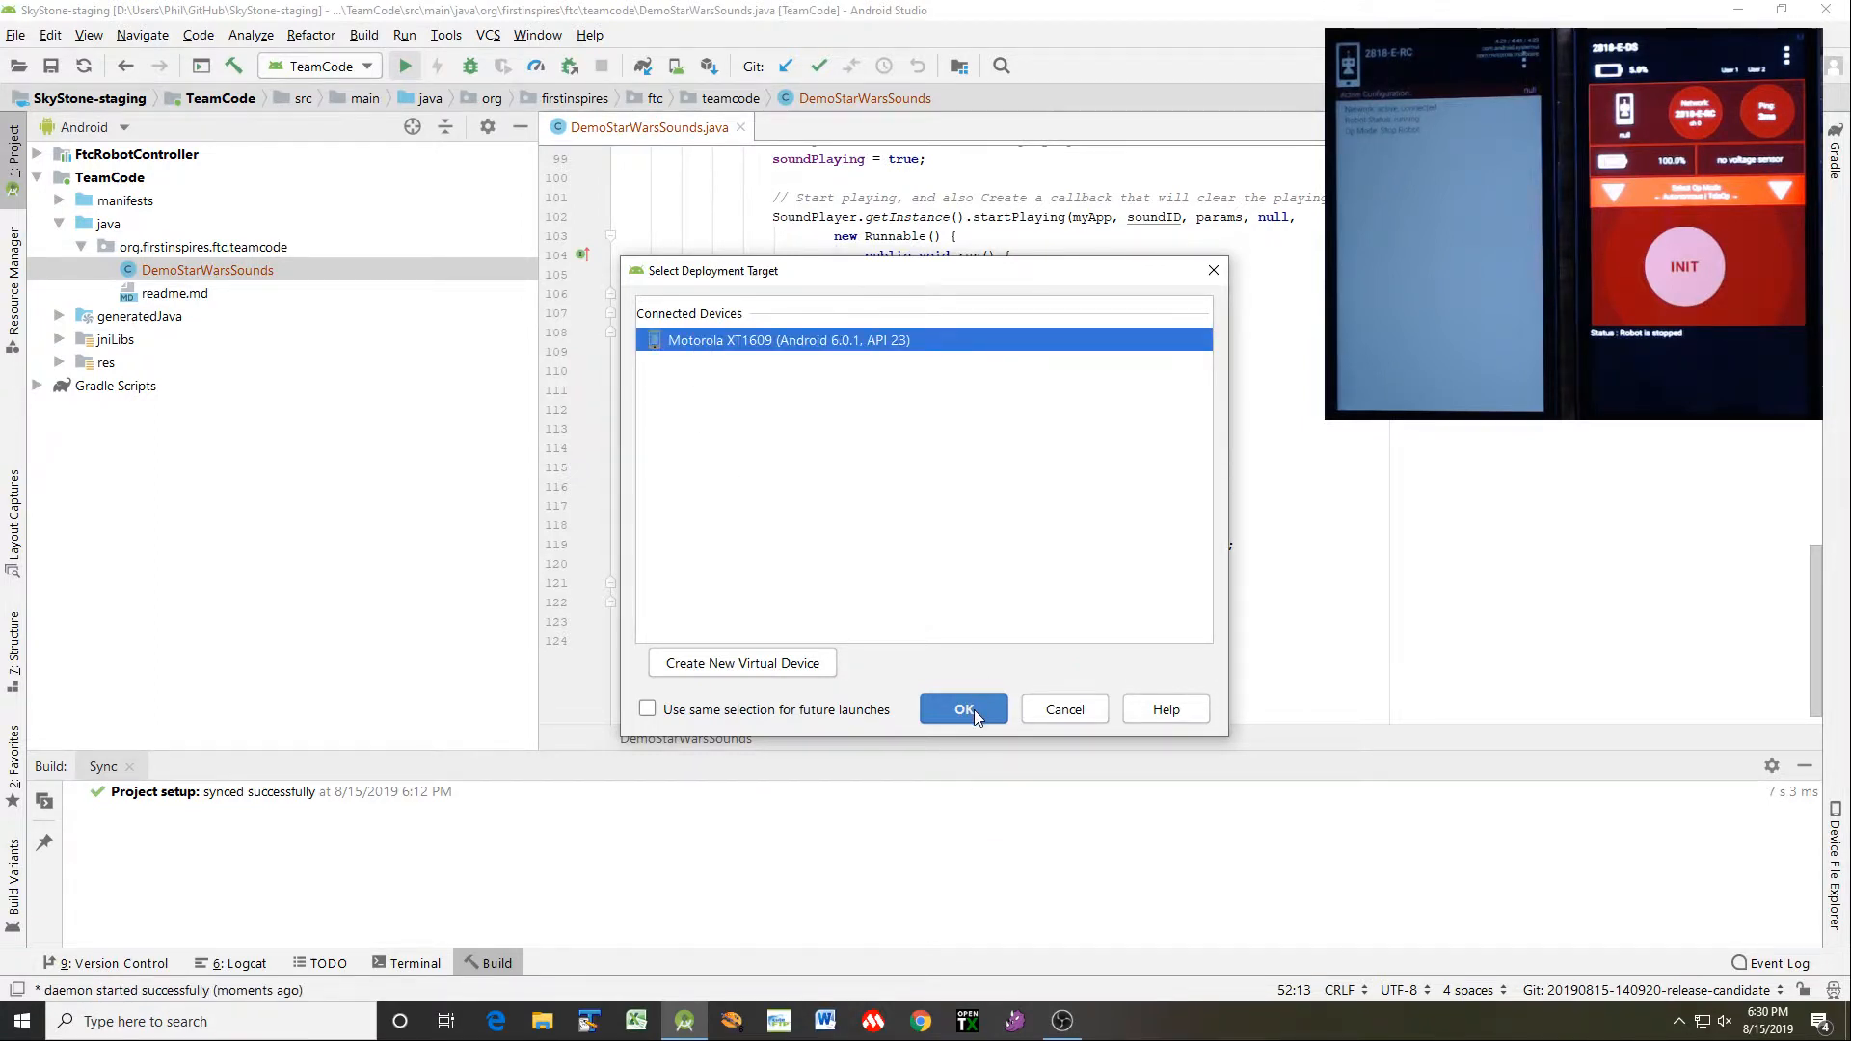
click(962, 708)
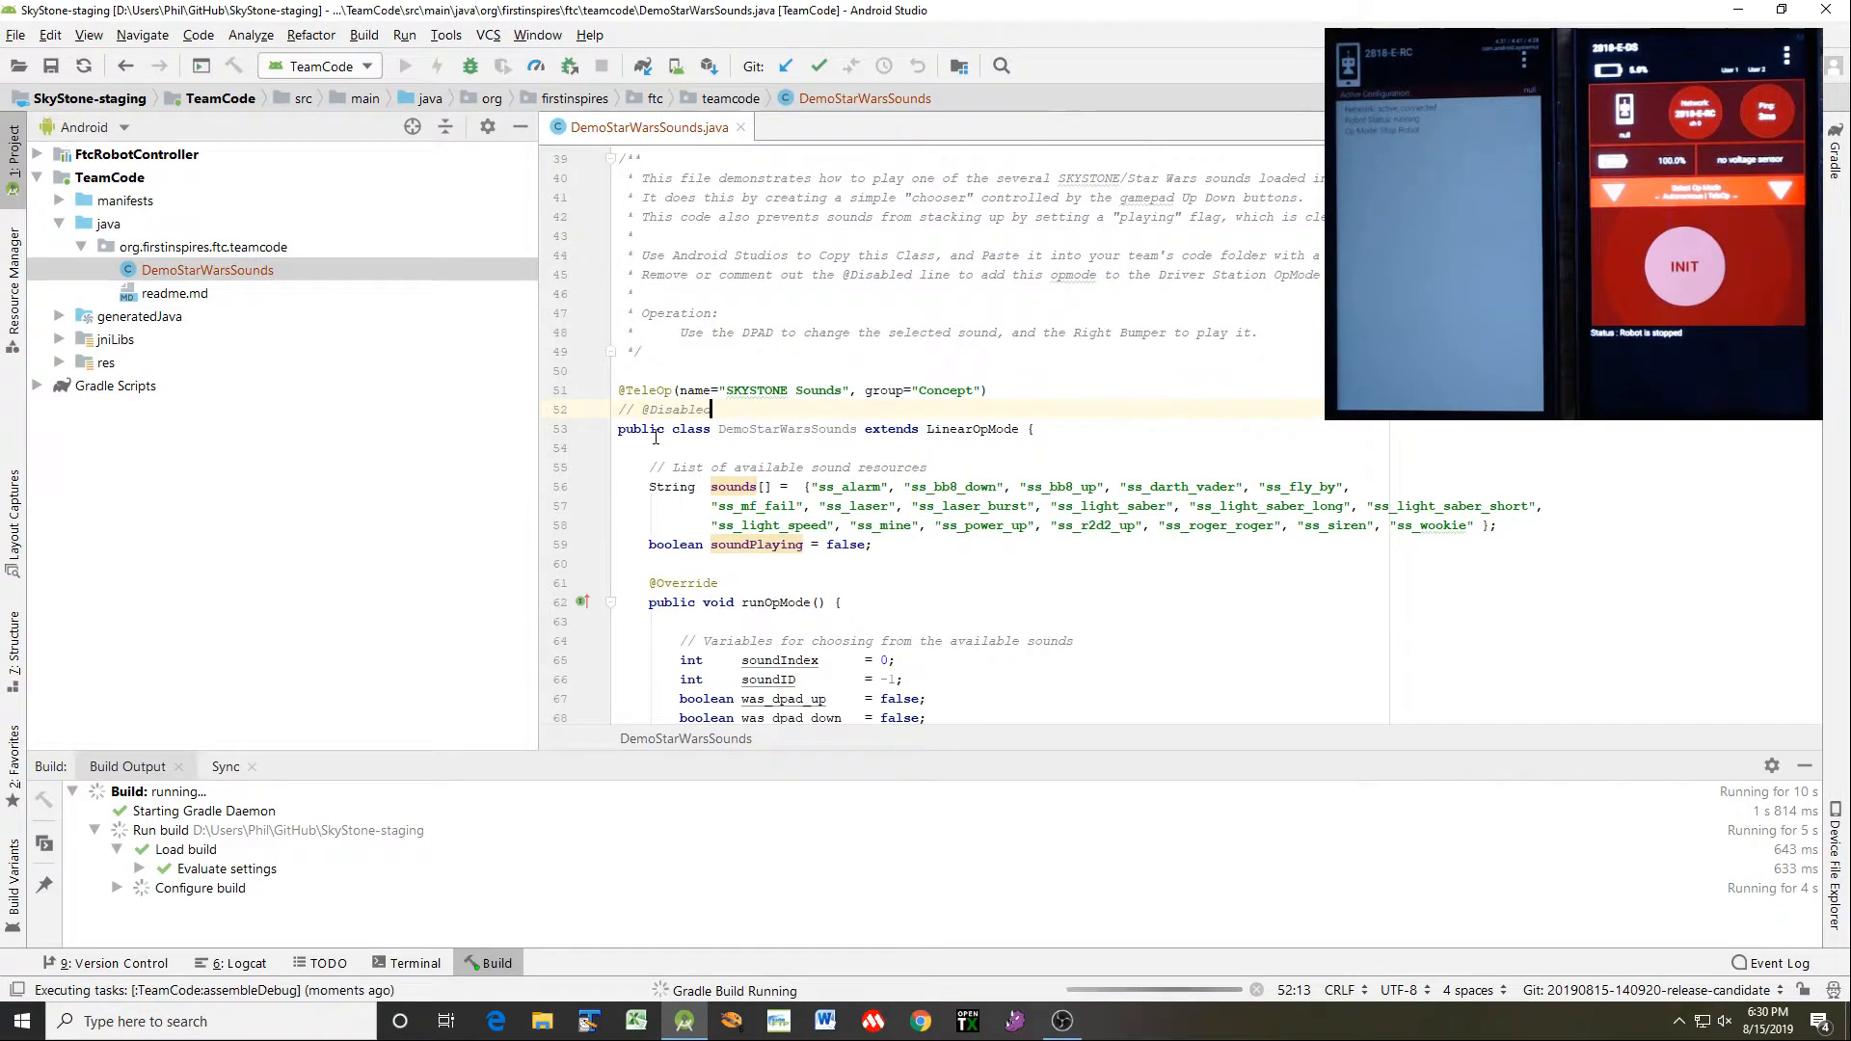
Scroll the Build Output until Gradle reports the build completed successfully
scroll(down, 3)
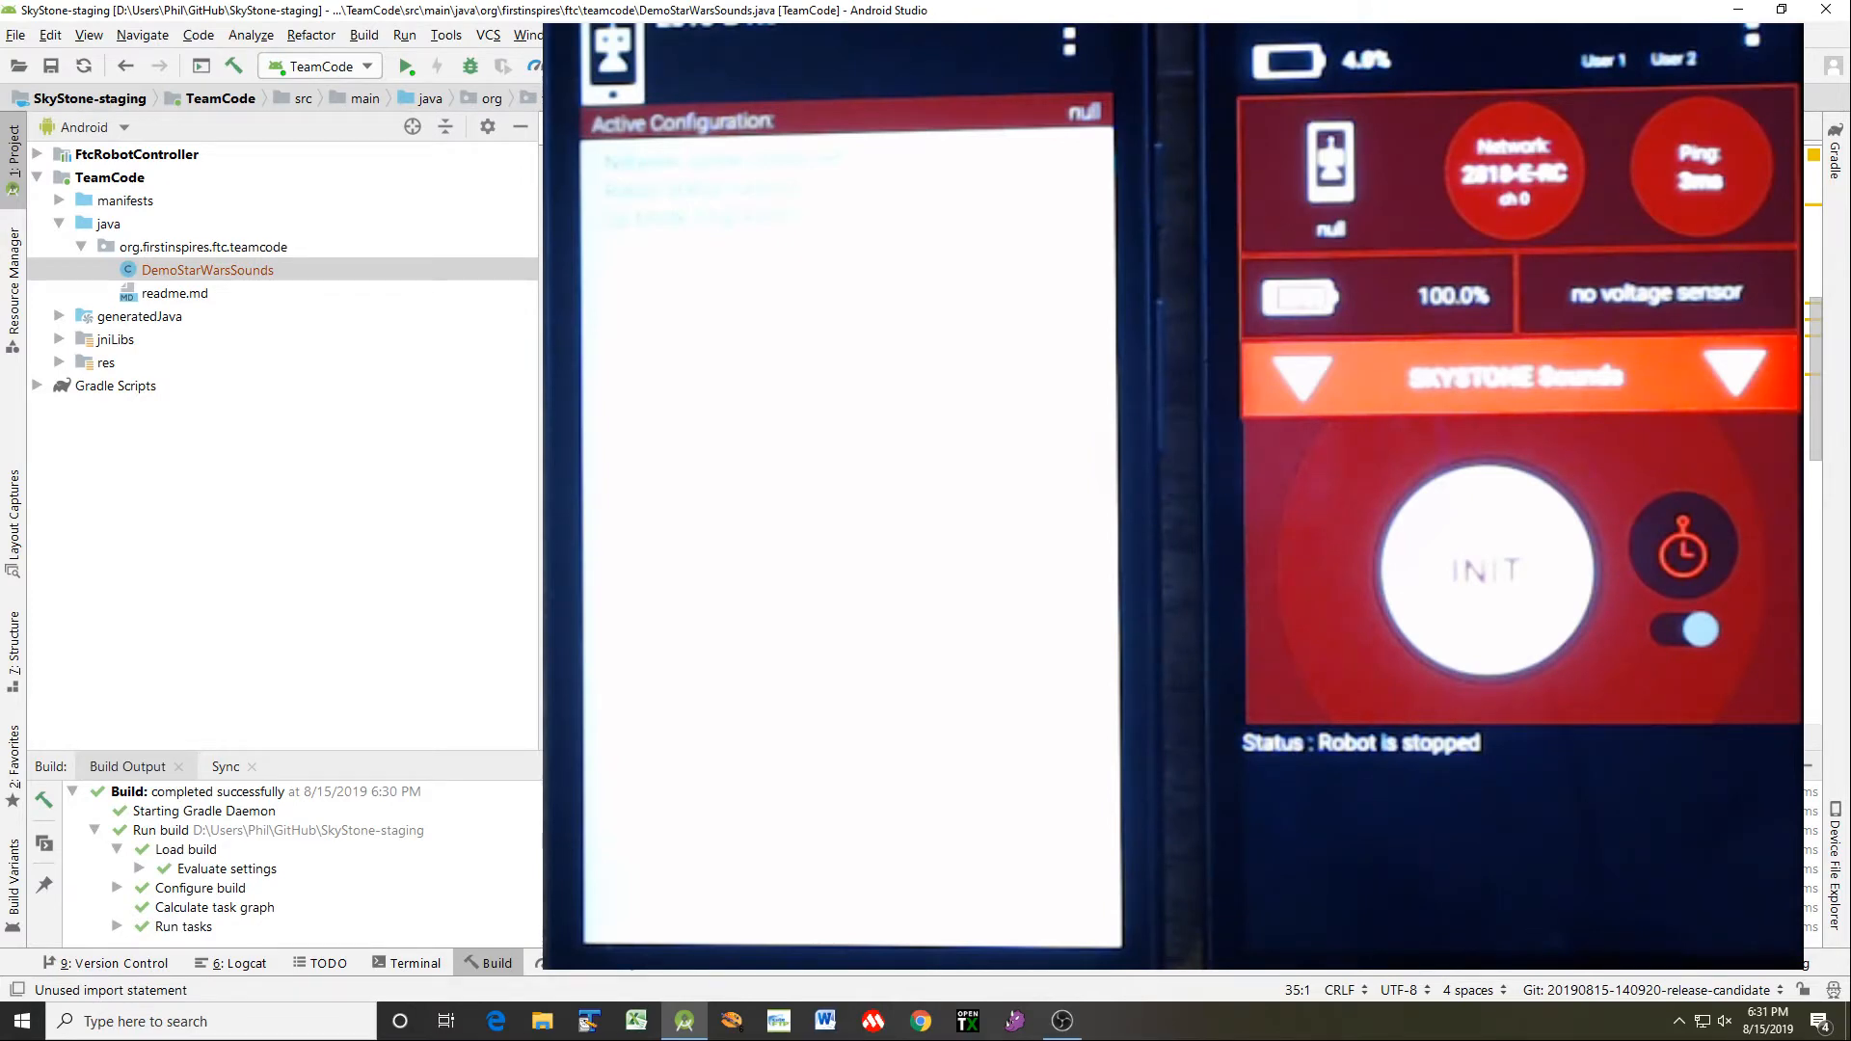
Start the SKYSTONE Sounds op mode on the phone, with ss_mine selected
click(1487, 570)
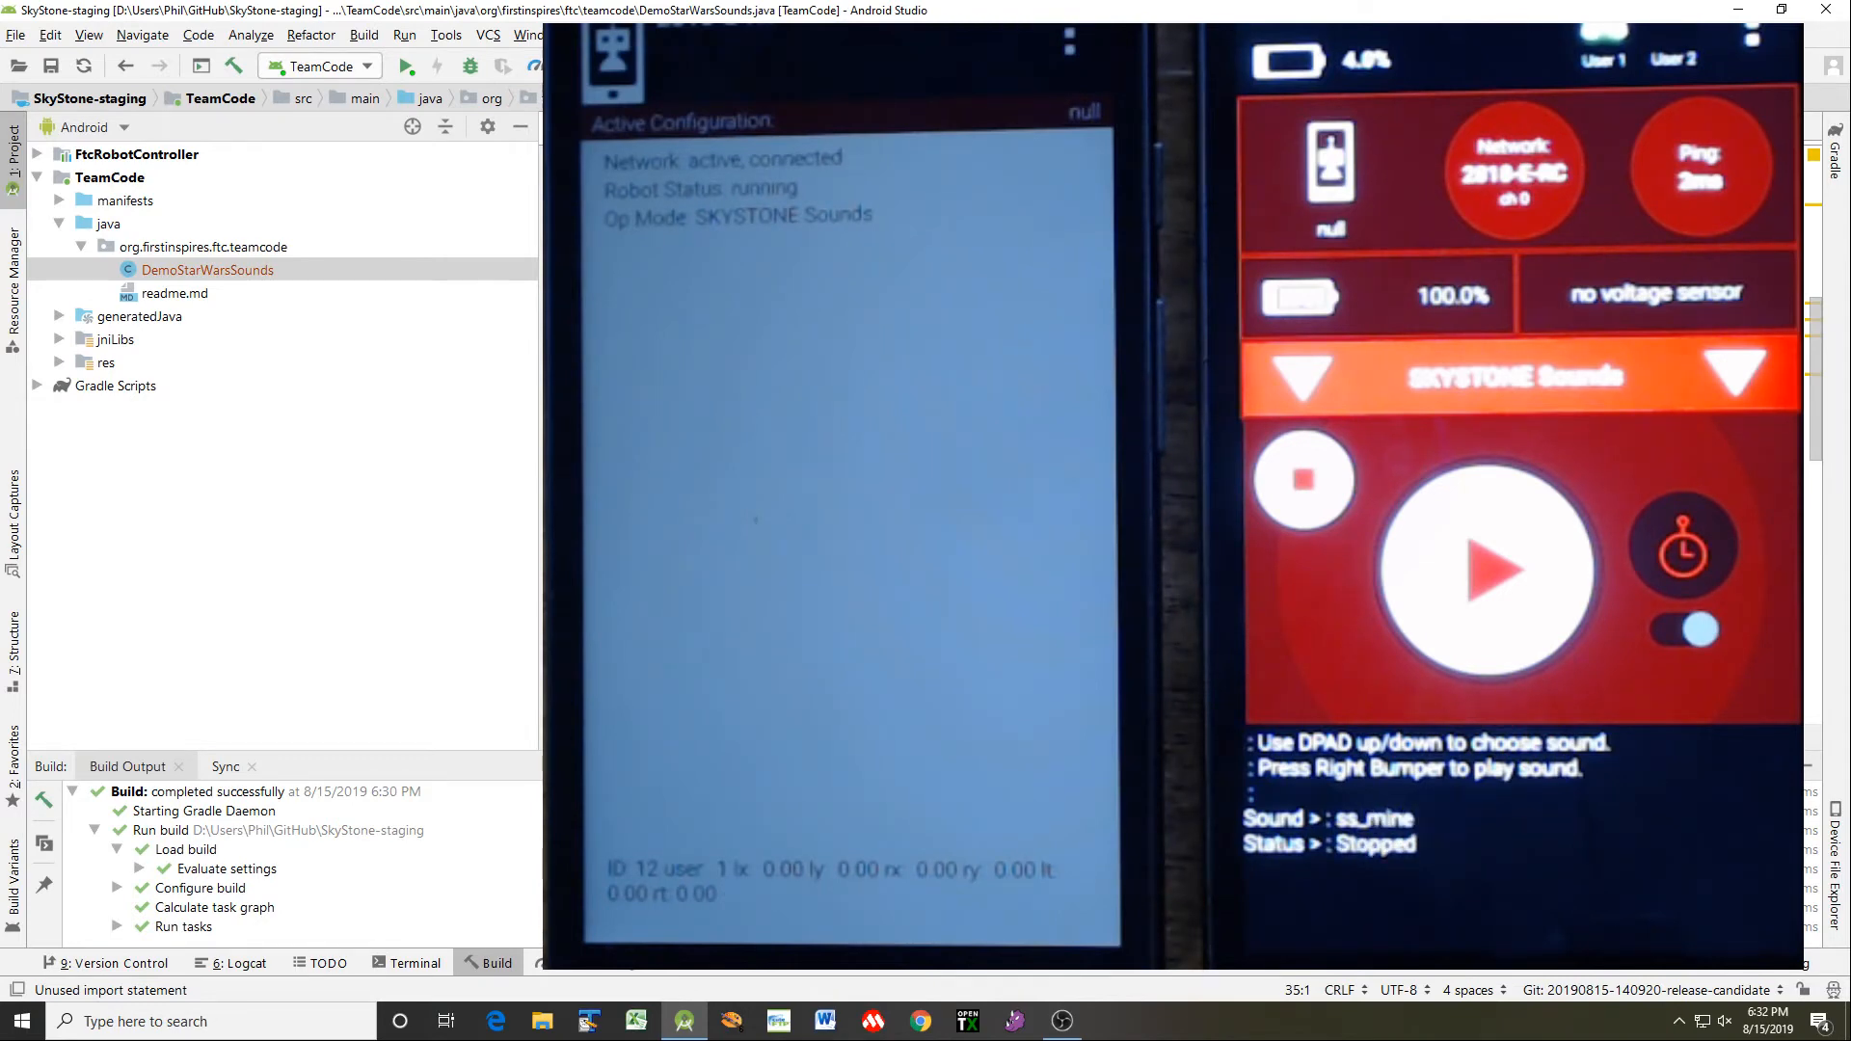
click(1498, 570)
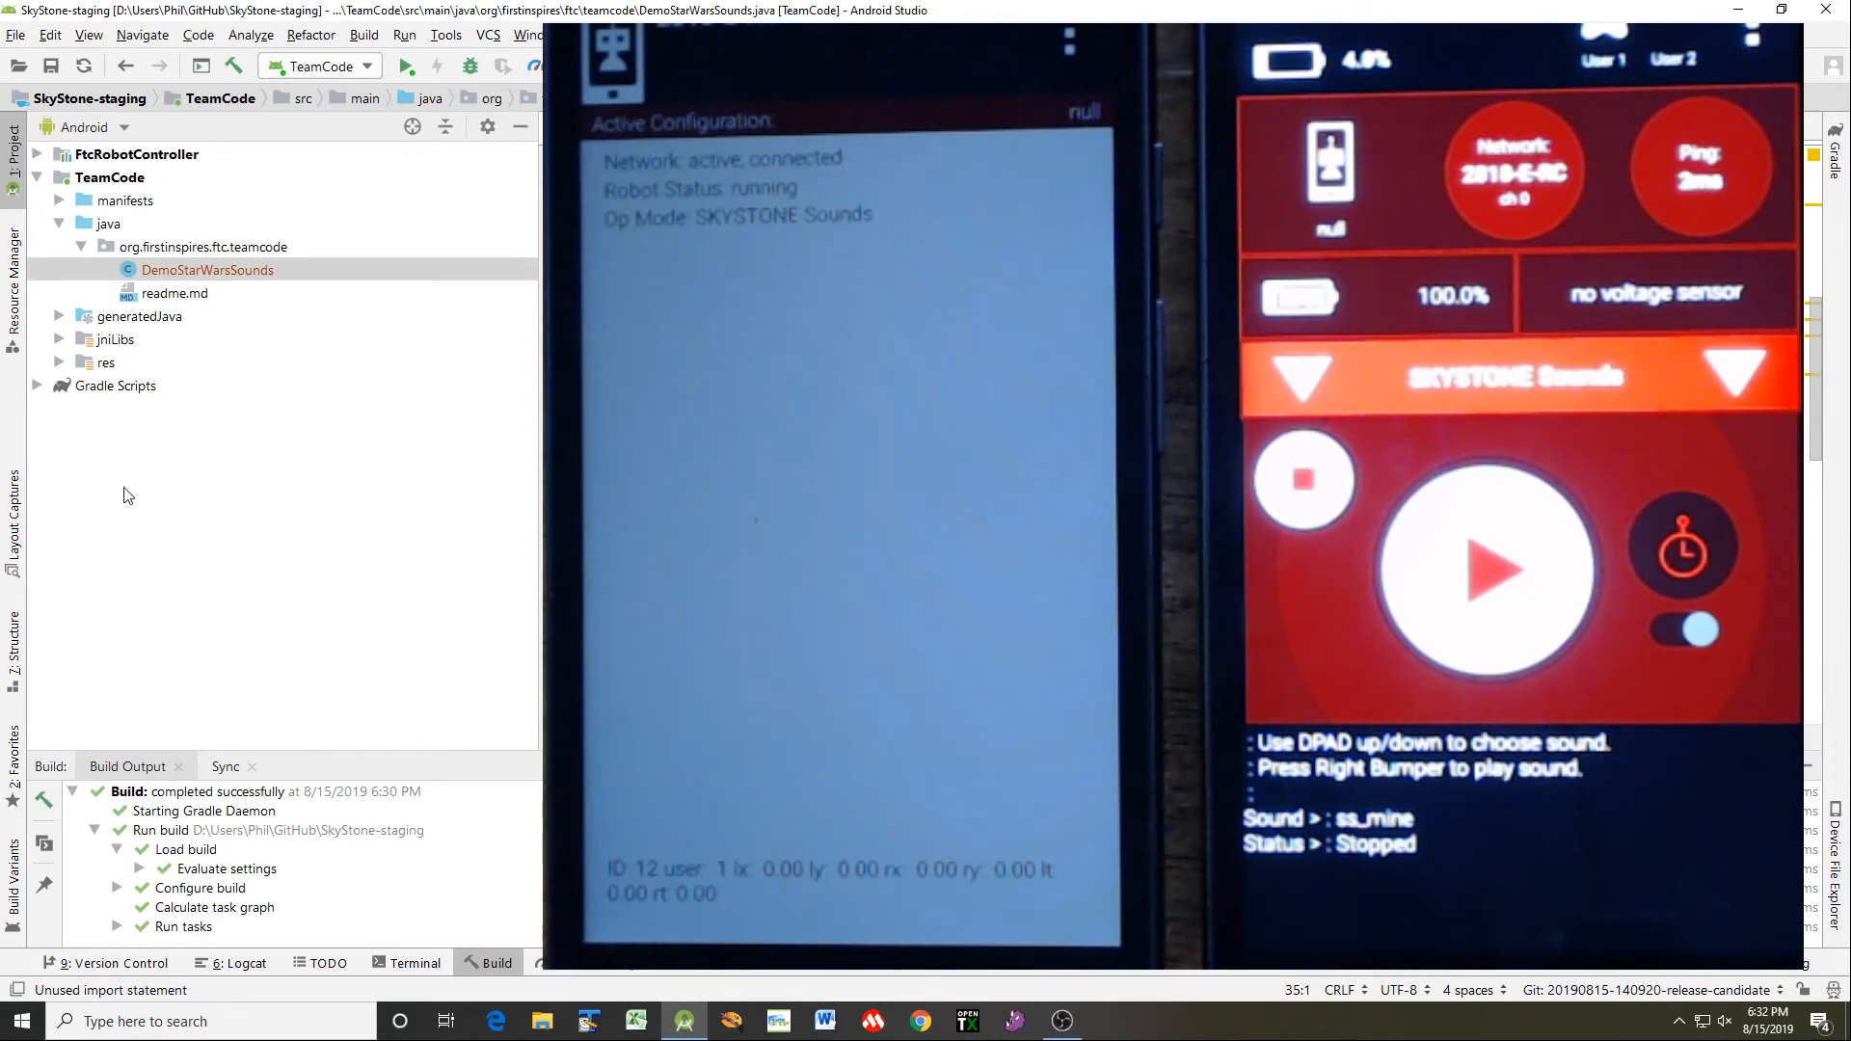
mouse_move(68, 221)
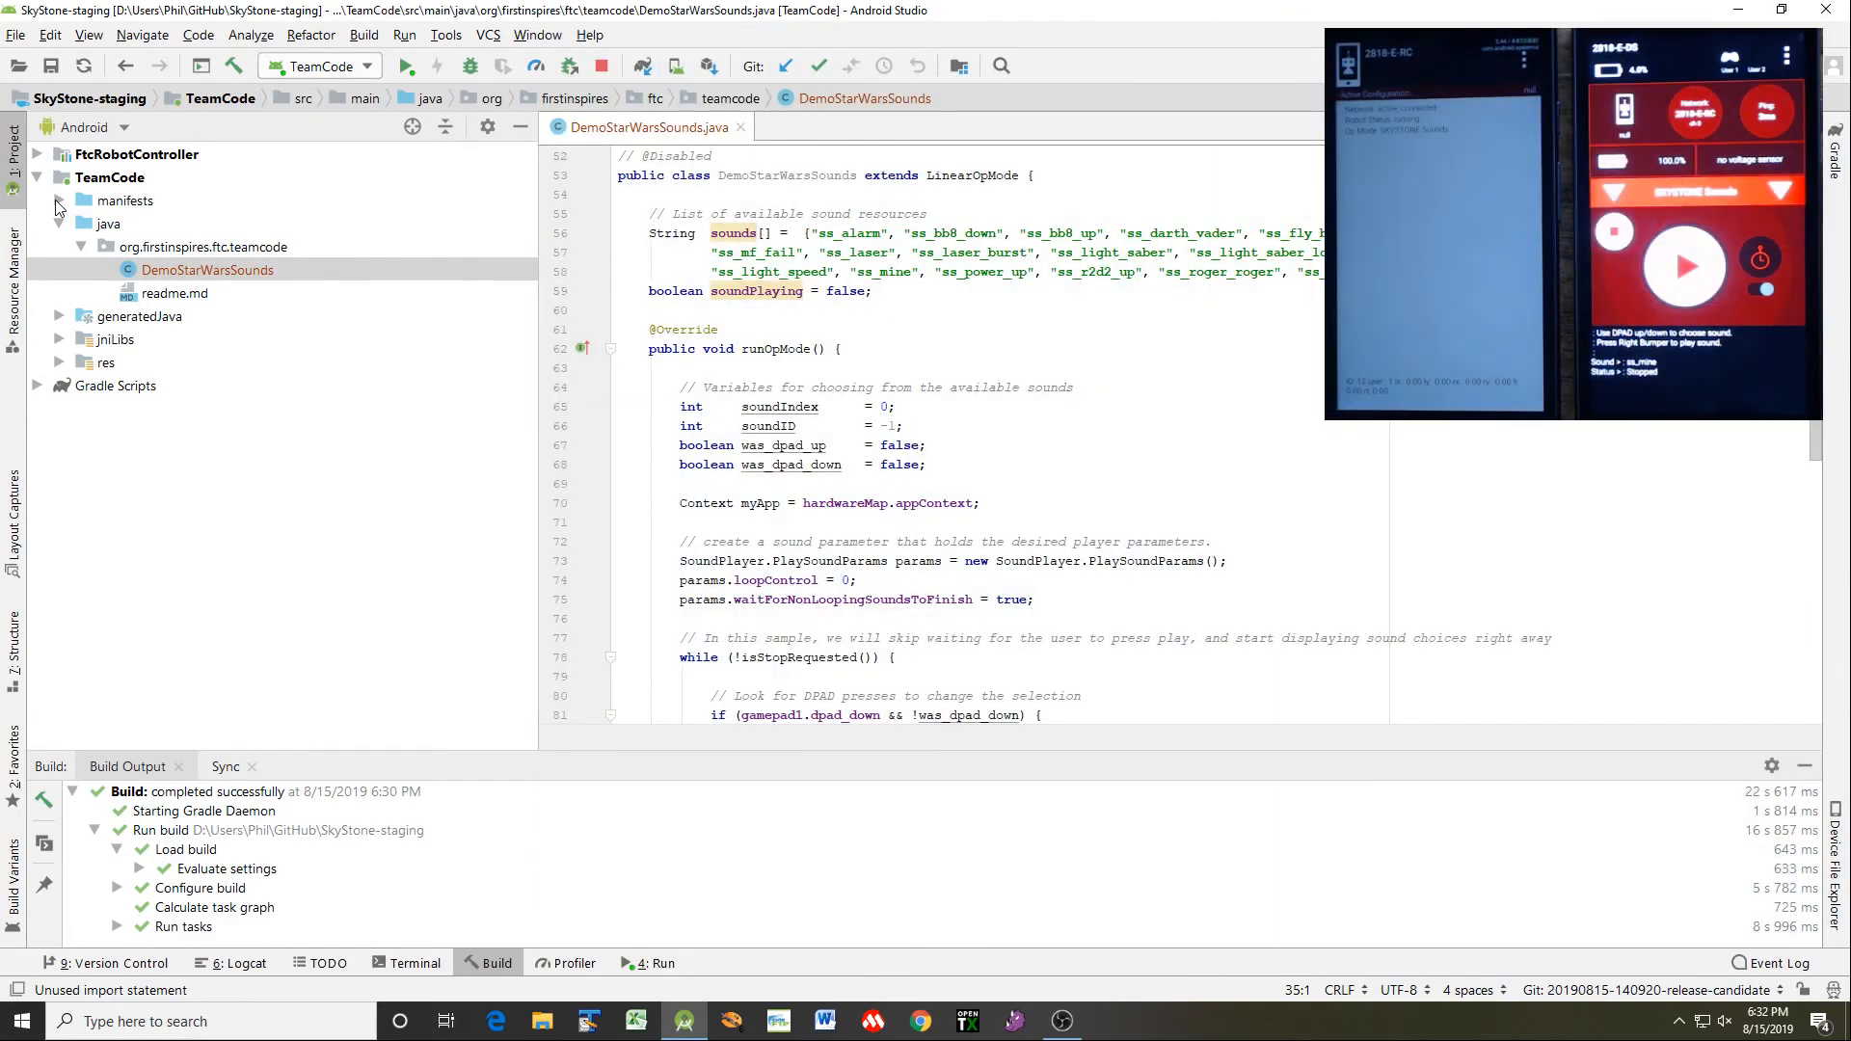
Expand FtcRobotController to external.samples and select ConceptSoundsASJava
click(37, 153)
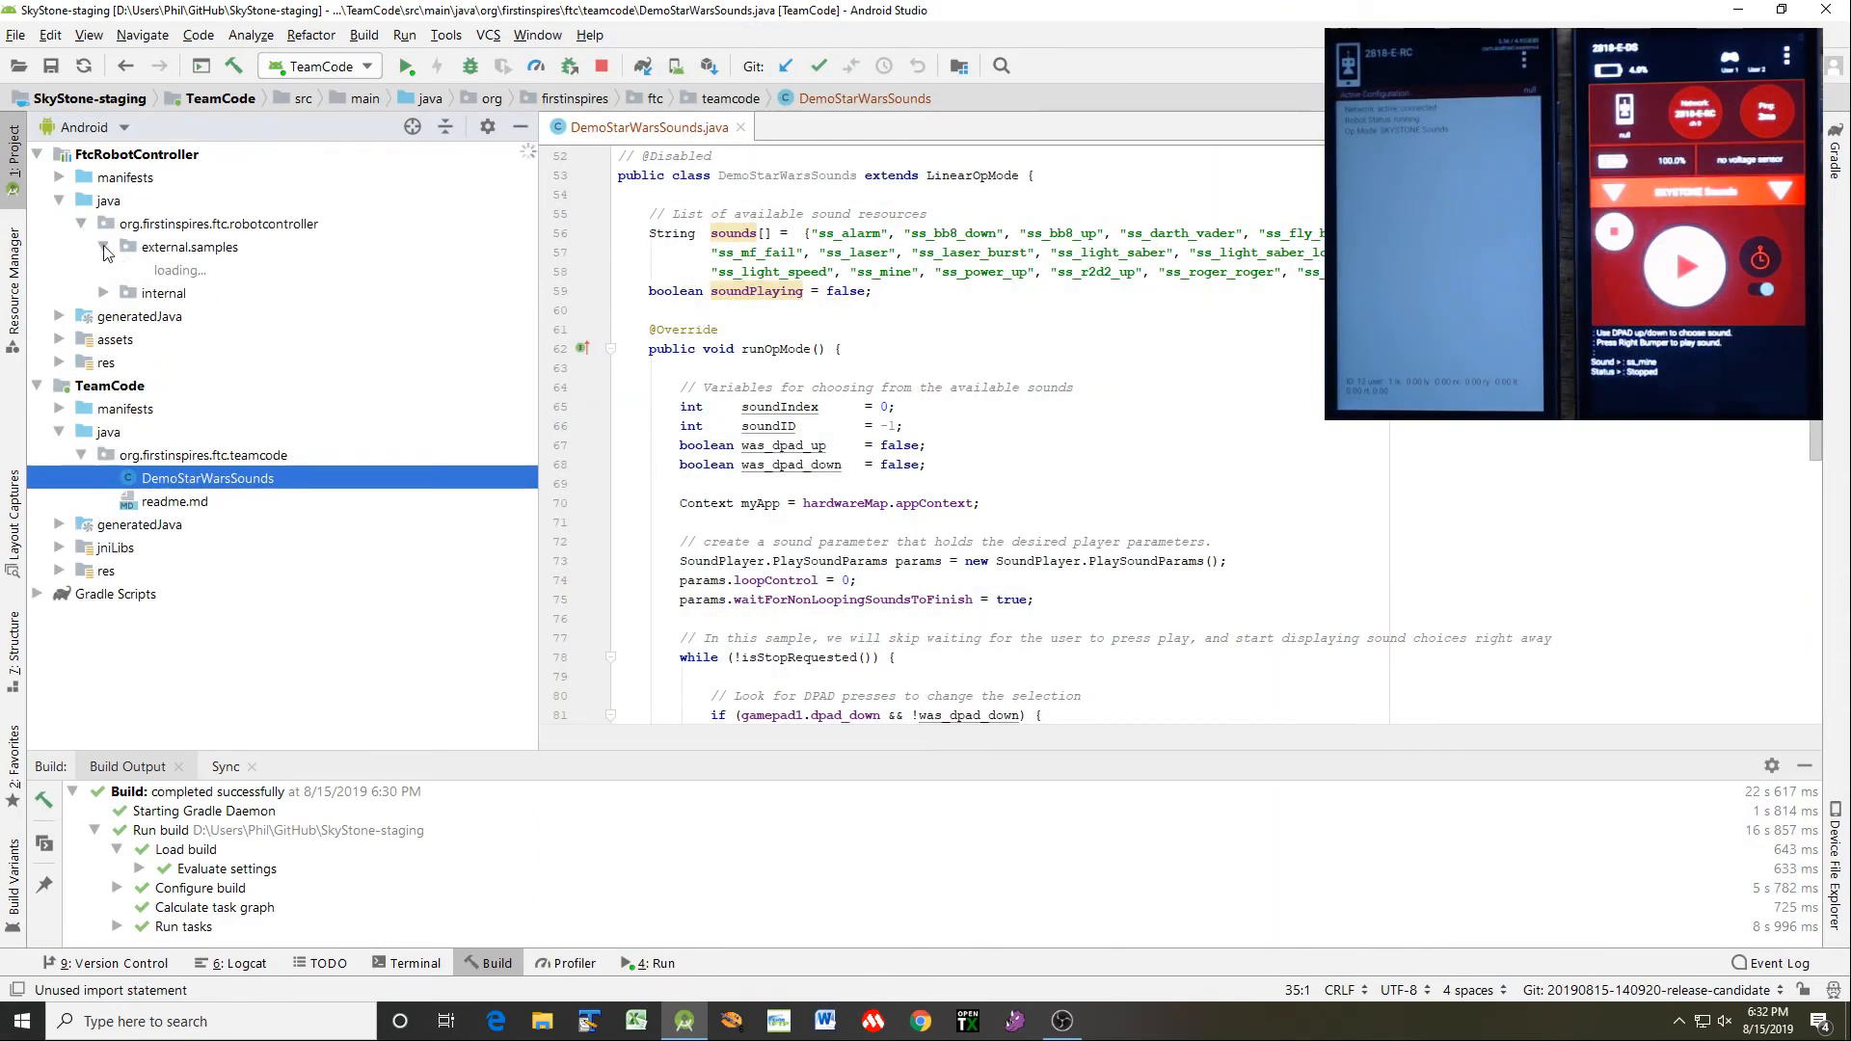
click(104, 247)
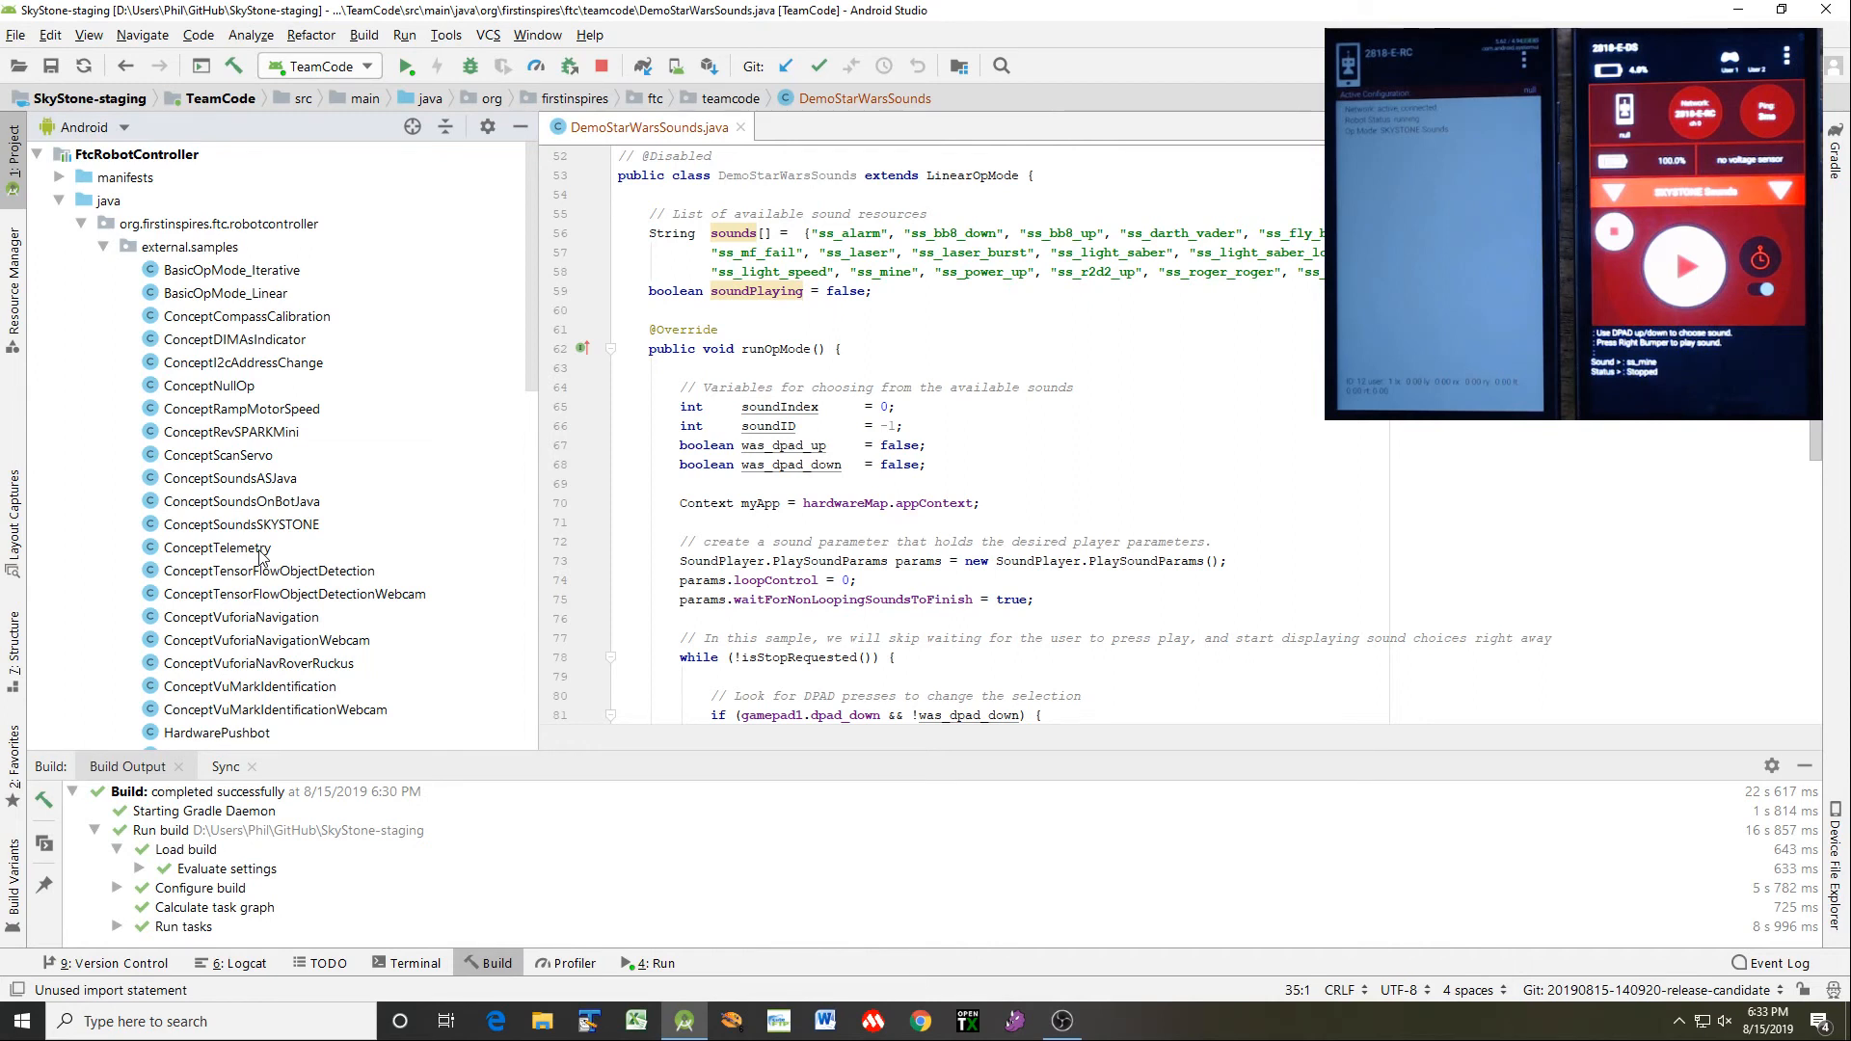
click(230, 479)
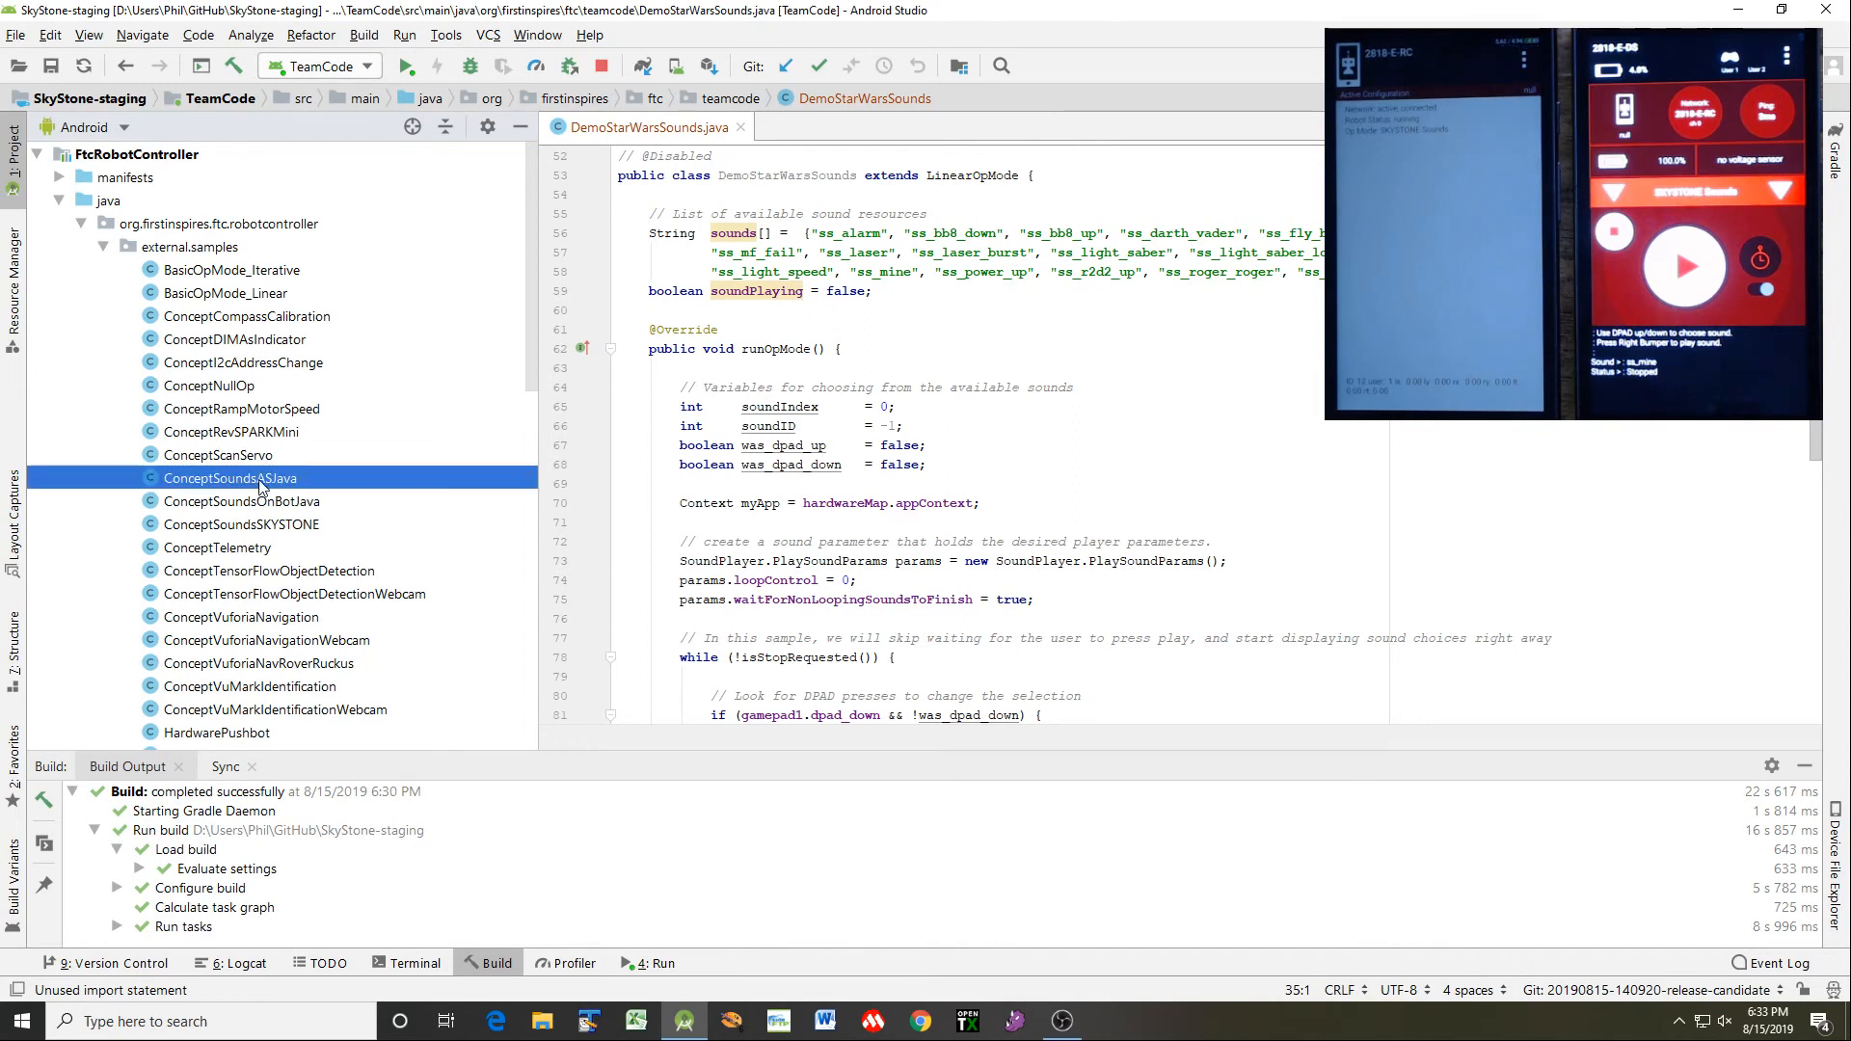